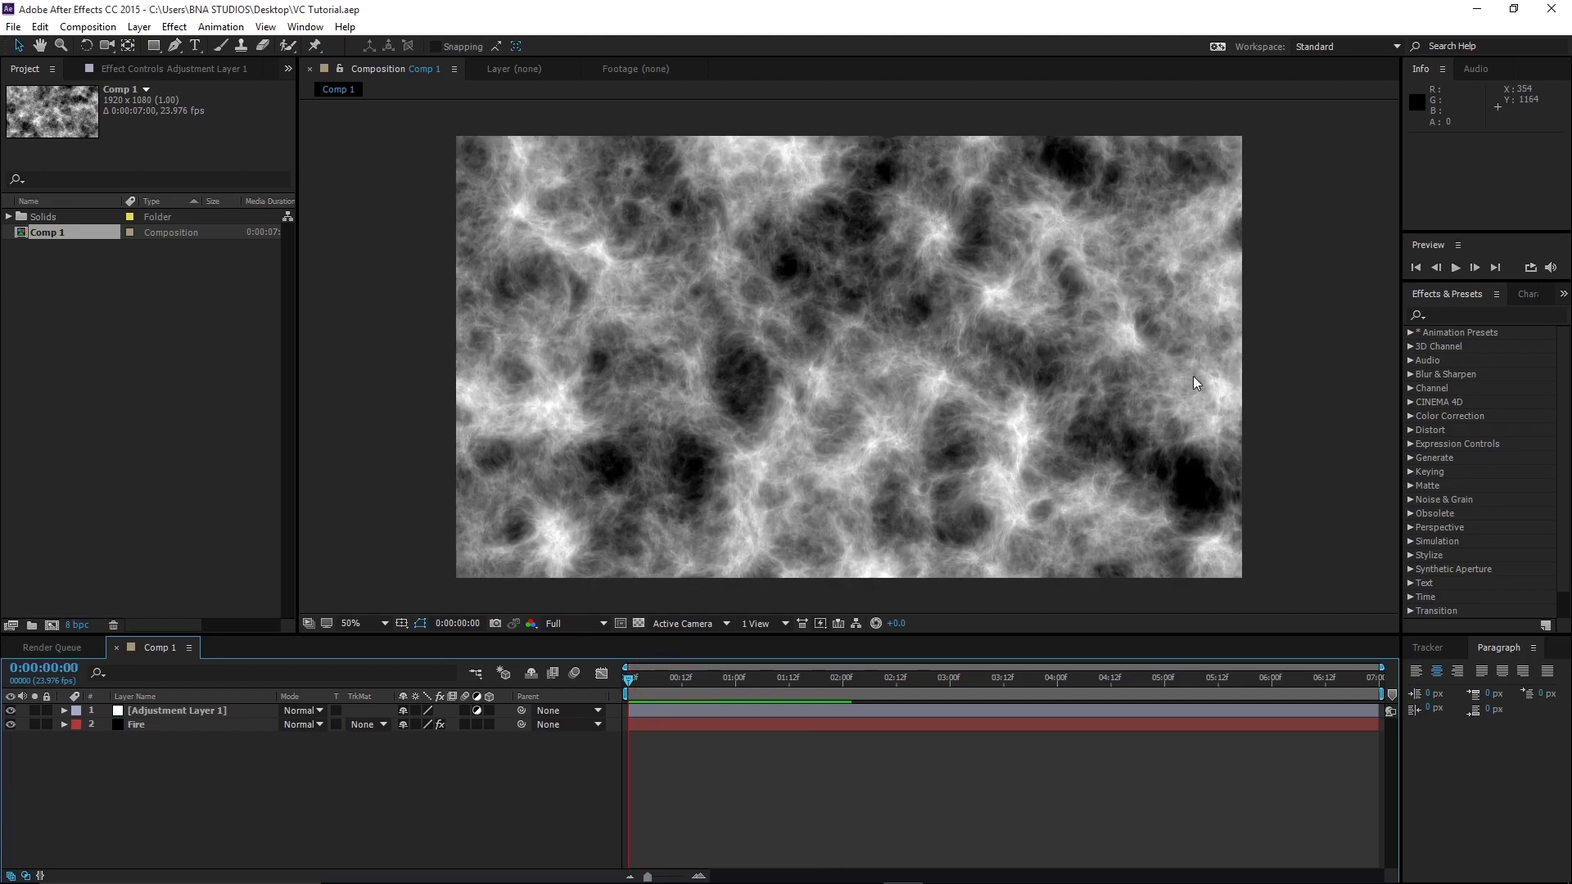
# - Filter the Effects & Presets list with 'curv' to locate the Curves effect
pyautogui.click(1464, 315)
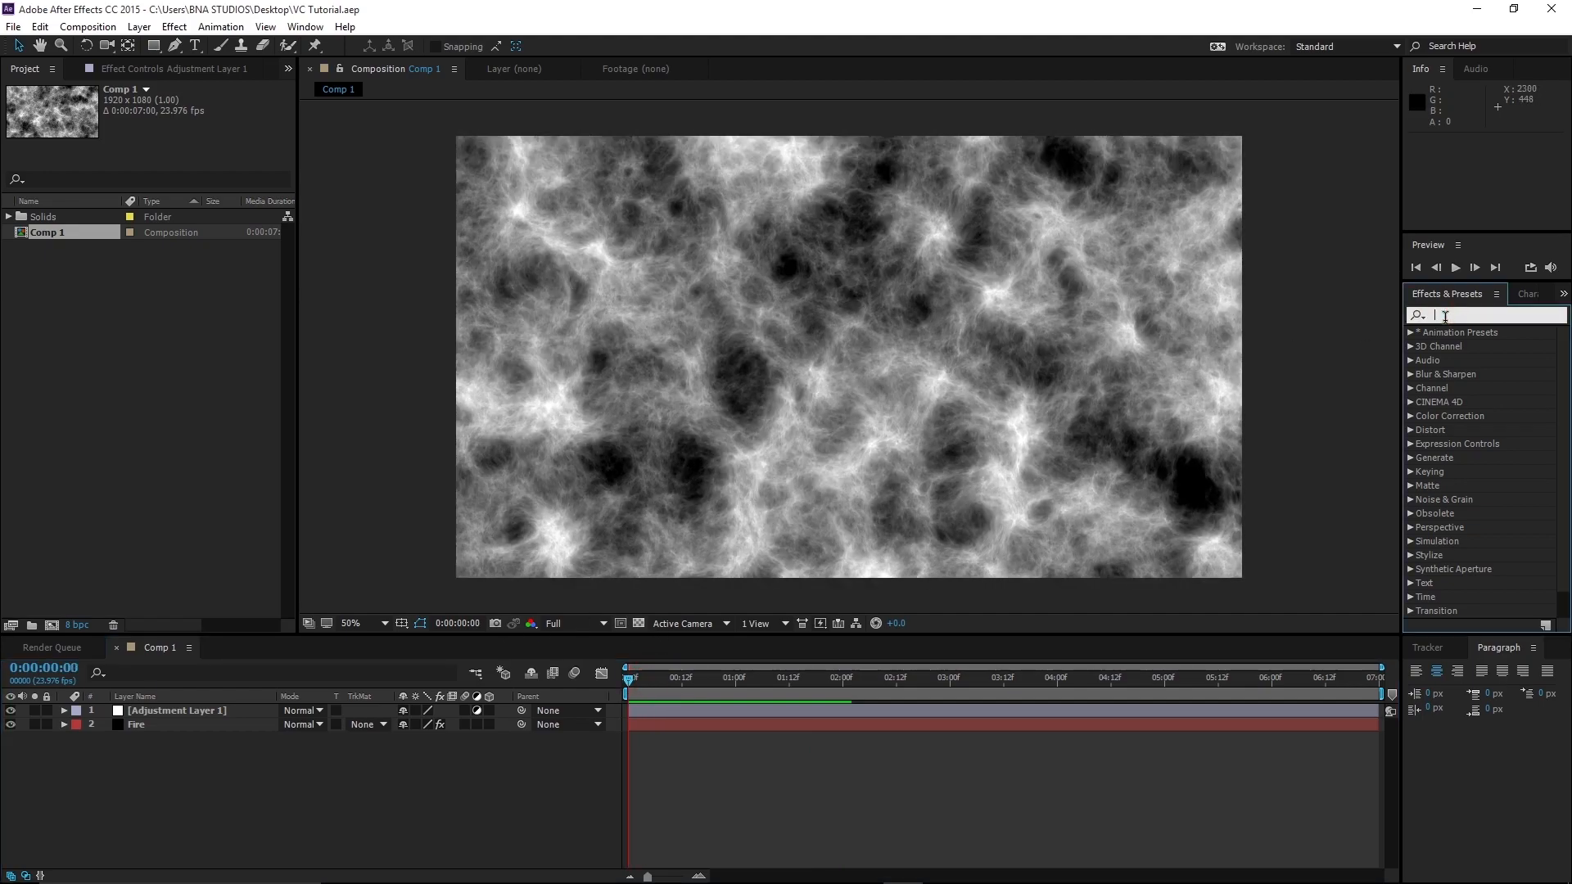
pyautogui.write('curv')
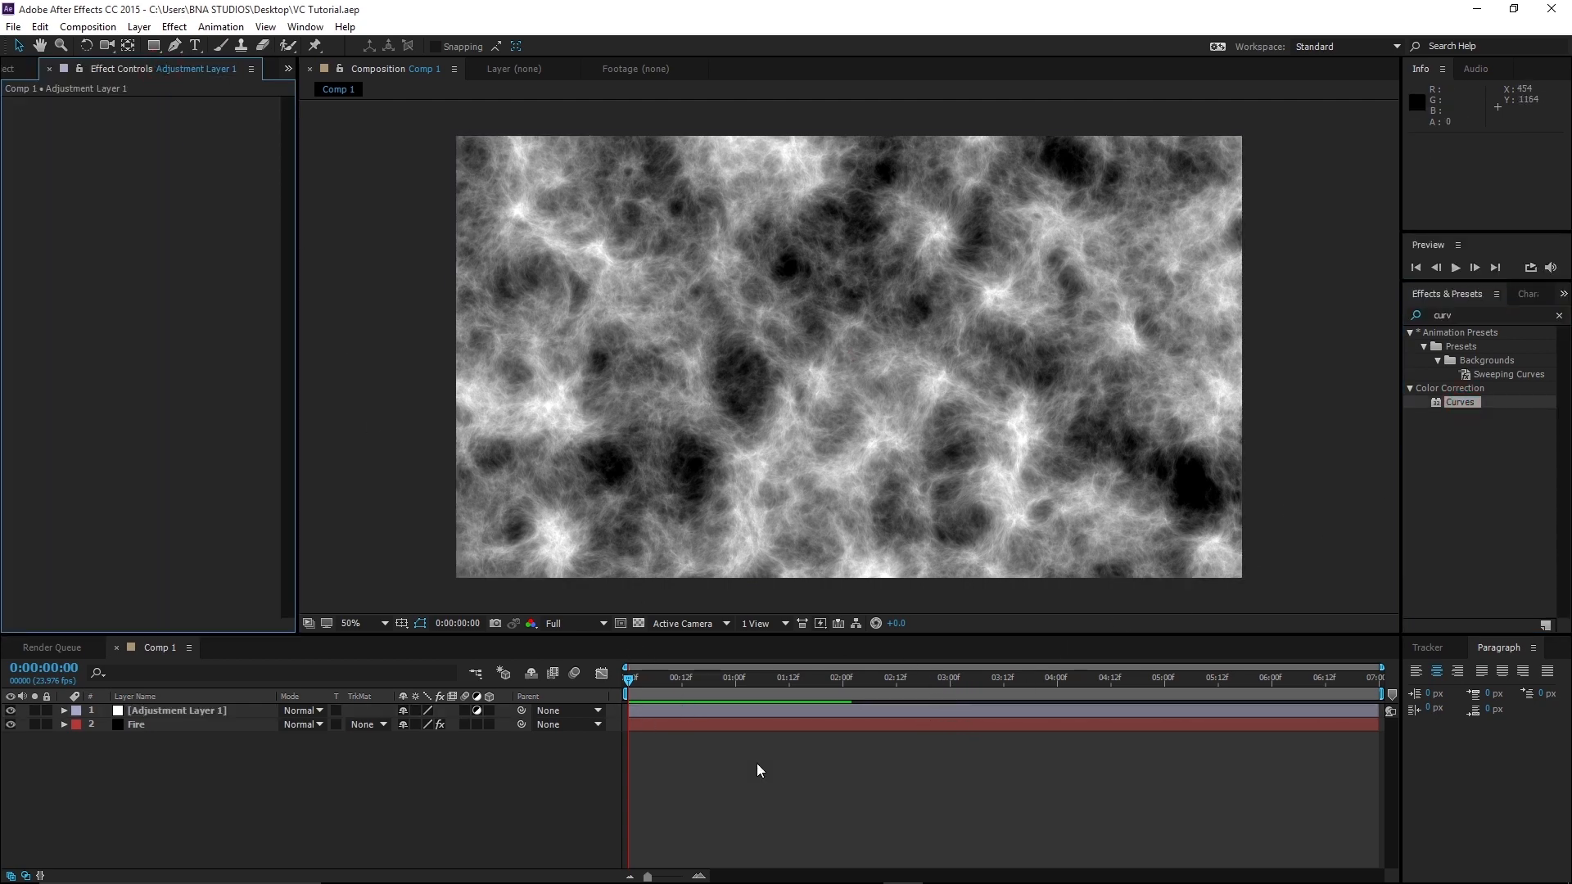
# - Apply Curves and bend the red, green and blue channels to tint the fire warm brown
pyautogui.doubleClick(1461, 402)
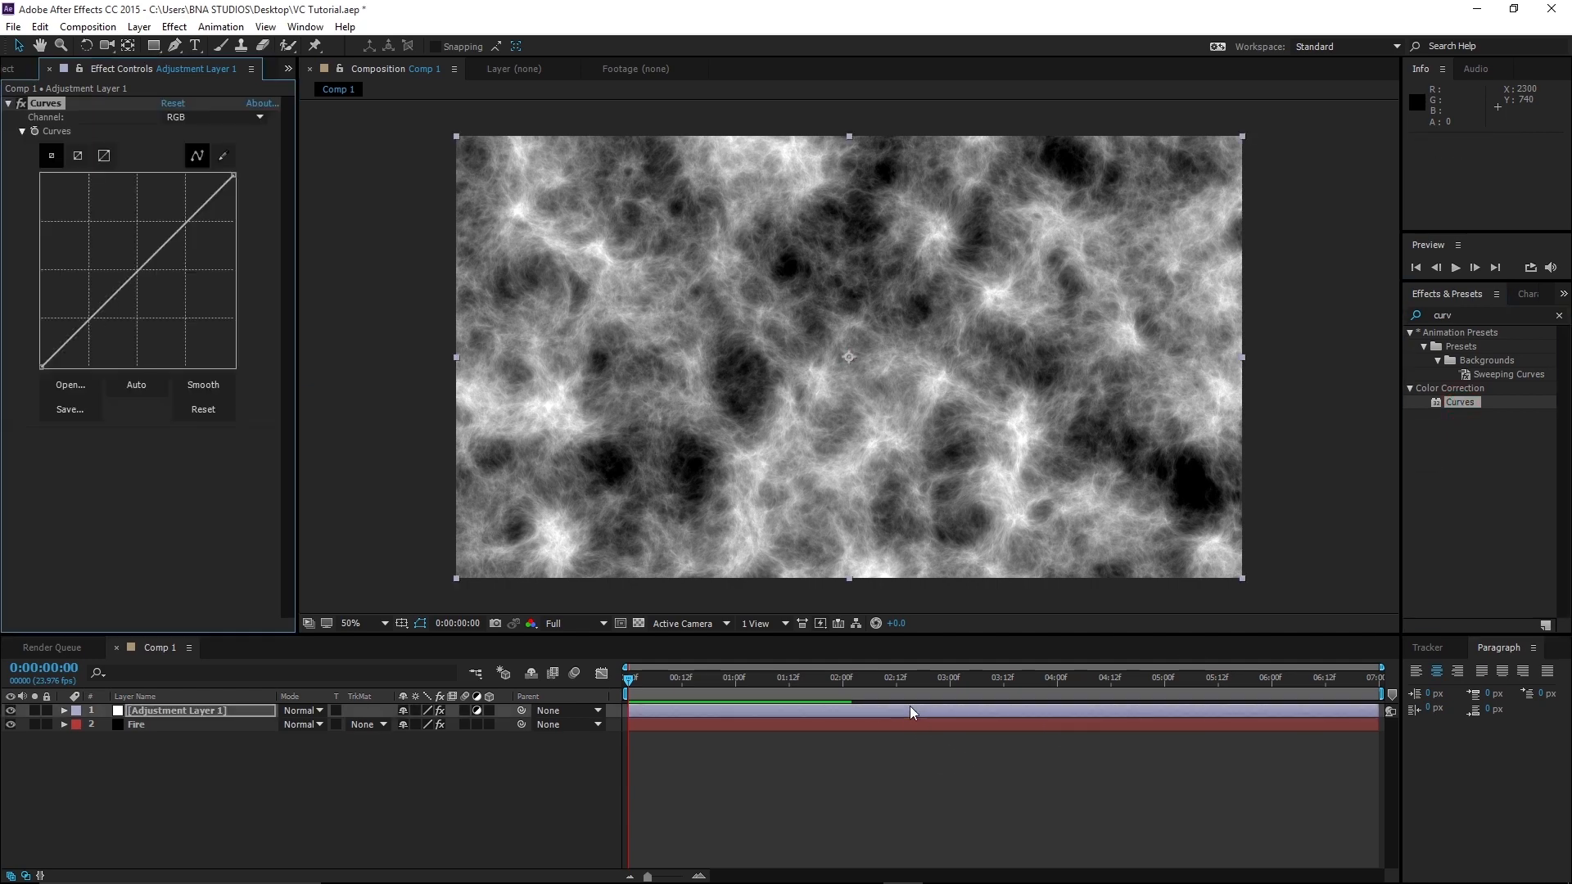
pyautogui.click(210, 116)
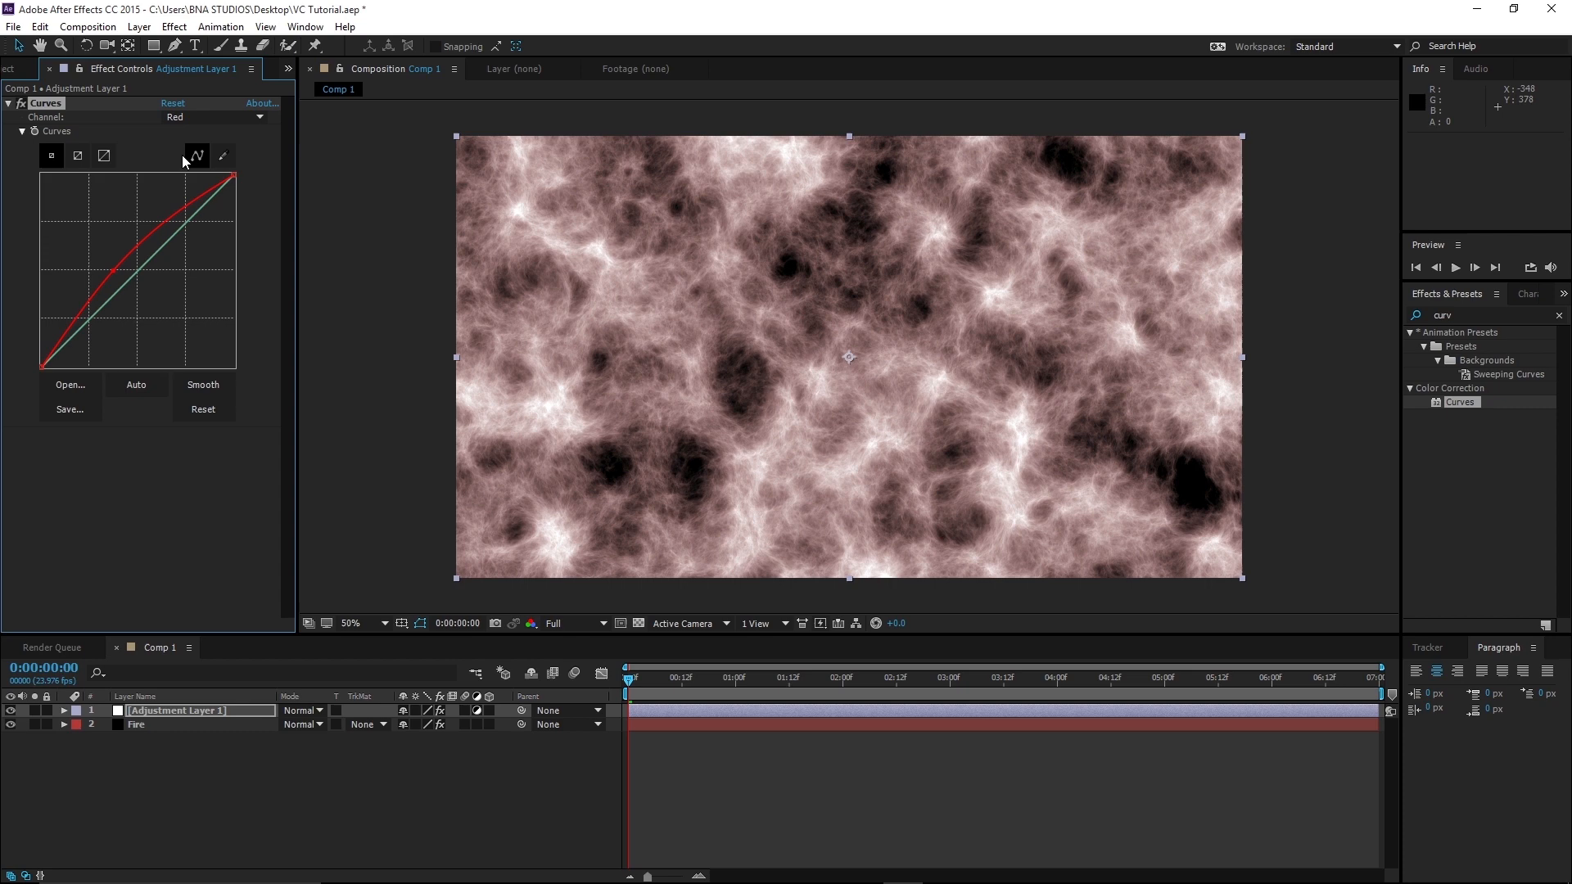
pyautogui.click(210, 117)
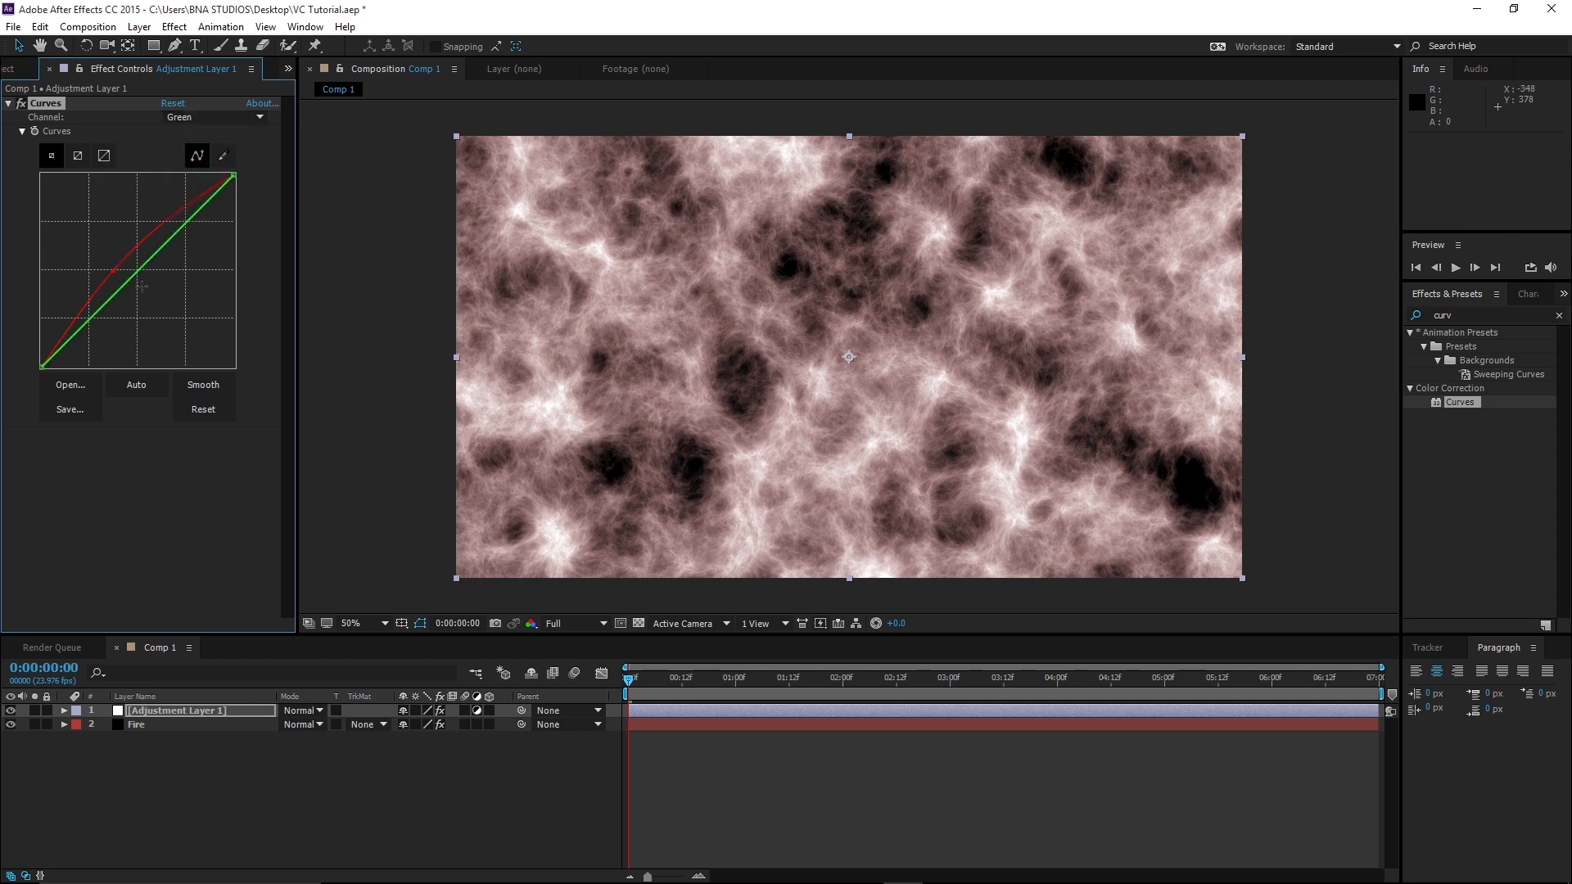
pyautogui.click(213, 117)
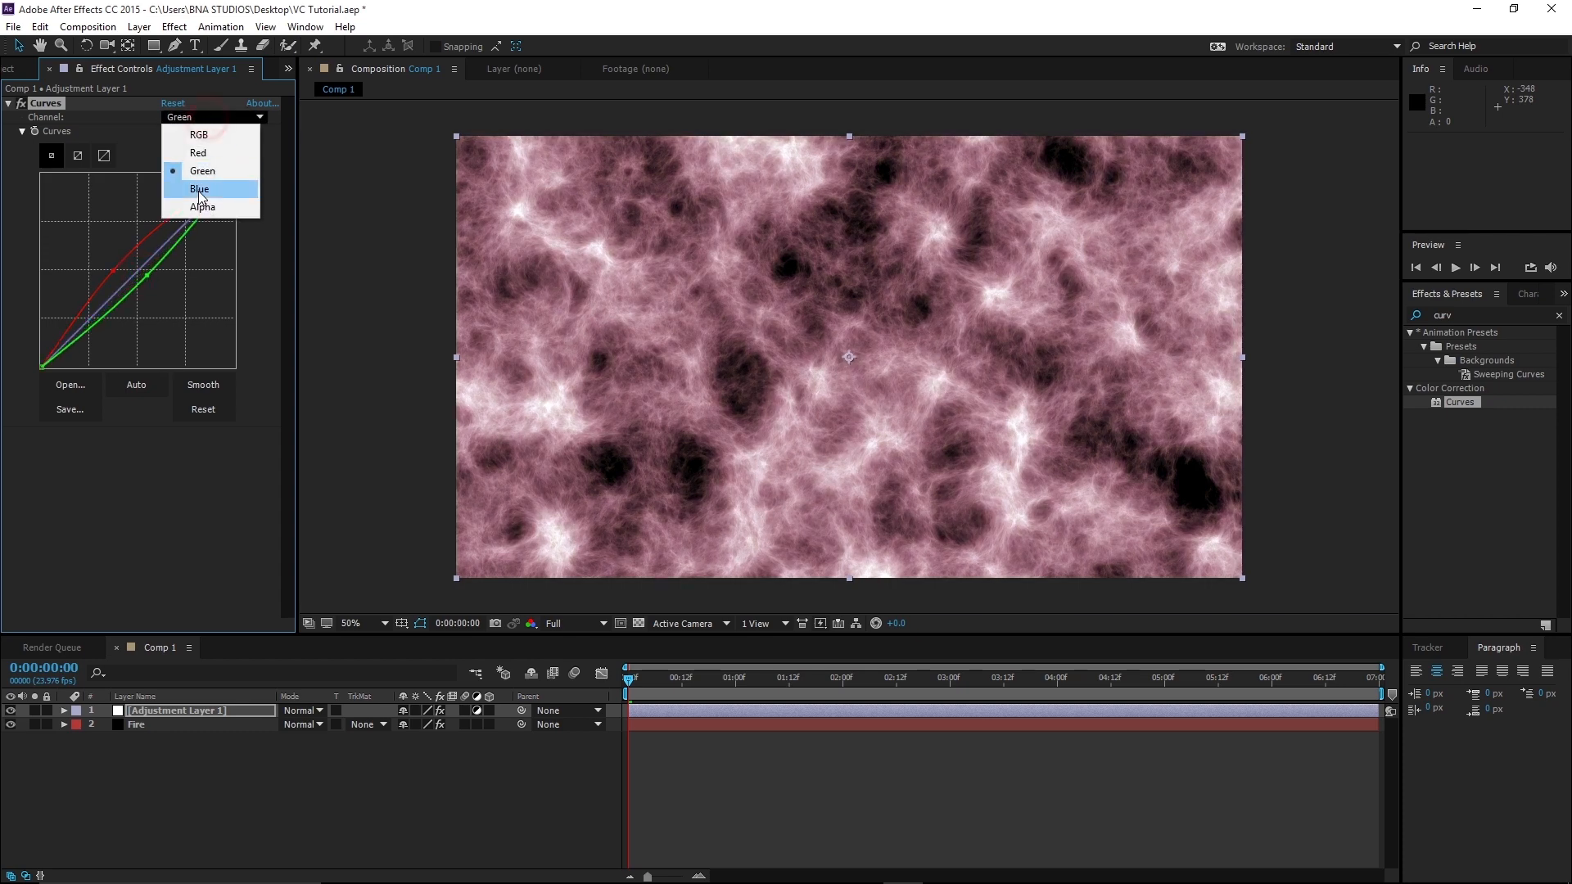
pyautogui.click(198, 189)
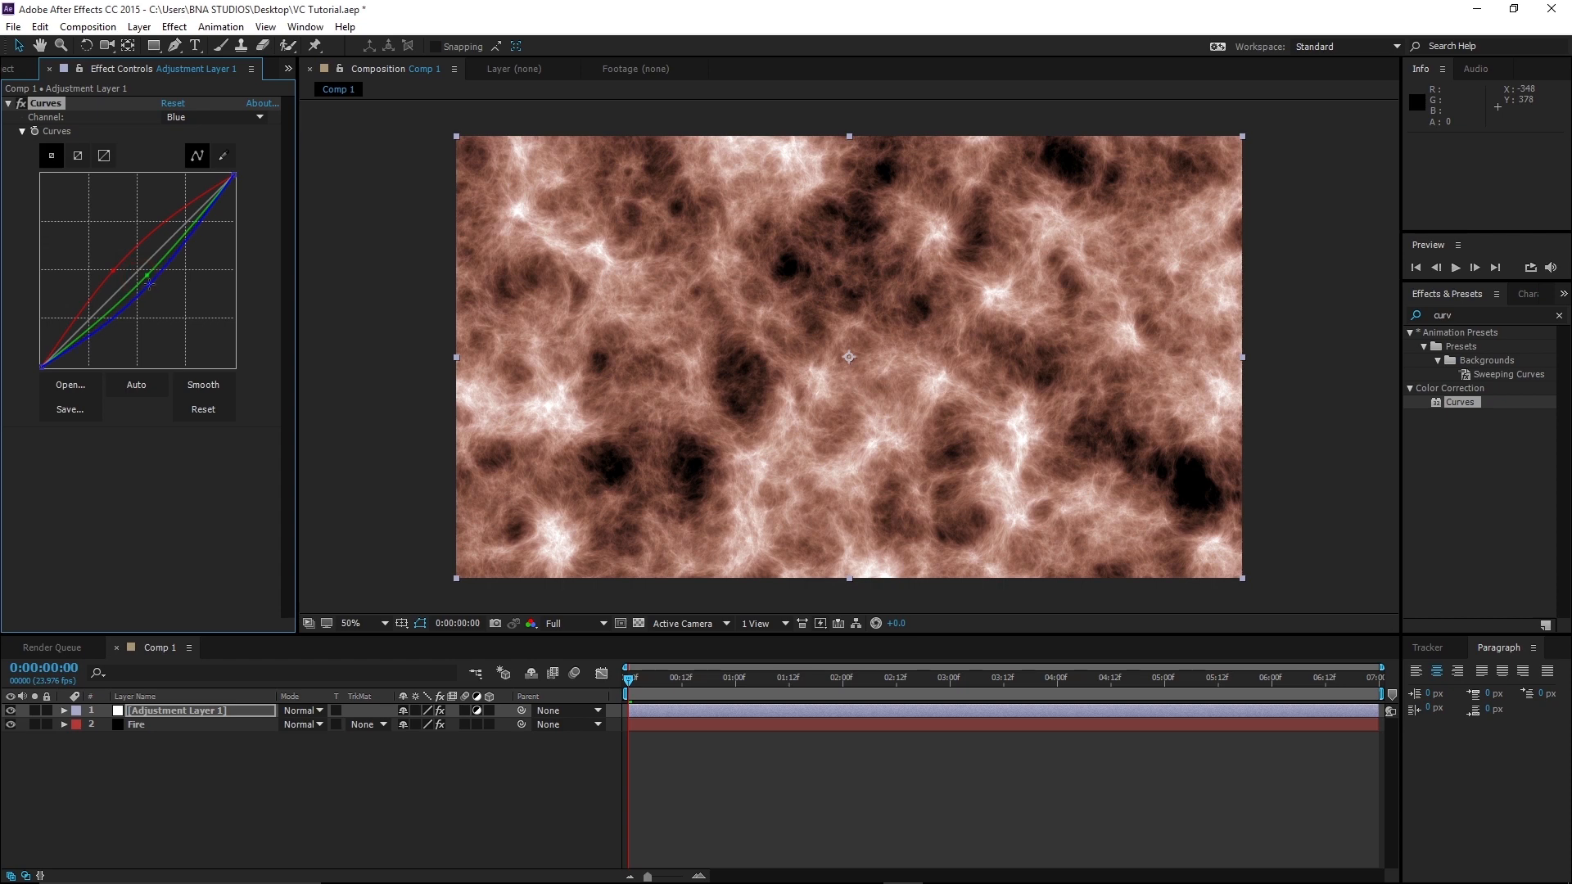
pyautogui.moveTo(276, 303)
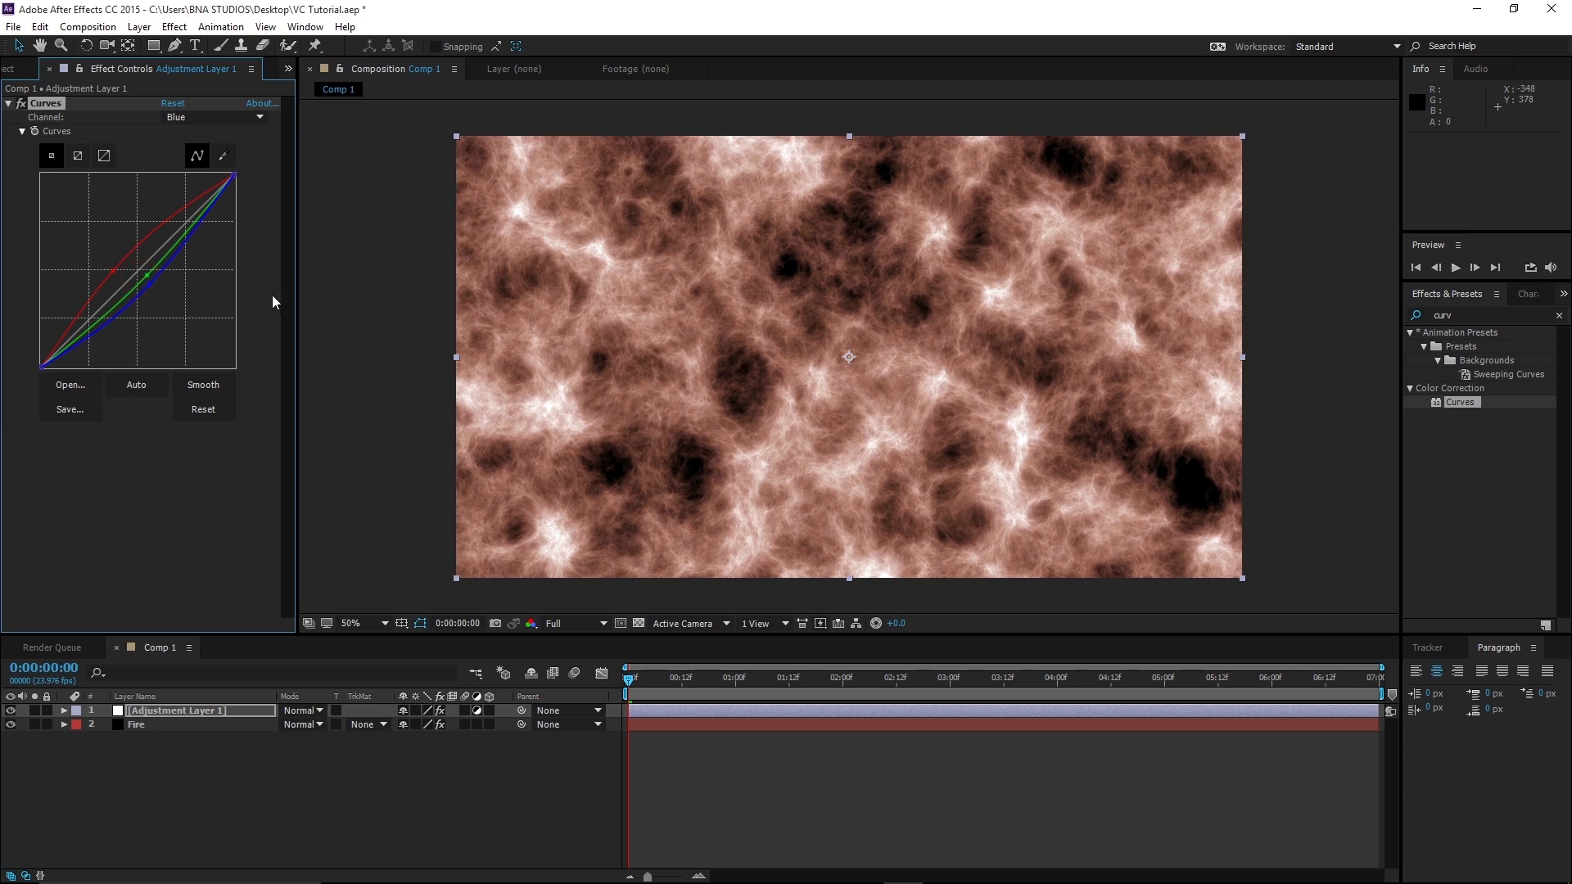
pyautogui.moveTo(197, 255)
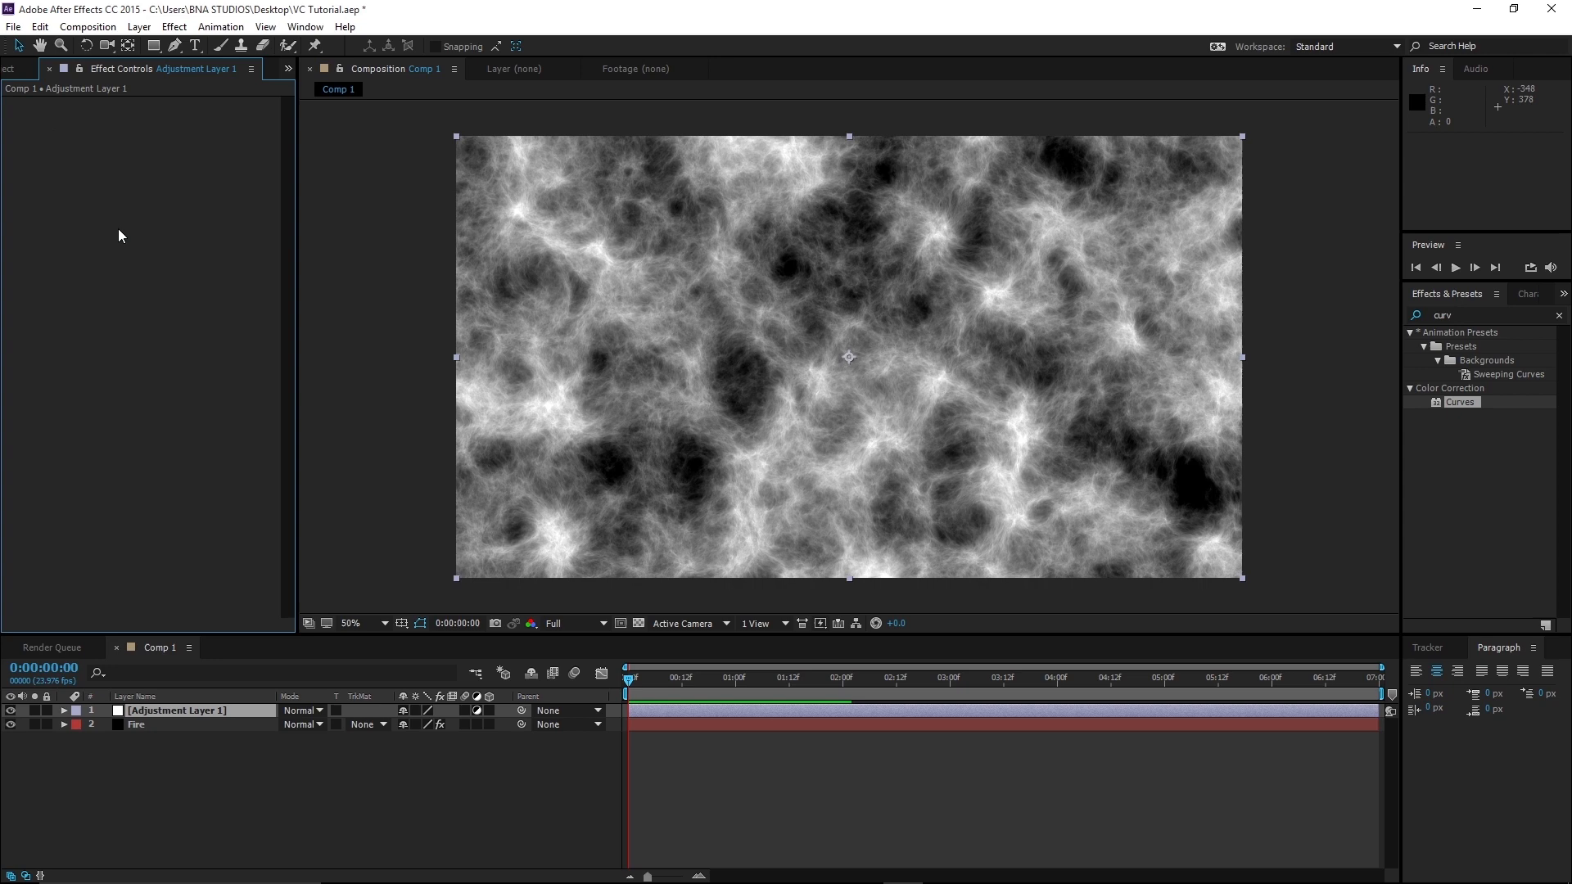
pyautogui.moveTo(1553, 9)
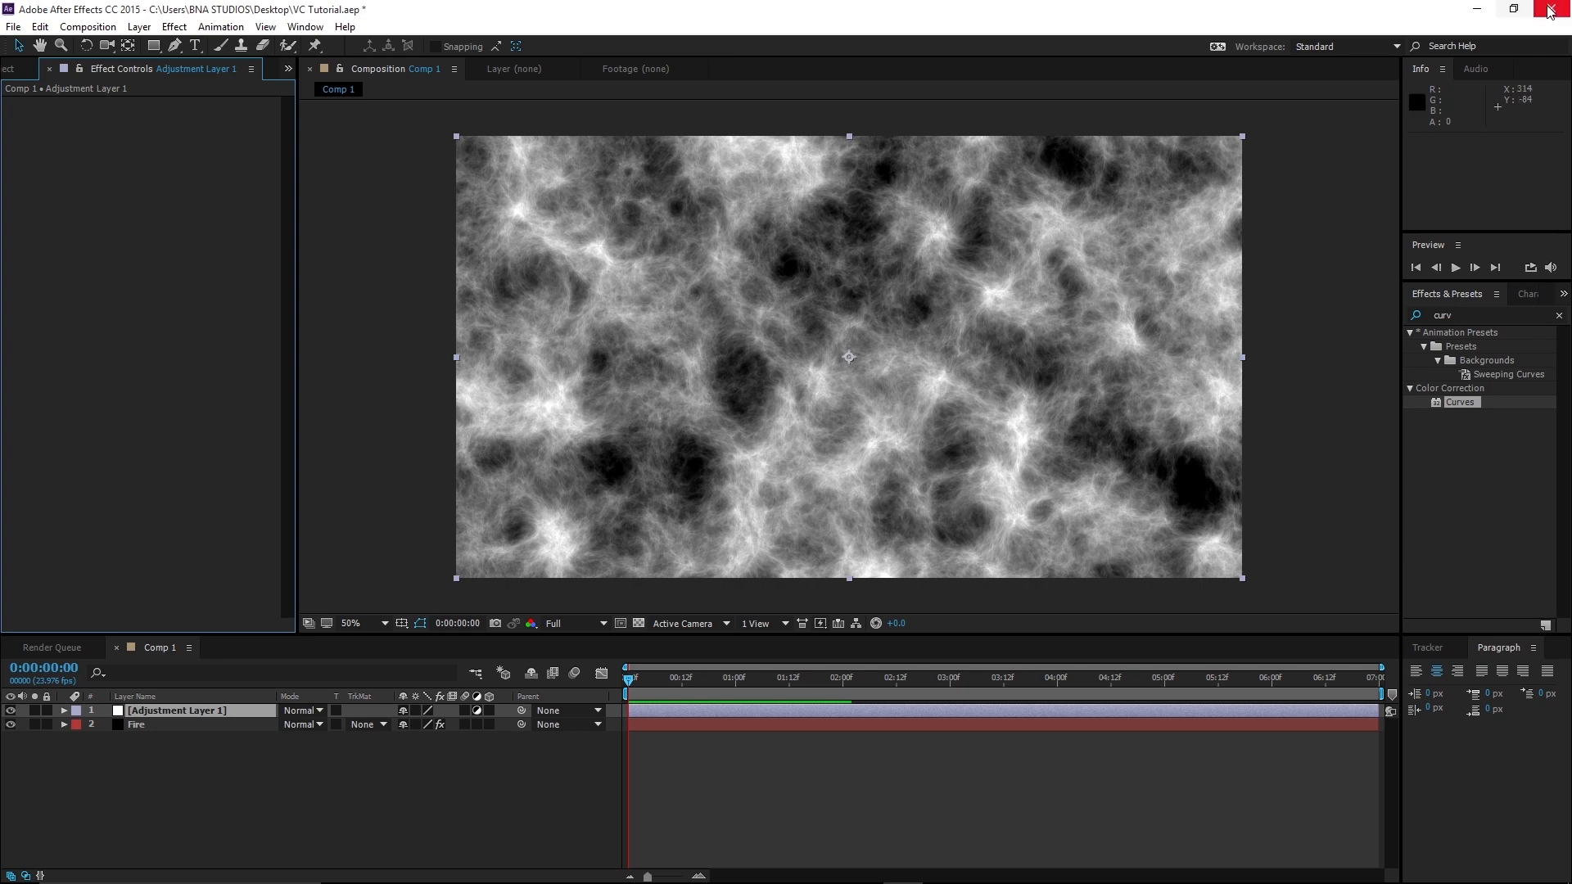
# - Close After Effects after removing the Curves tint
pyautogui.click(1550, 9)
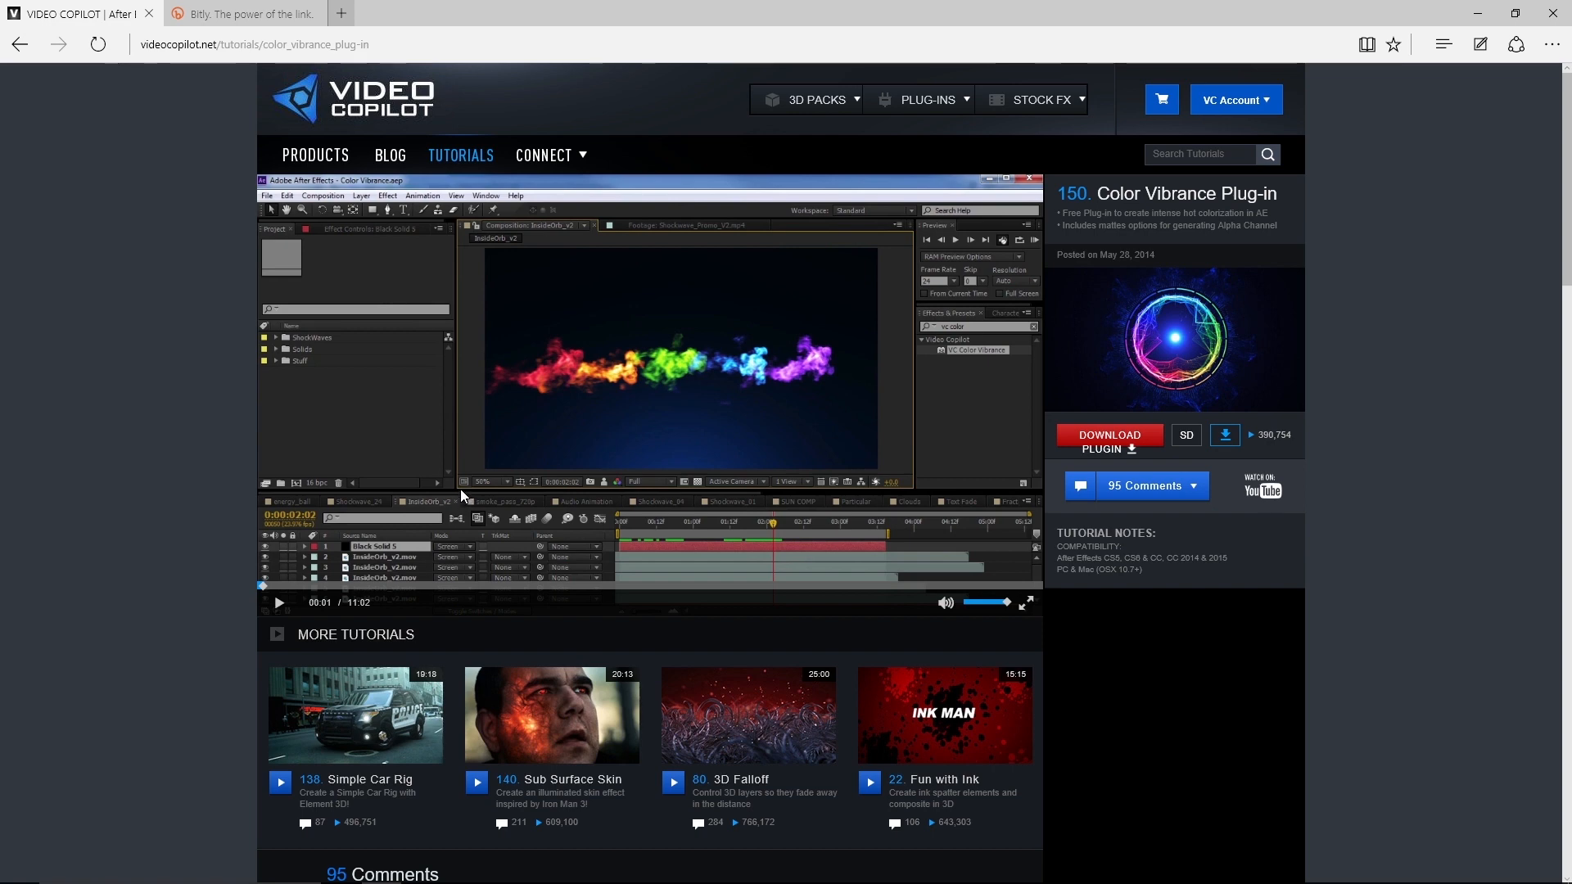
pyautogui.moveTo(541, 477)
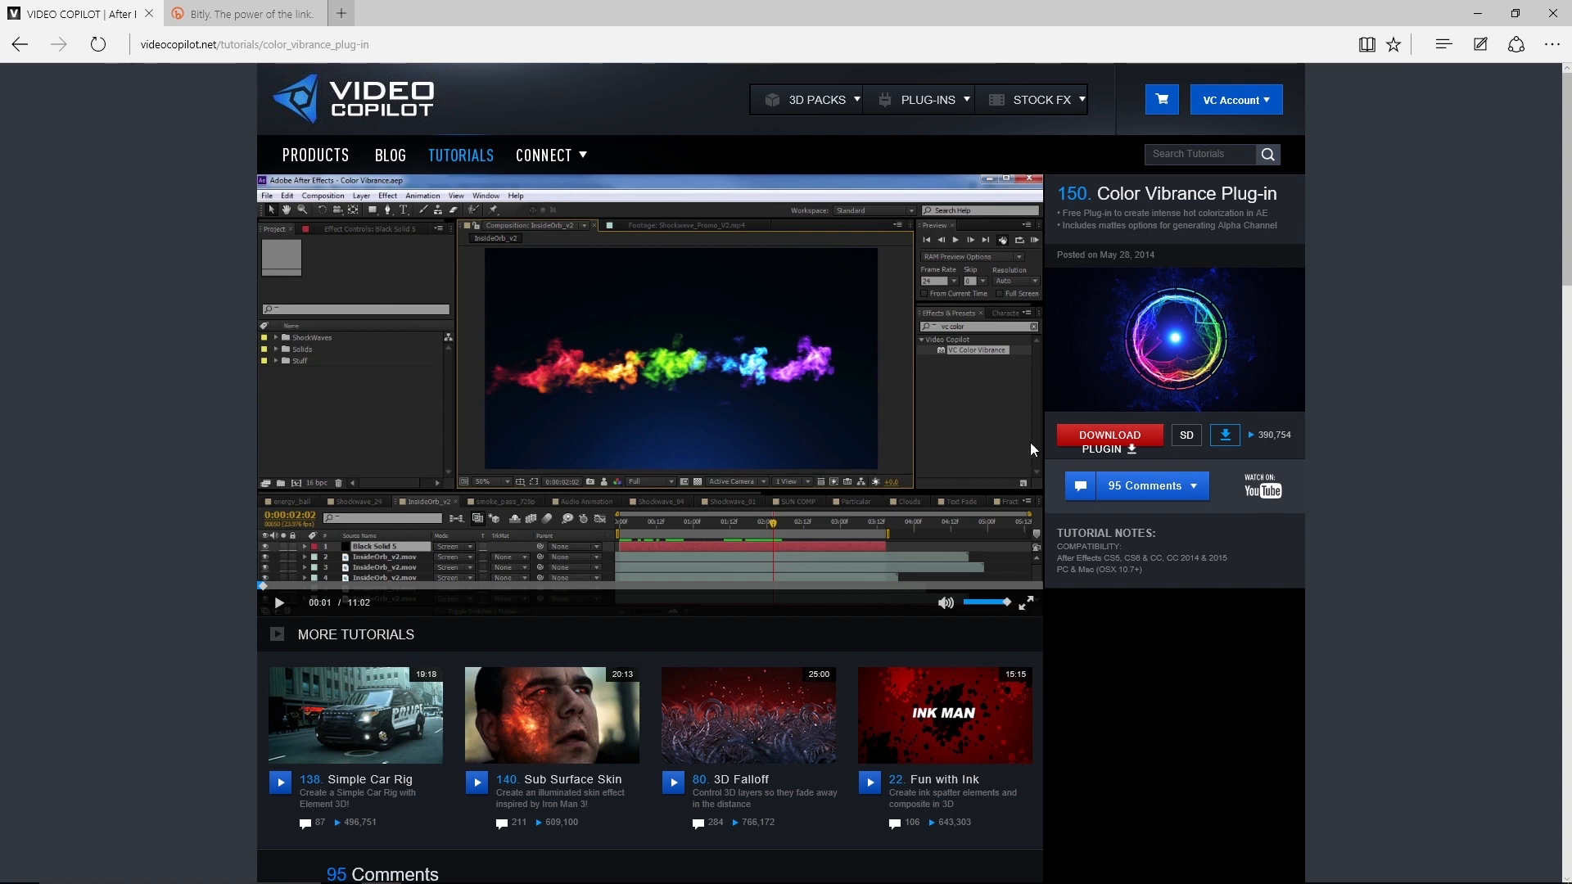
pyautogui.moveTo(1116, 441)
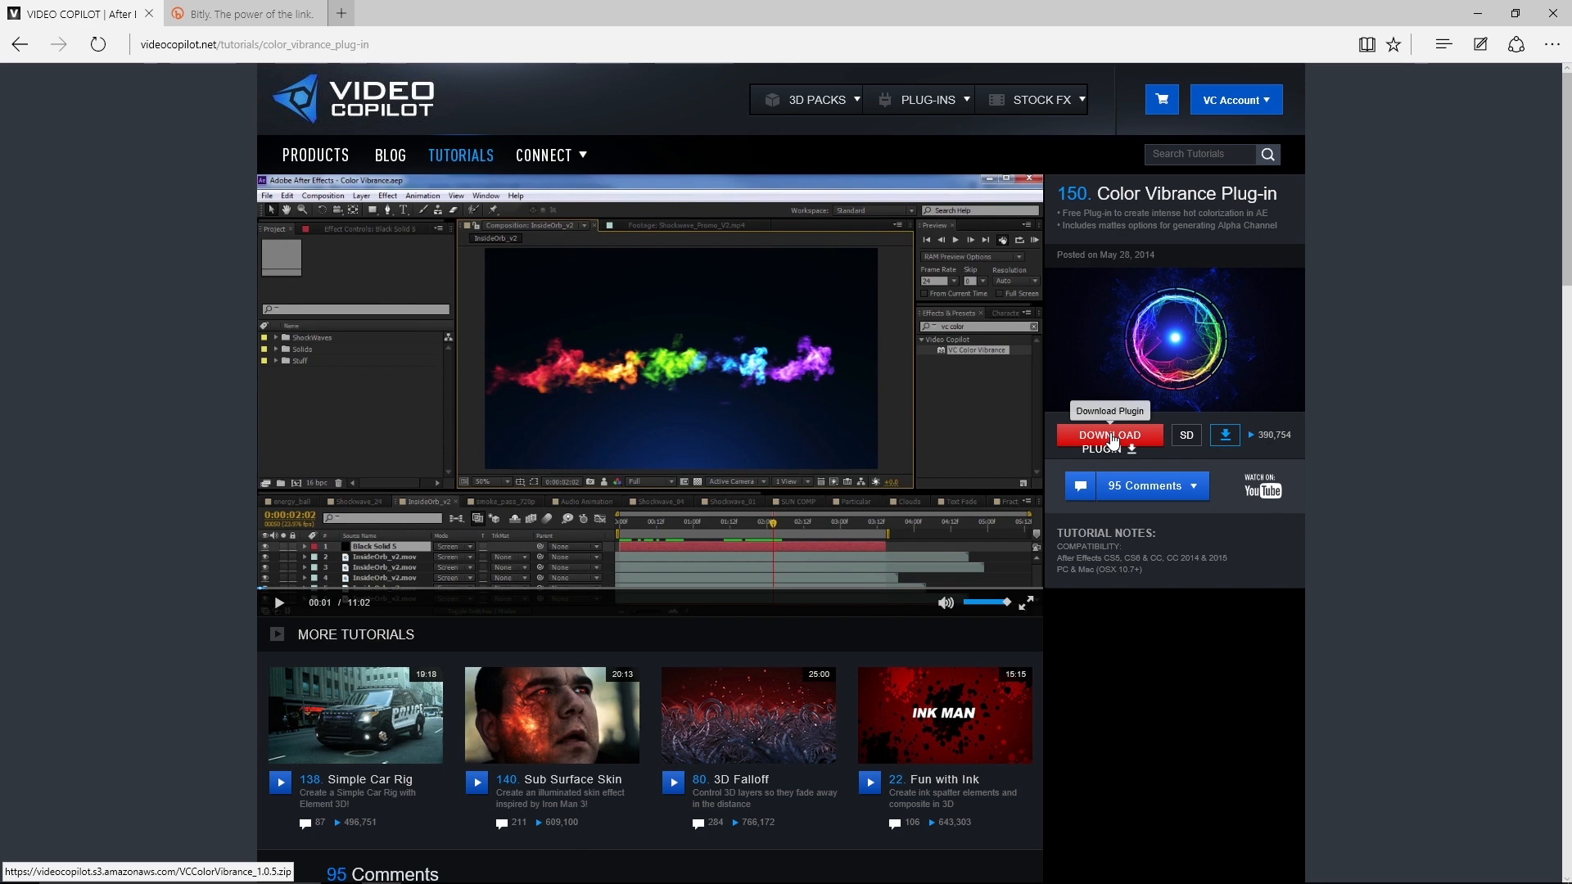
pyautogui.moveTo(429, 37)
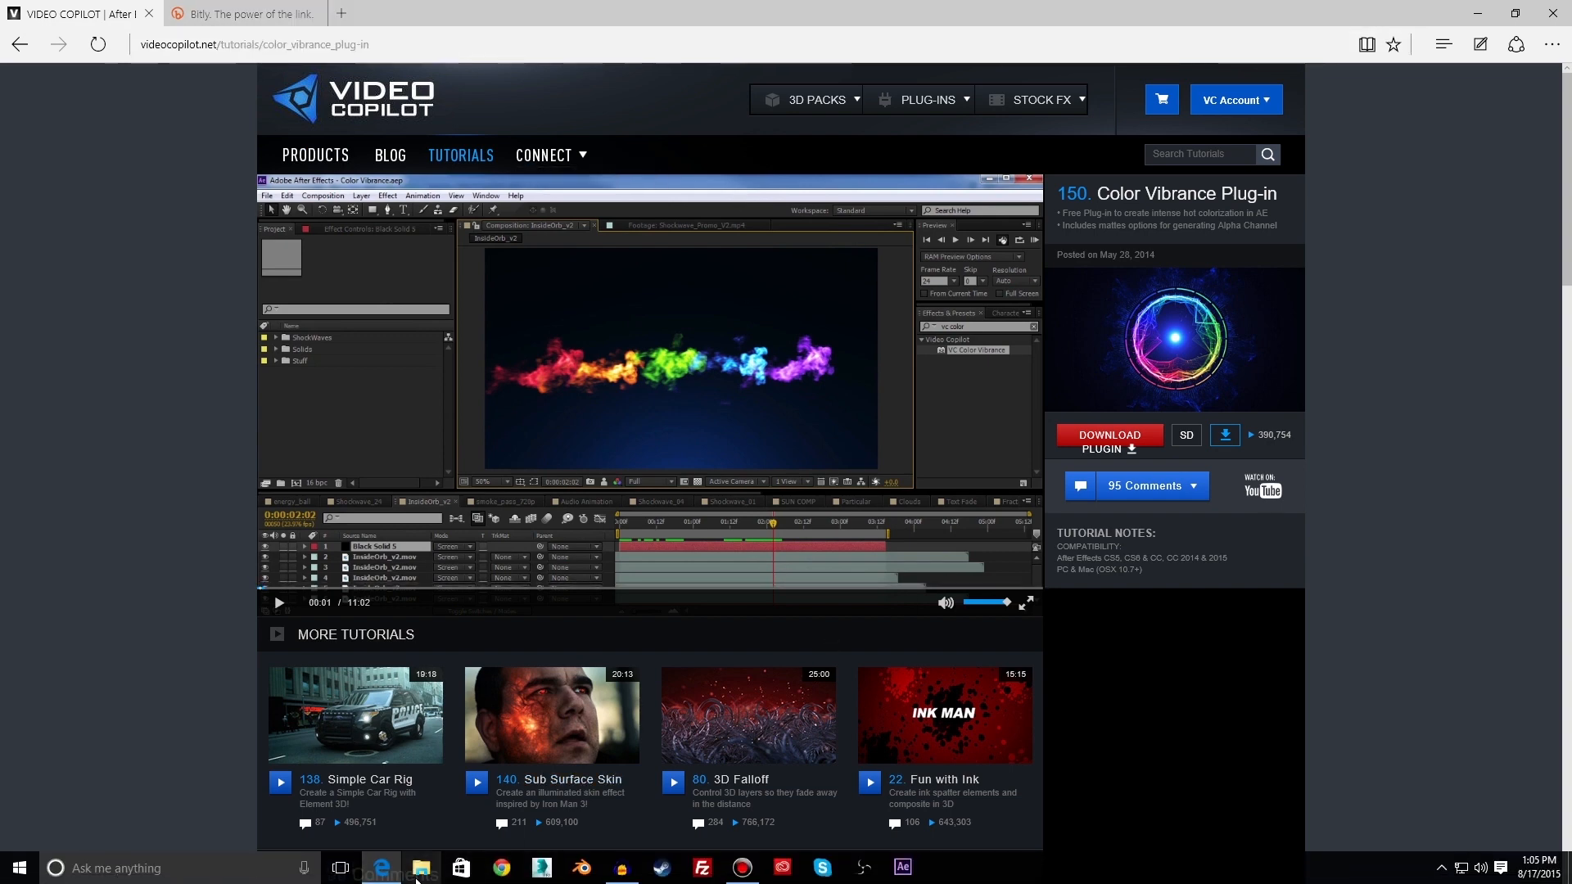
pyautogui.moveTo(420, 867)
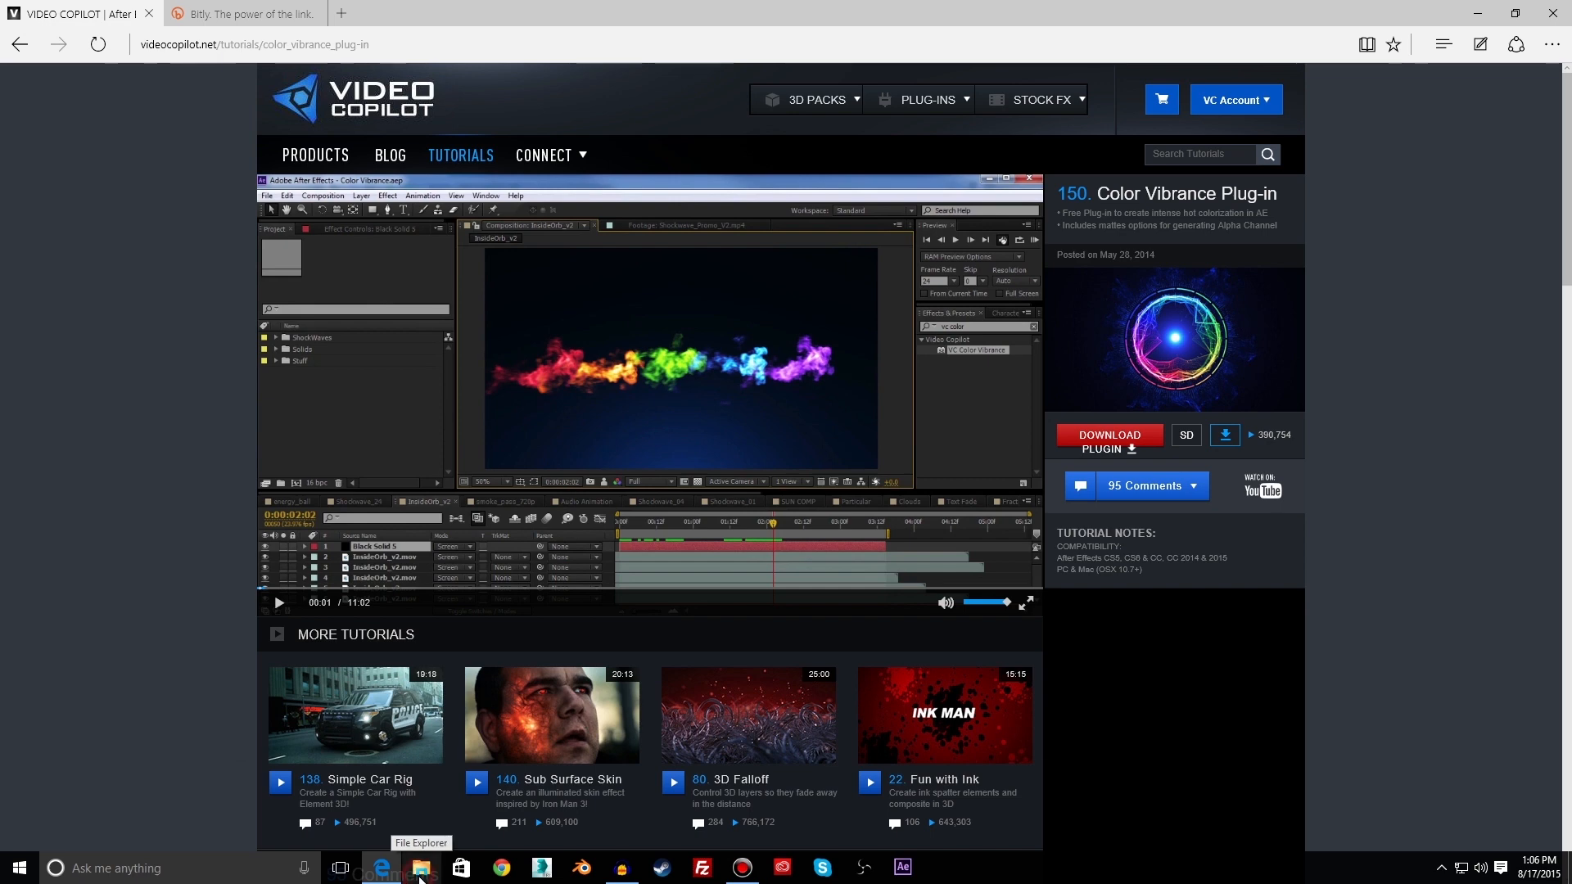
# - Browse This PC in File Explorer, glance into Local Disk (C:), and return to This PC
pyautogui.click(419, 867)
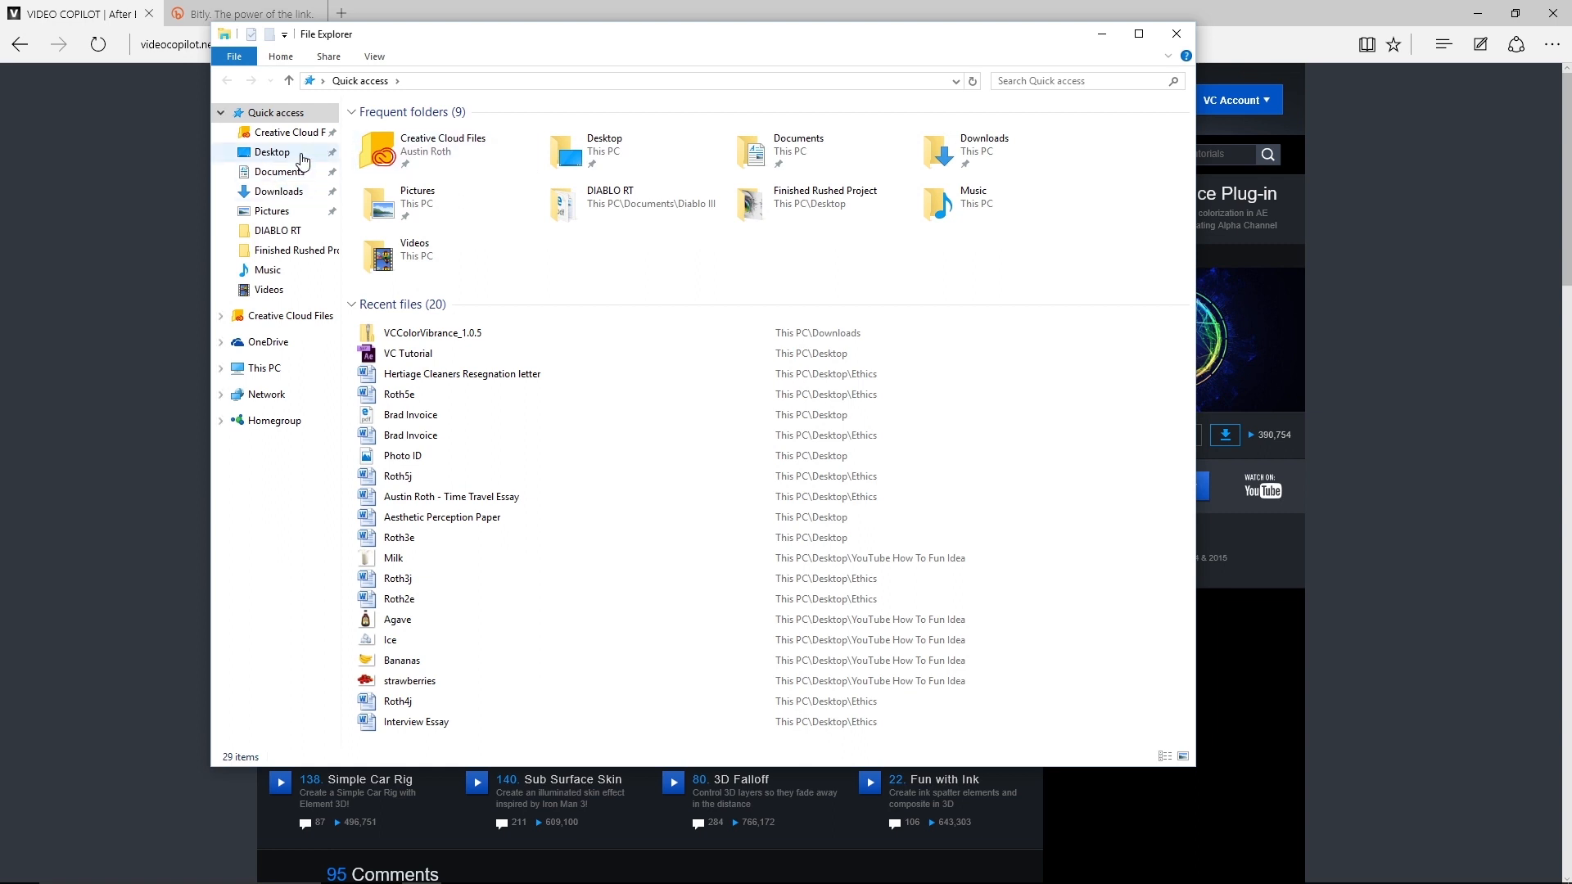
pyautogui.moveTo(263, 367)
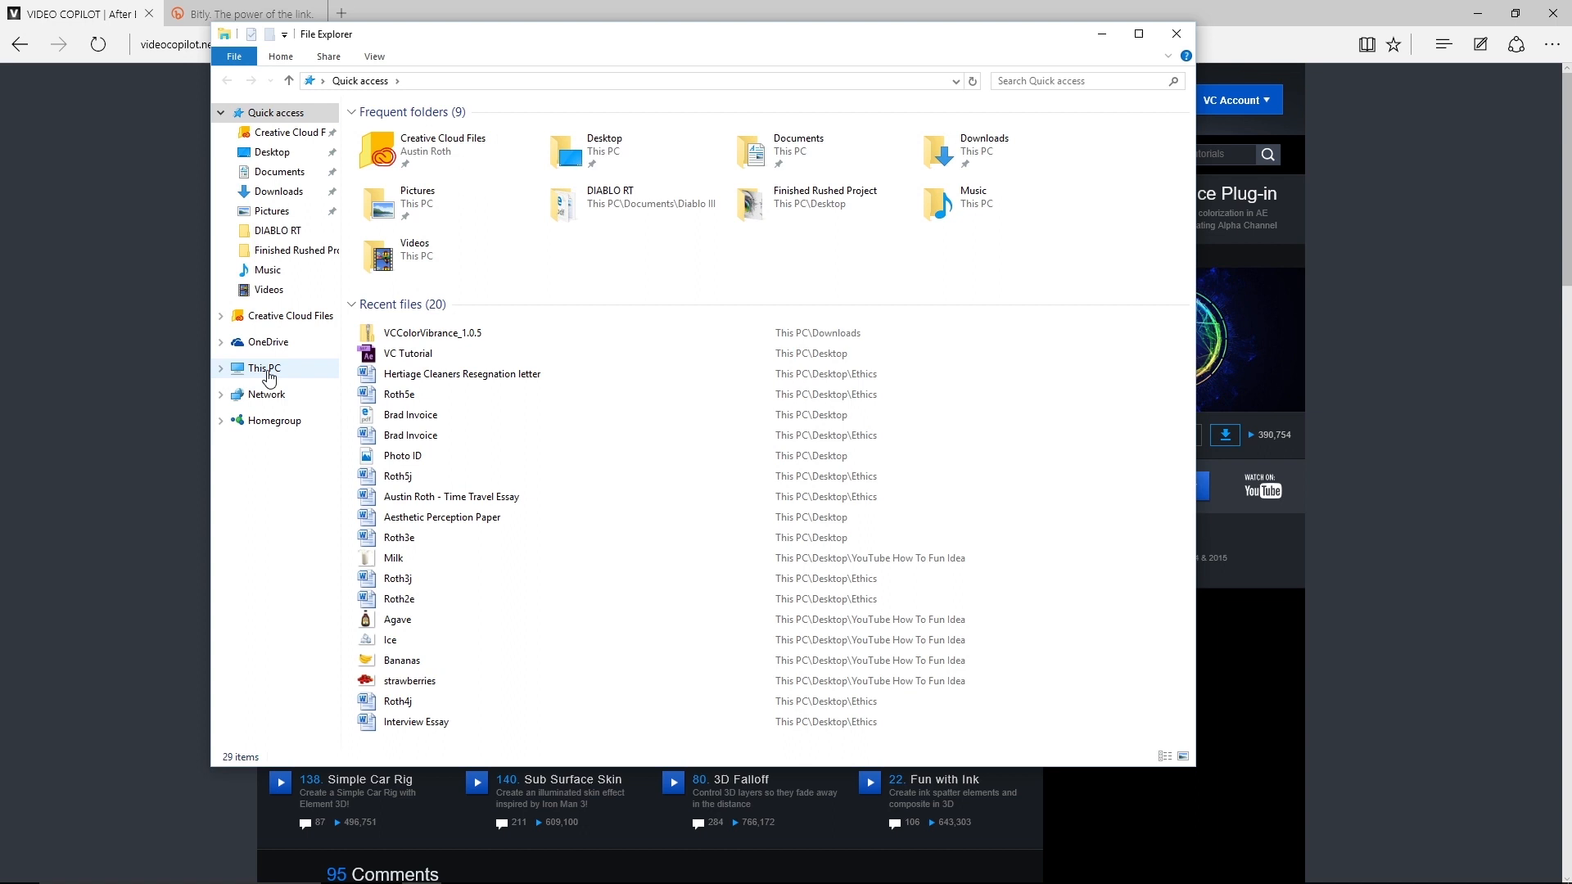
pyautogui.click(264, 367)
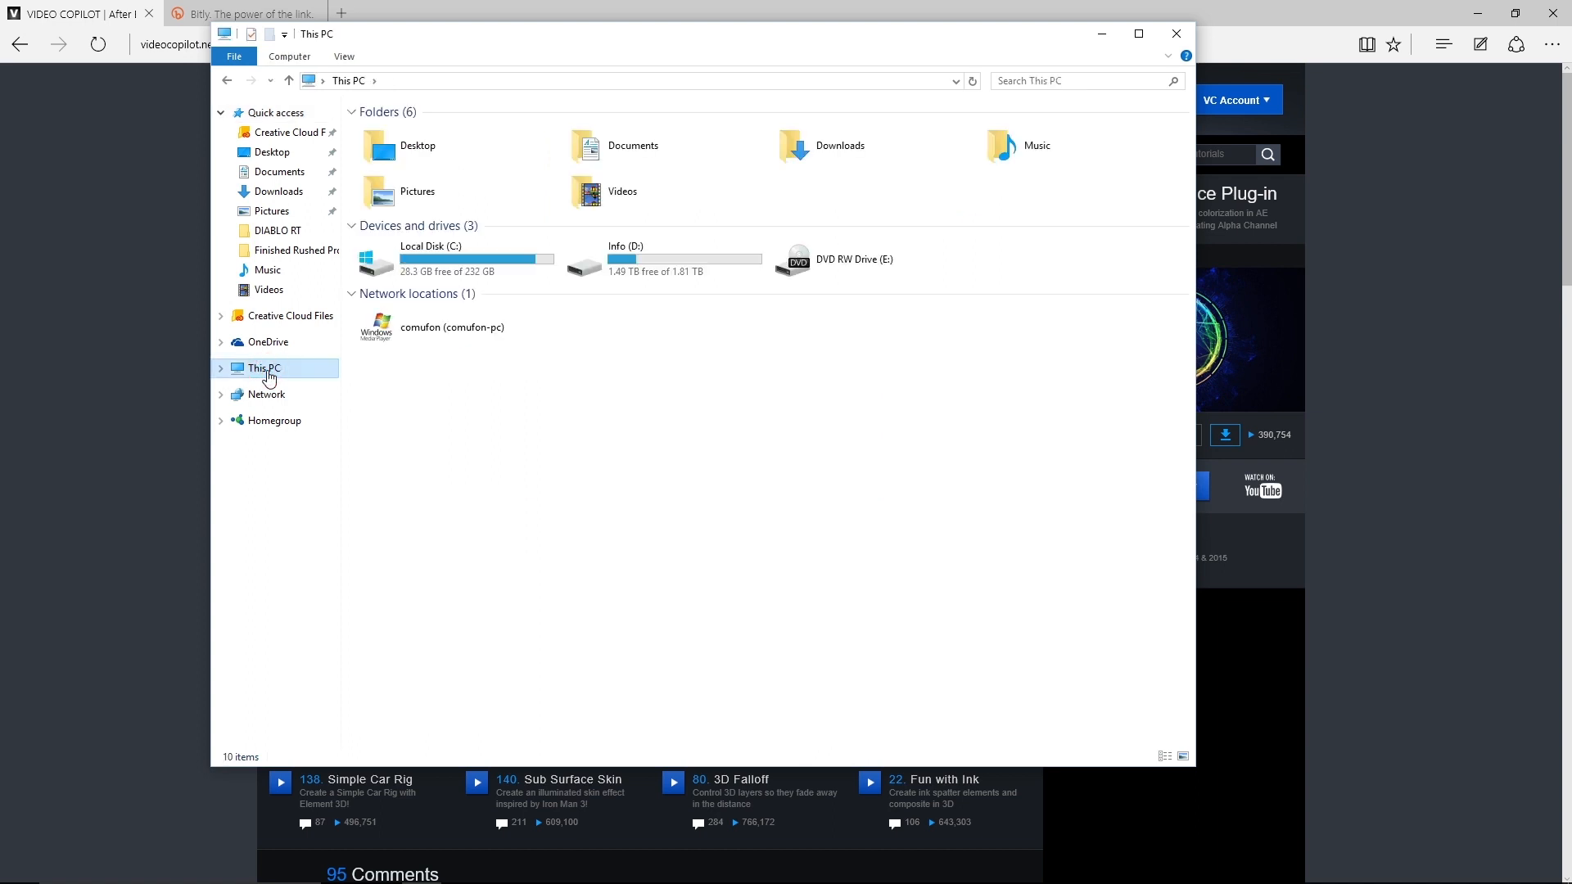
pyautogui.doubleClick(431, 259)
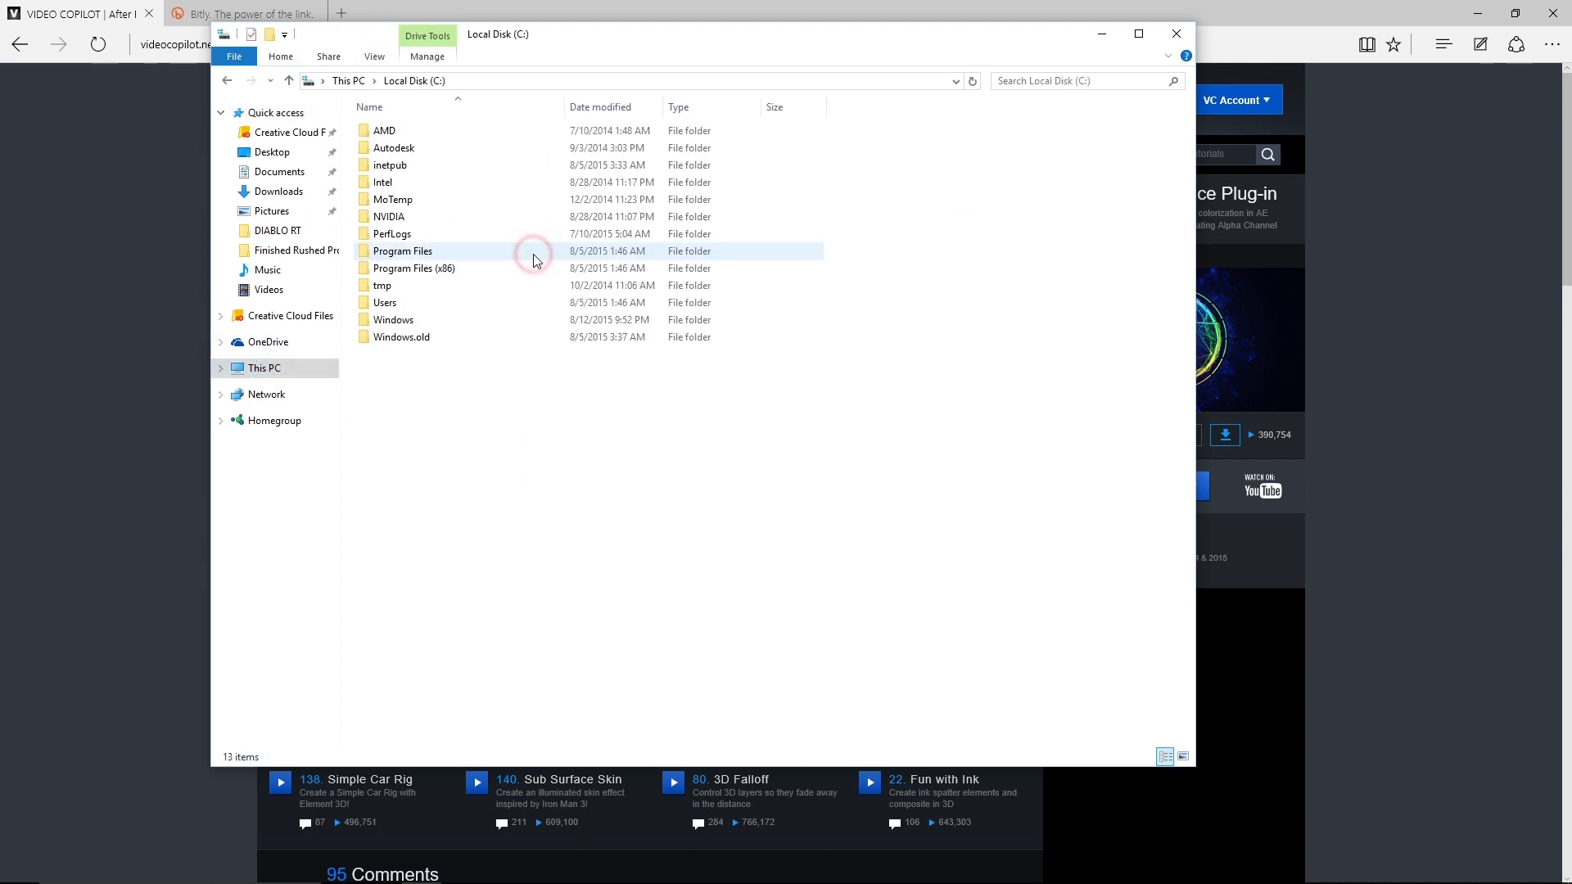
pyautogui.click(227, 80)
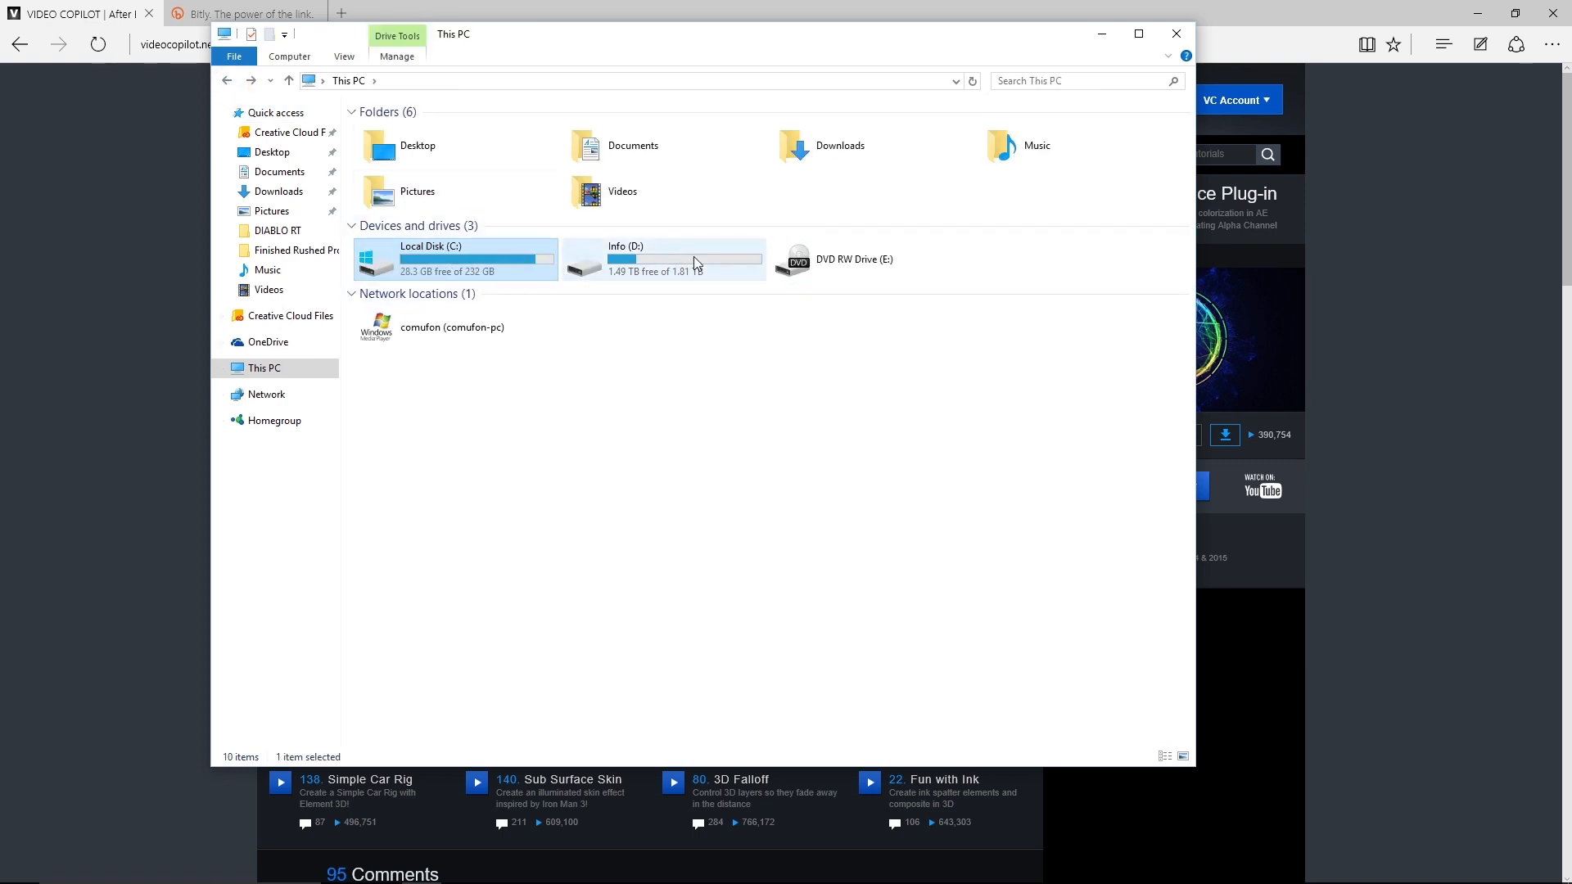
# - Check Program Files (x86) > Adobe for an After Effects folder, then return to Local Disk (C:)
pyautogui.doubleClick(431, 259)
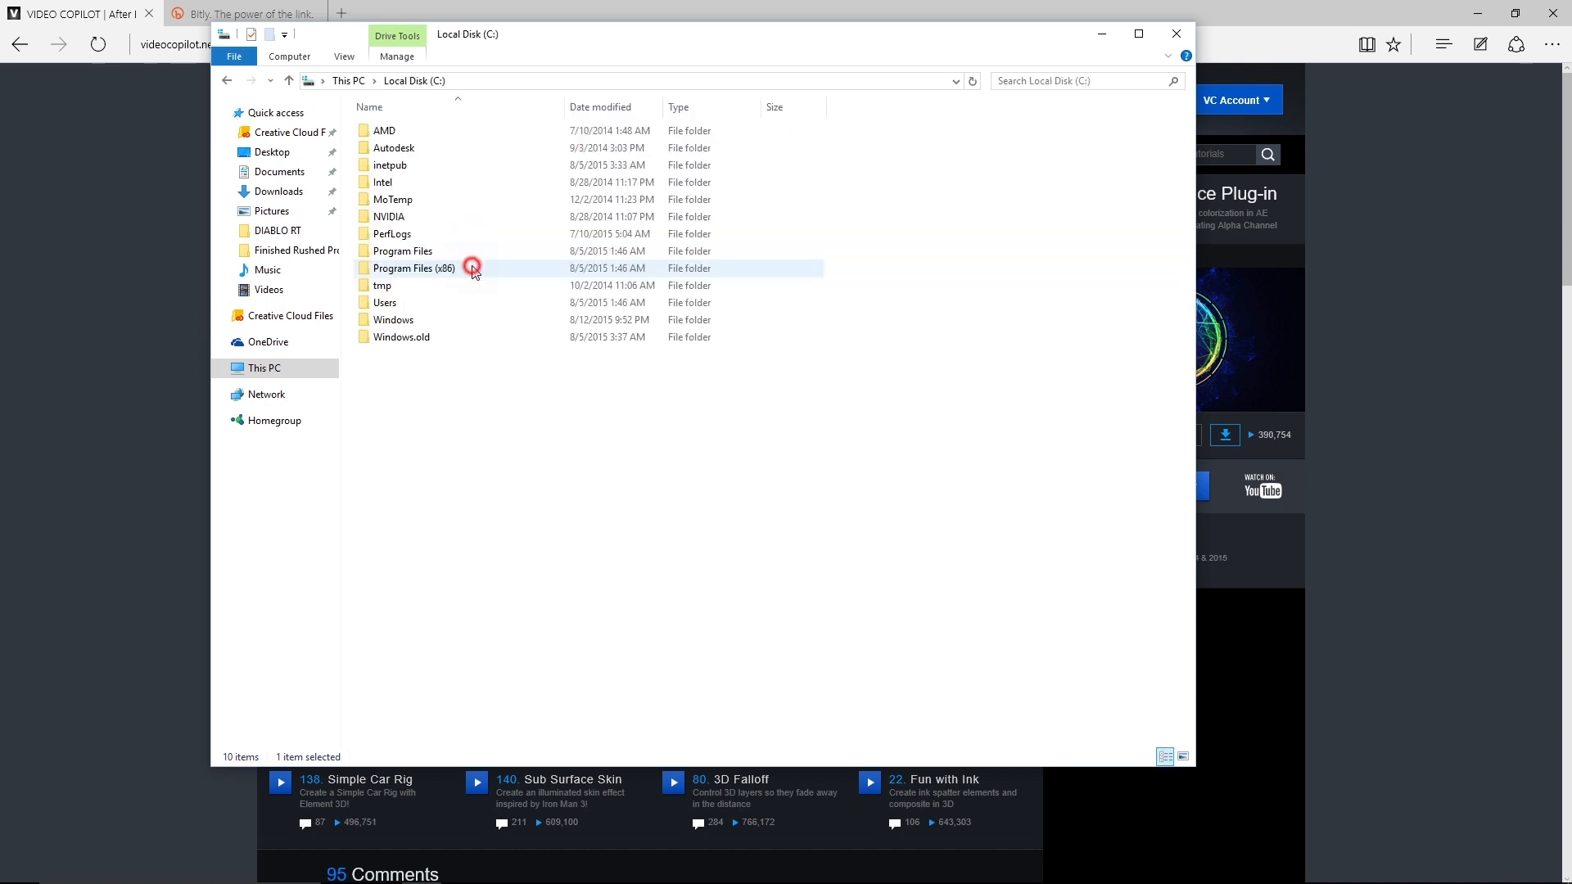
pyautogui.click(401, 251)
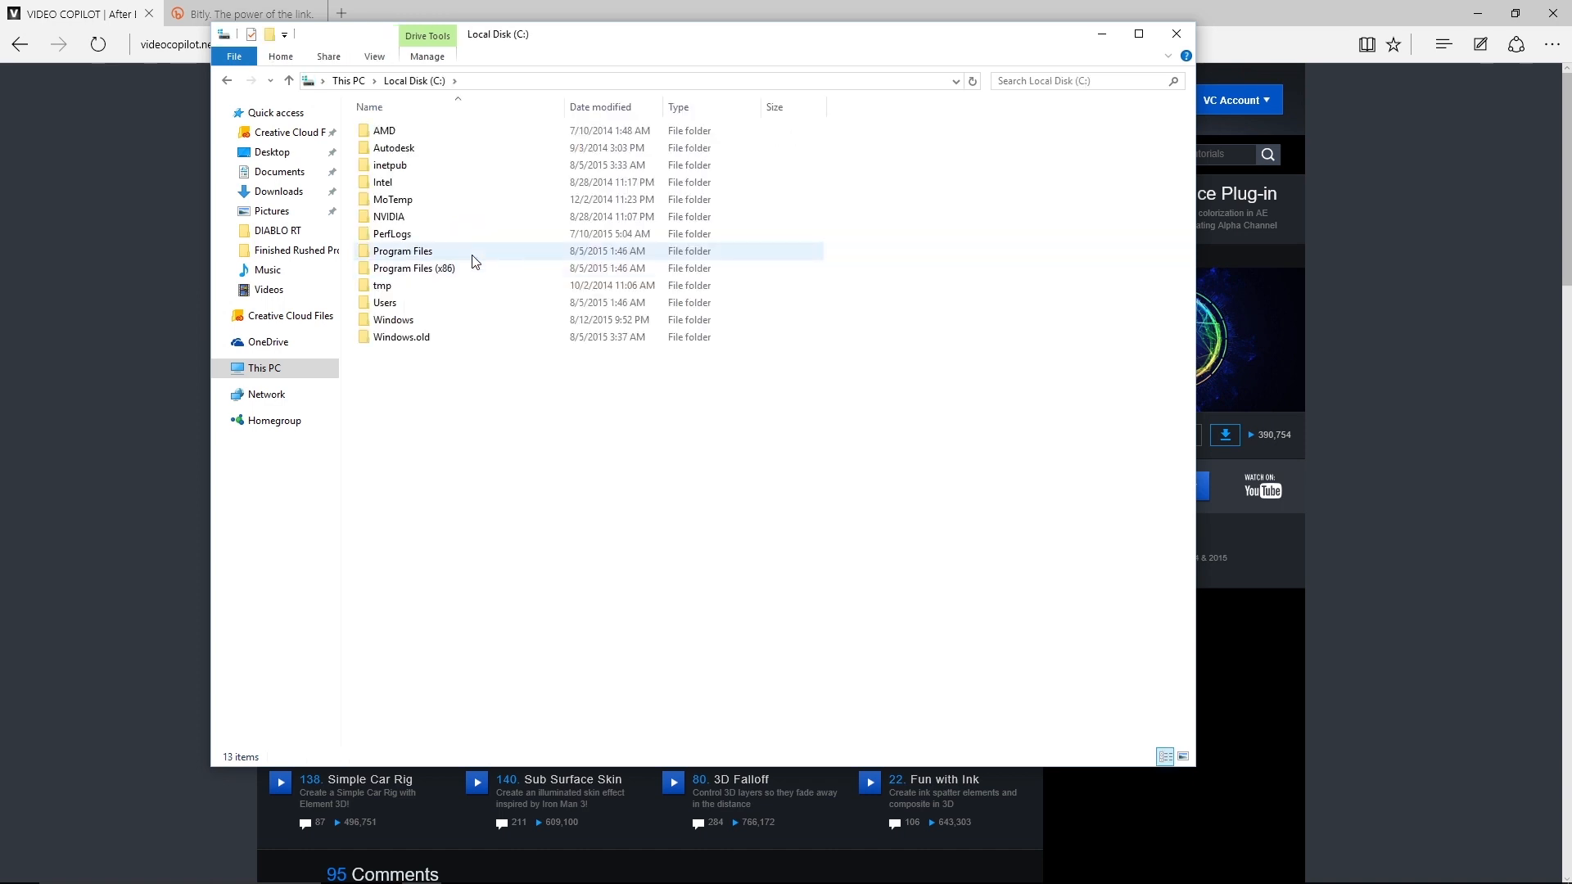
pyautogui.click(413, 268)
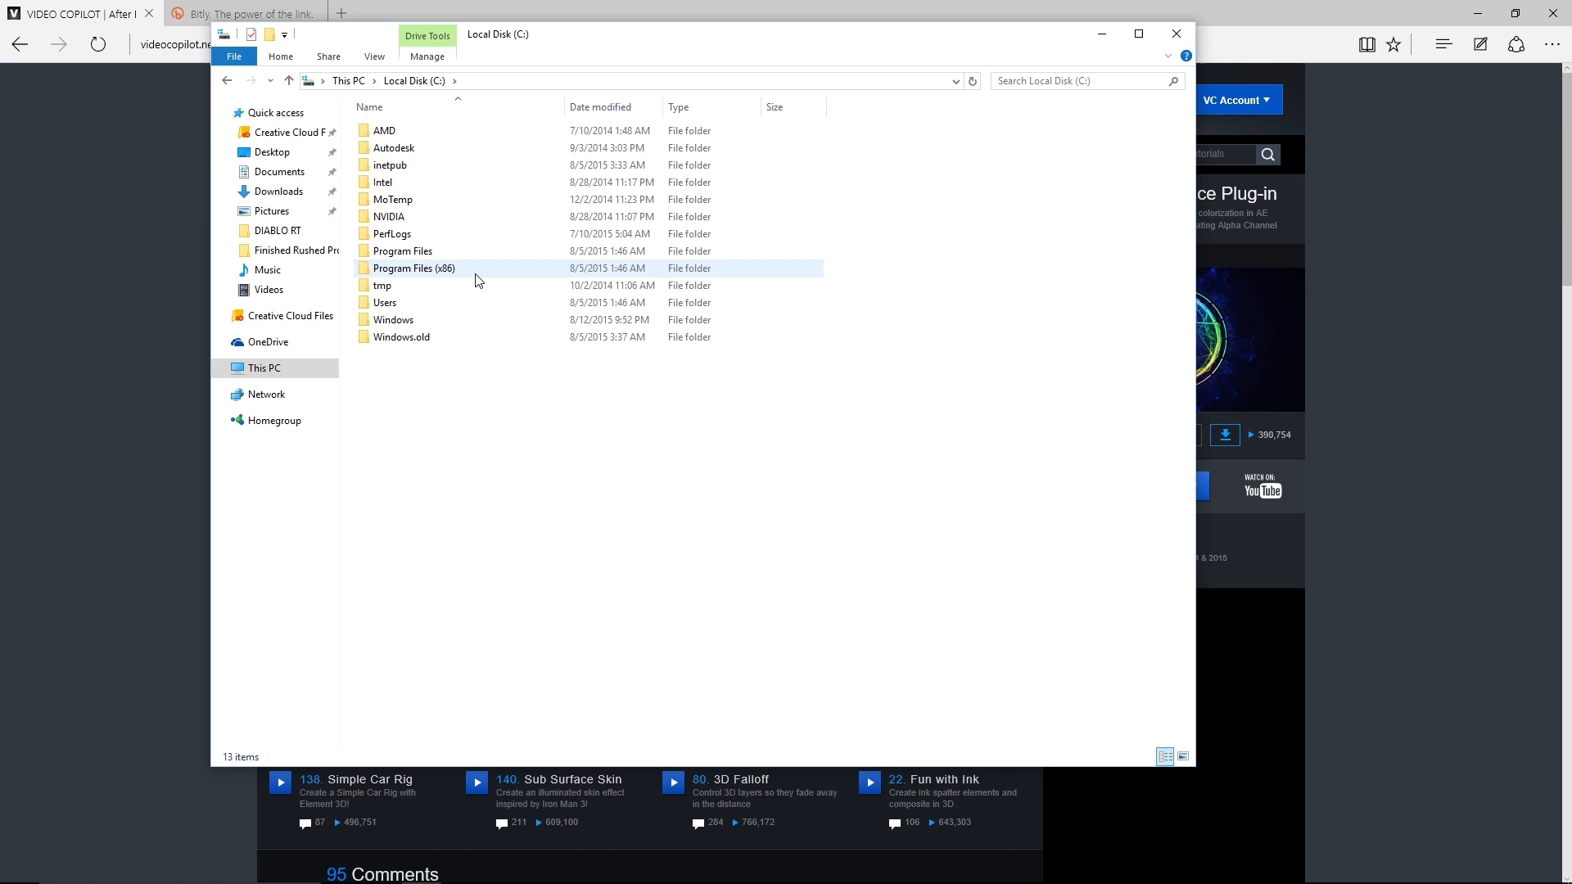
pyautogui.doubleClick(412, 267)
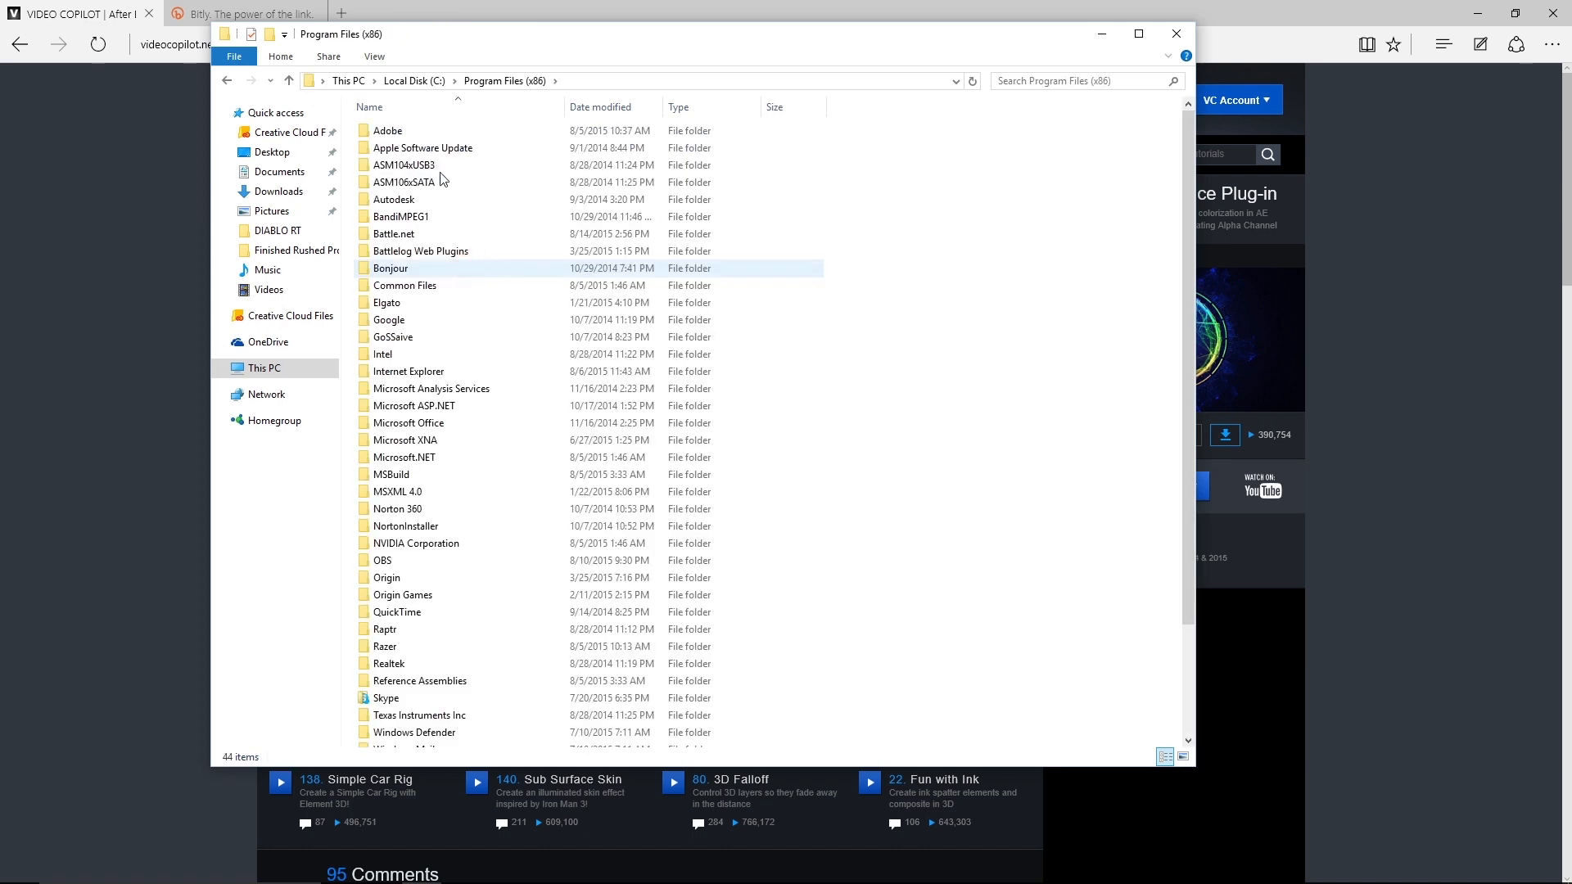
pyautogui.click(422, 148)
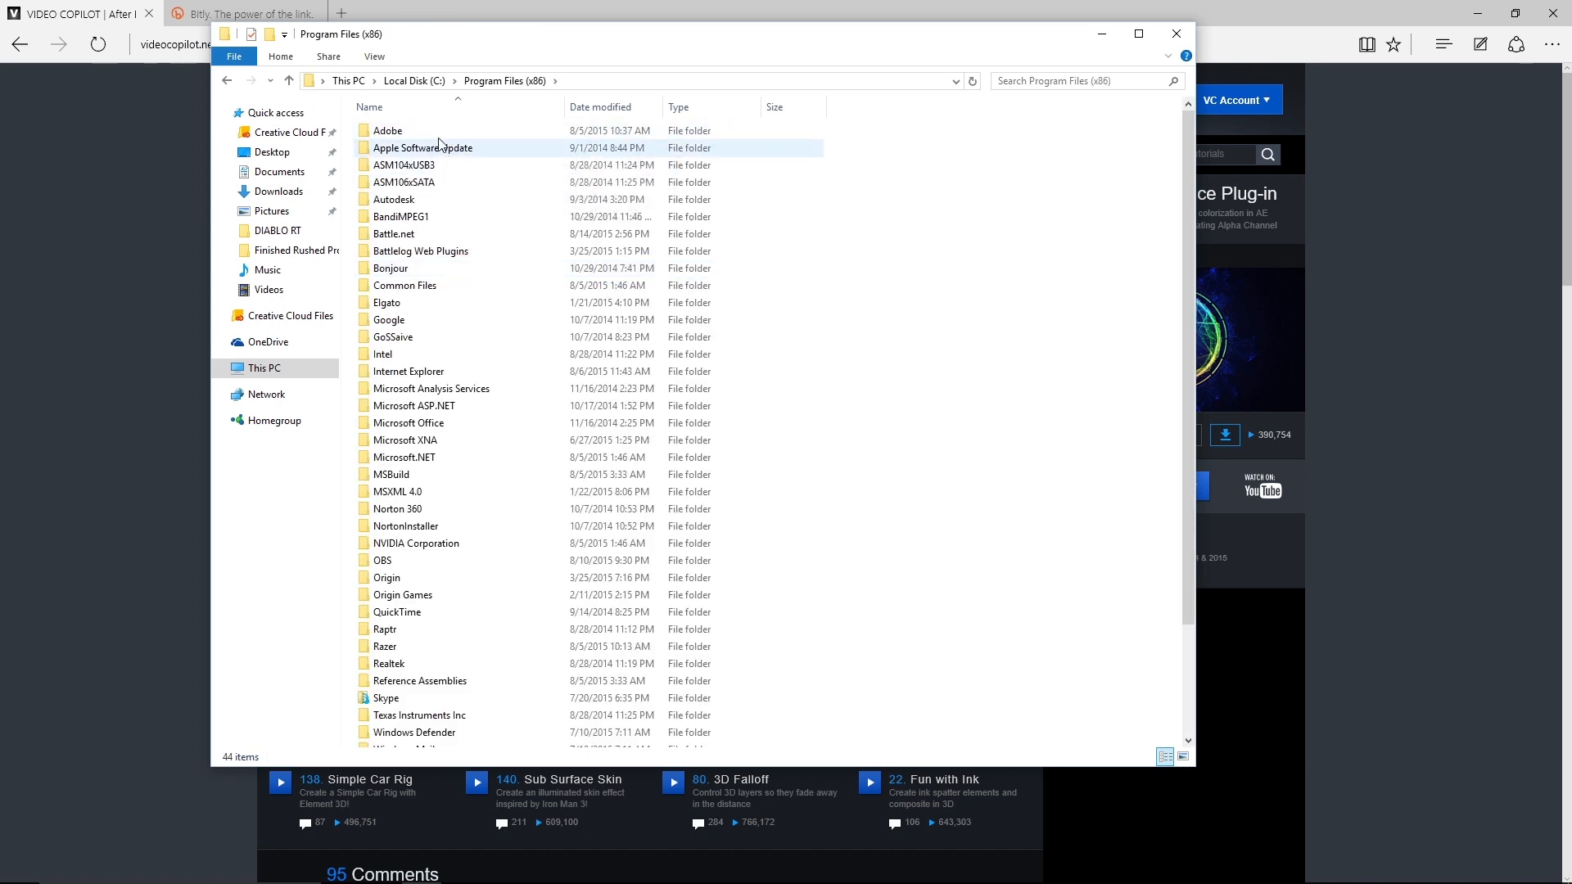
pyautogui.moveTo(422, 147)
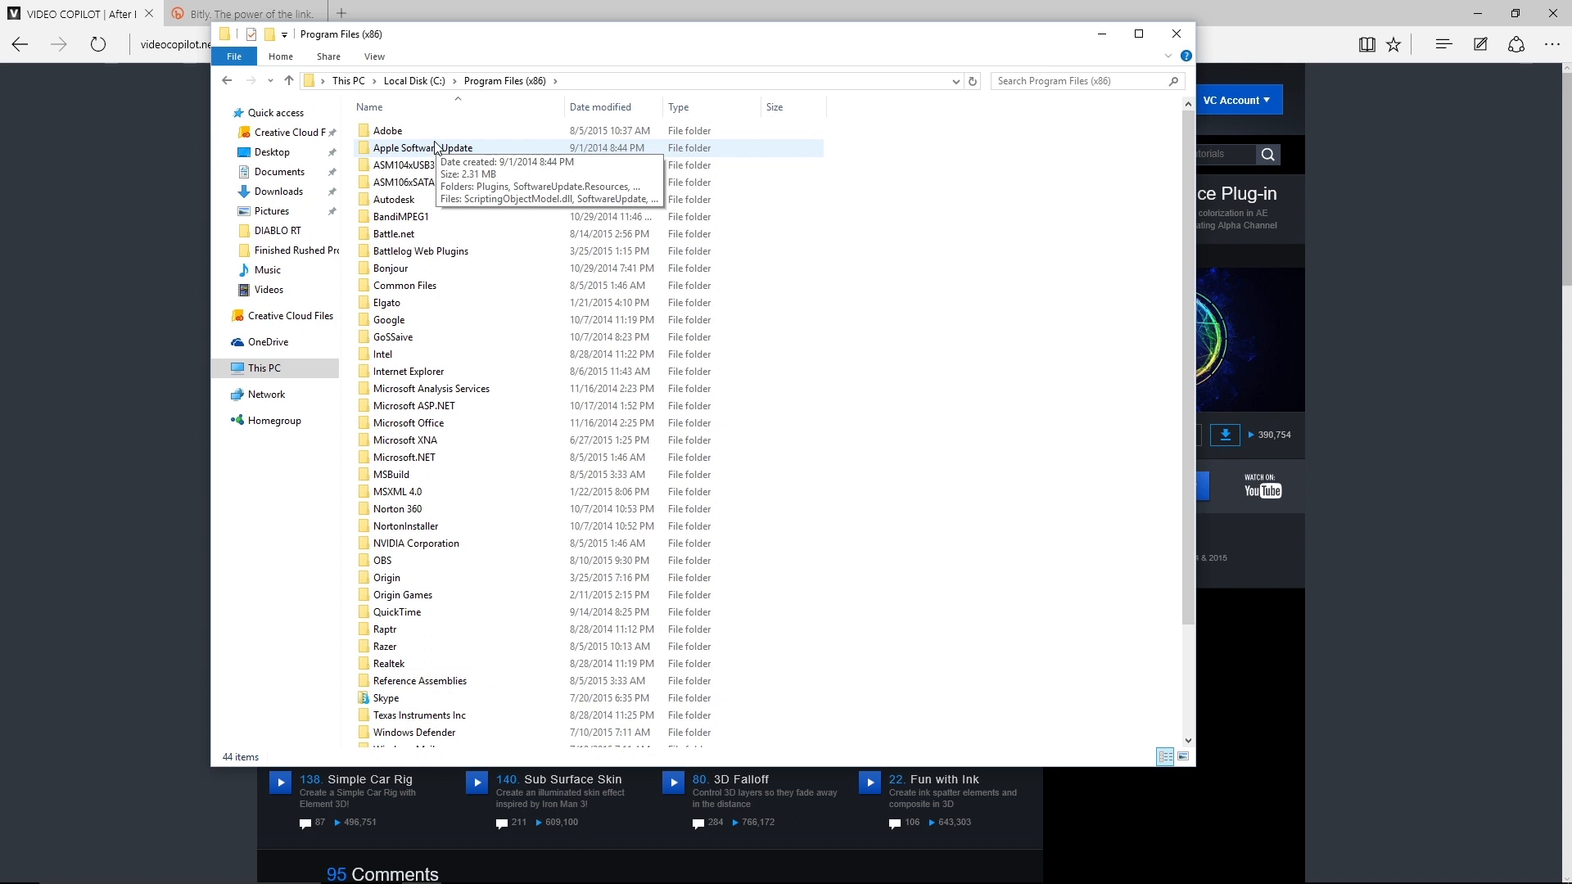
pyautogui.doubleClick(388, 130)
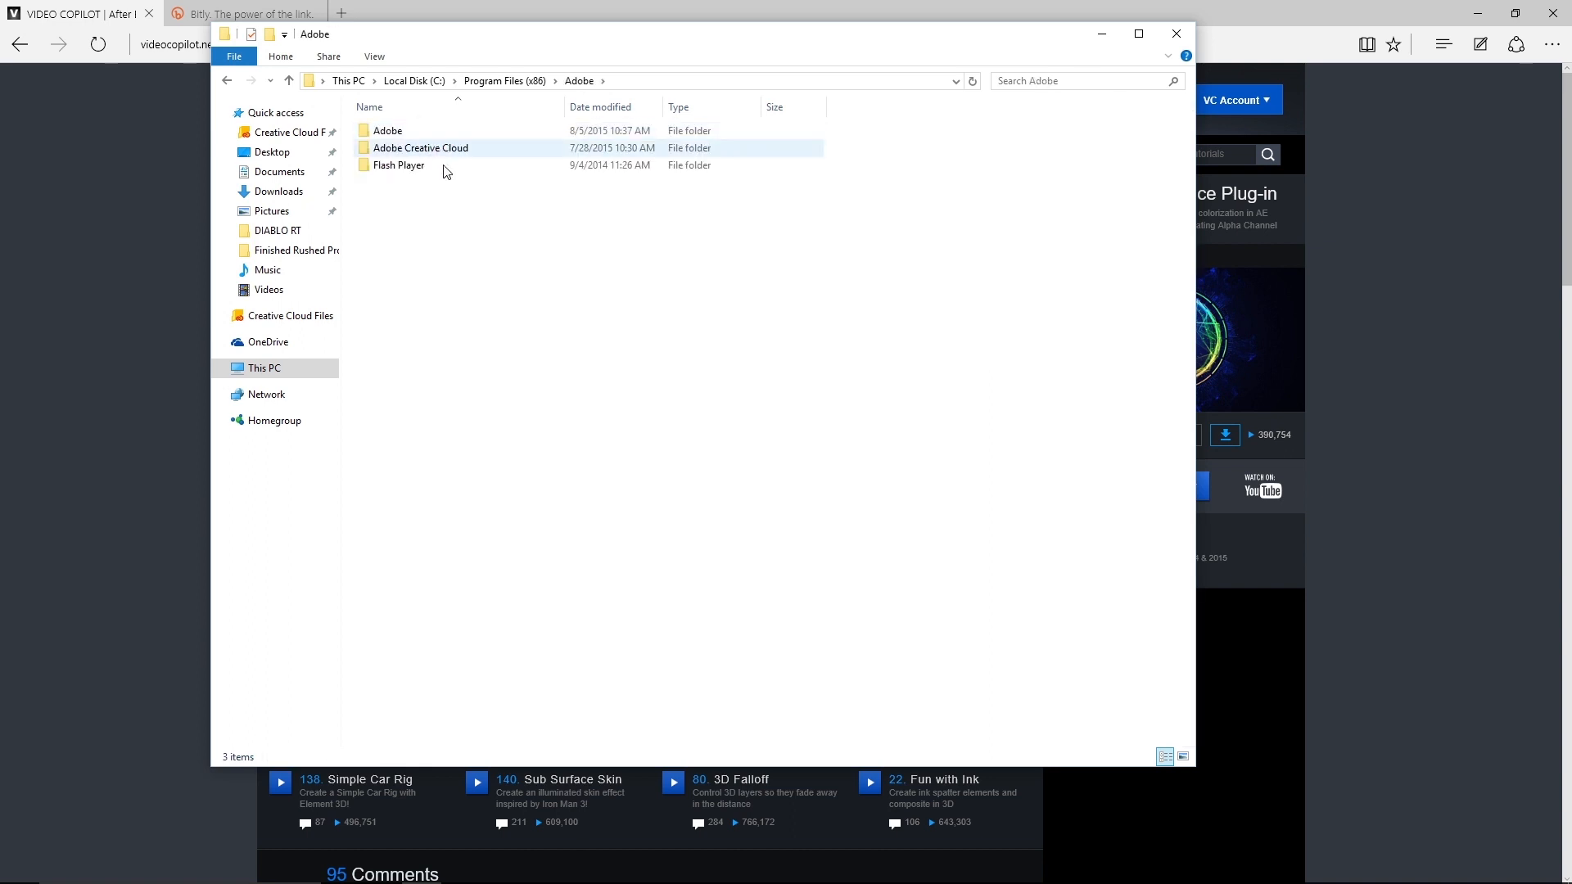
pyautogui.click(443, 232)
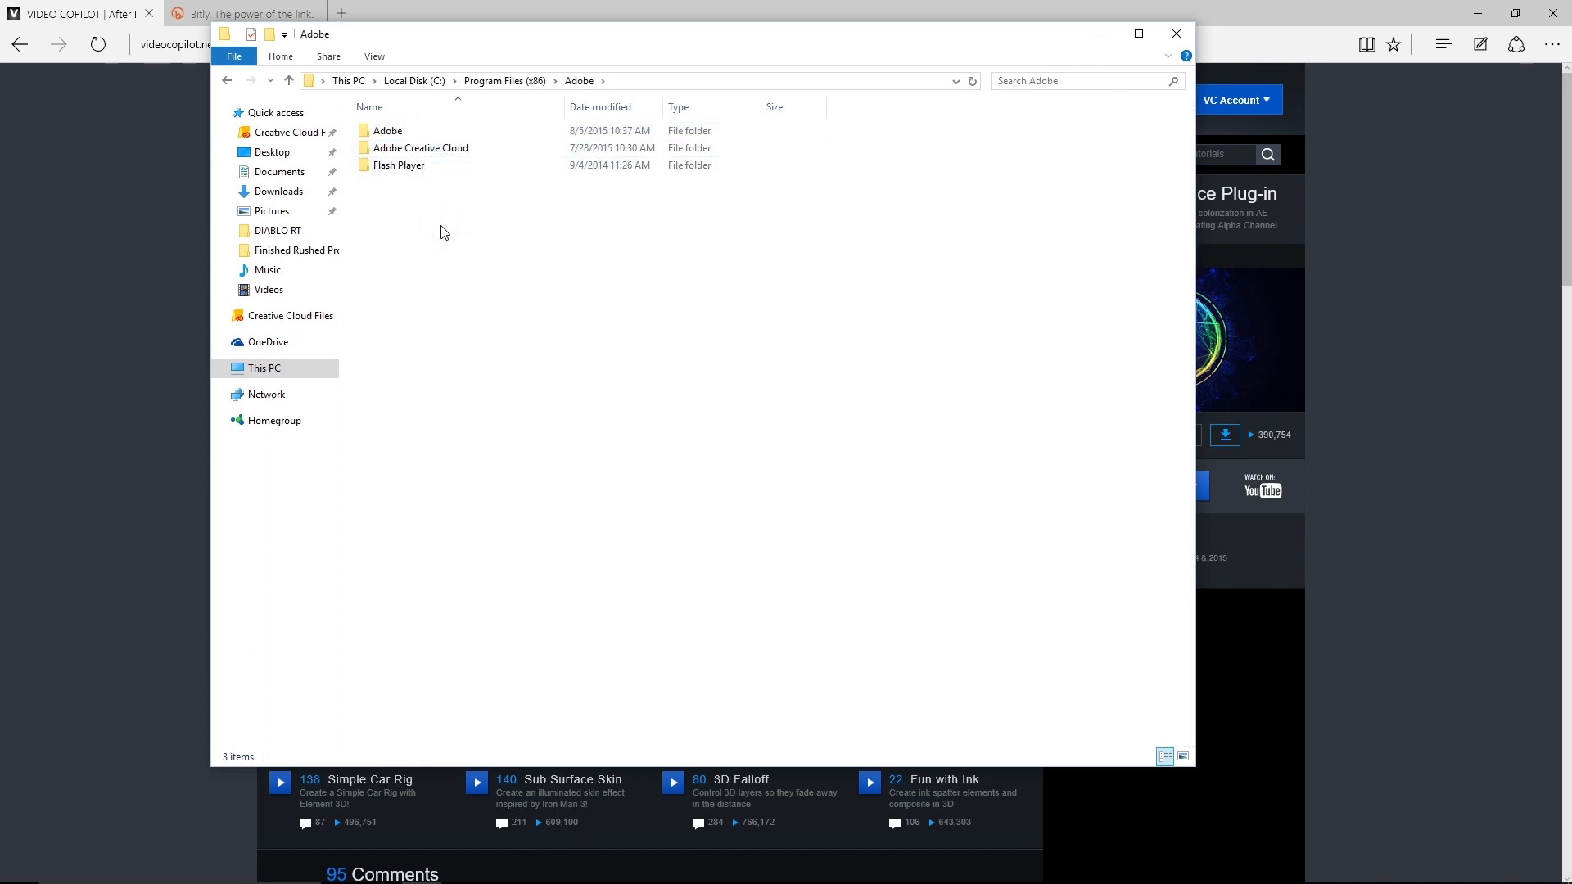
pyautogui.click(414, 80)
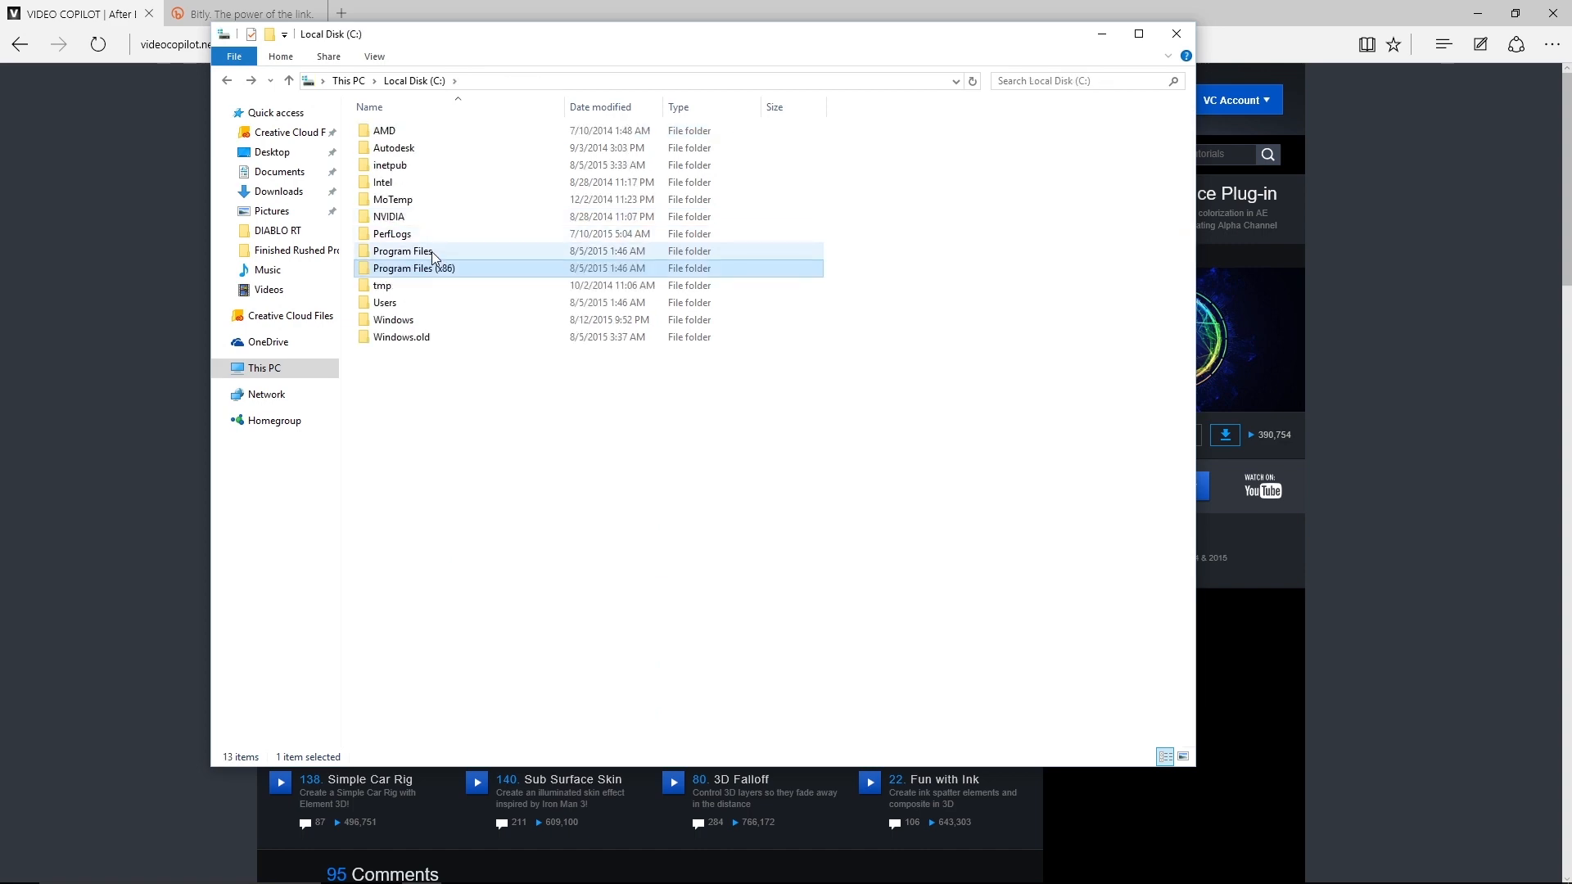
# - Navigate Program Files > Adobe > Adobe After Effects CC 2015 > Support Files to the Plug-ins folder
pyautogui.doubleClick(402, 251)
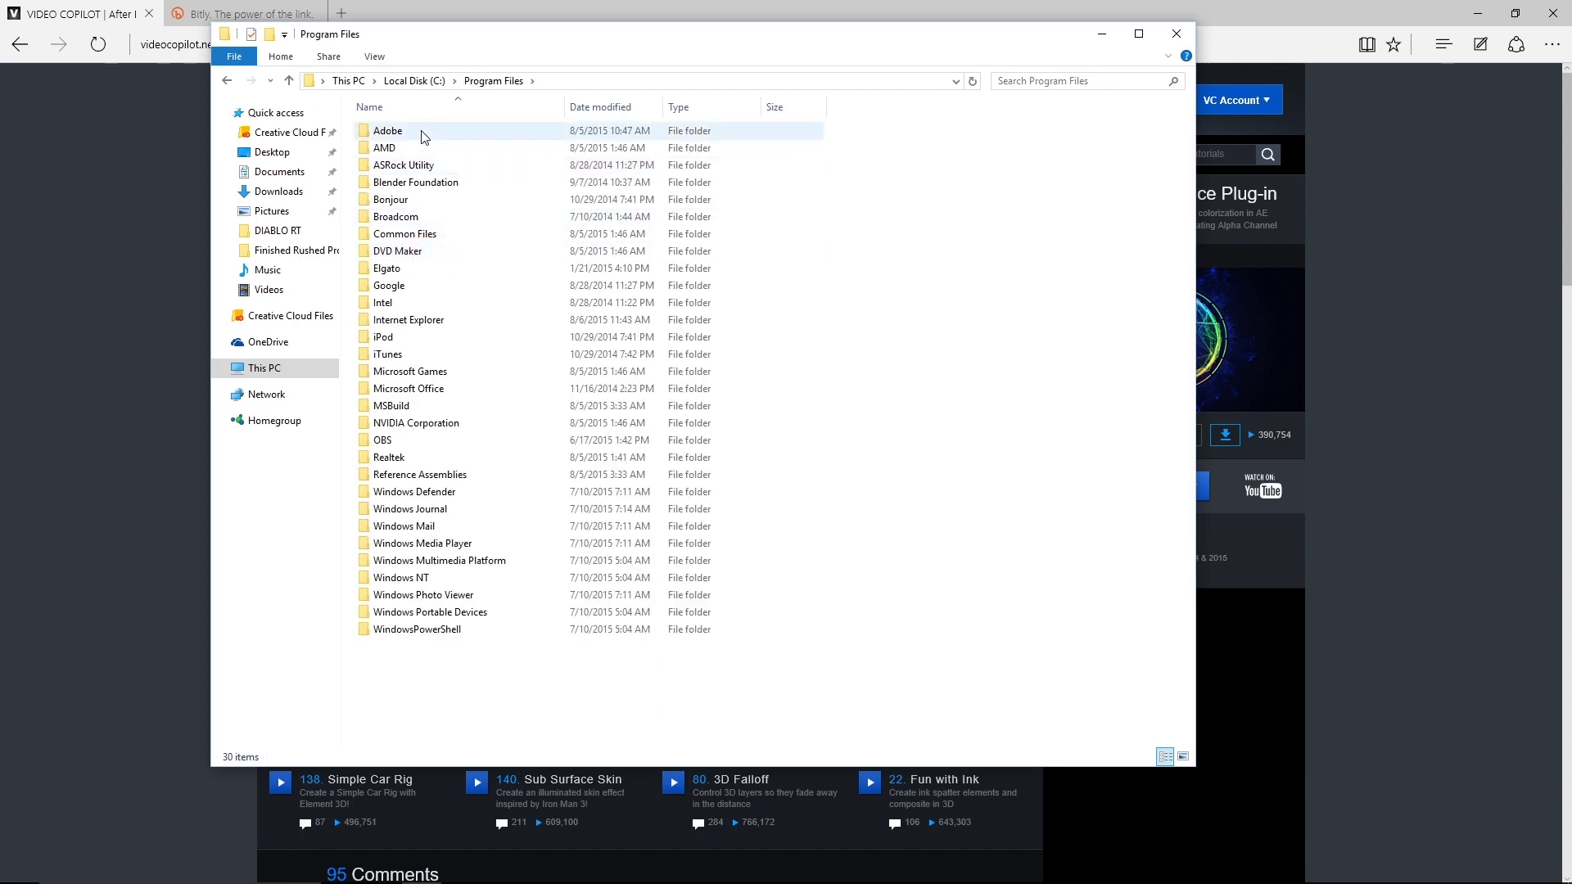
pyautogui.doubleClick(387, 130)
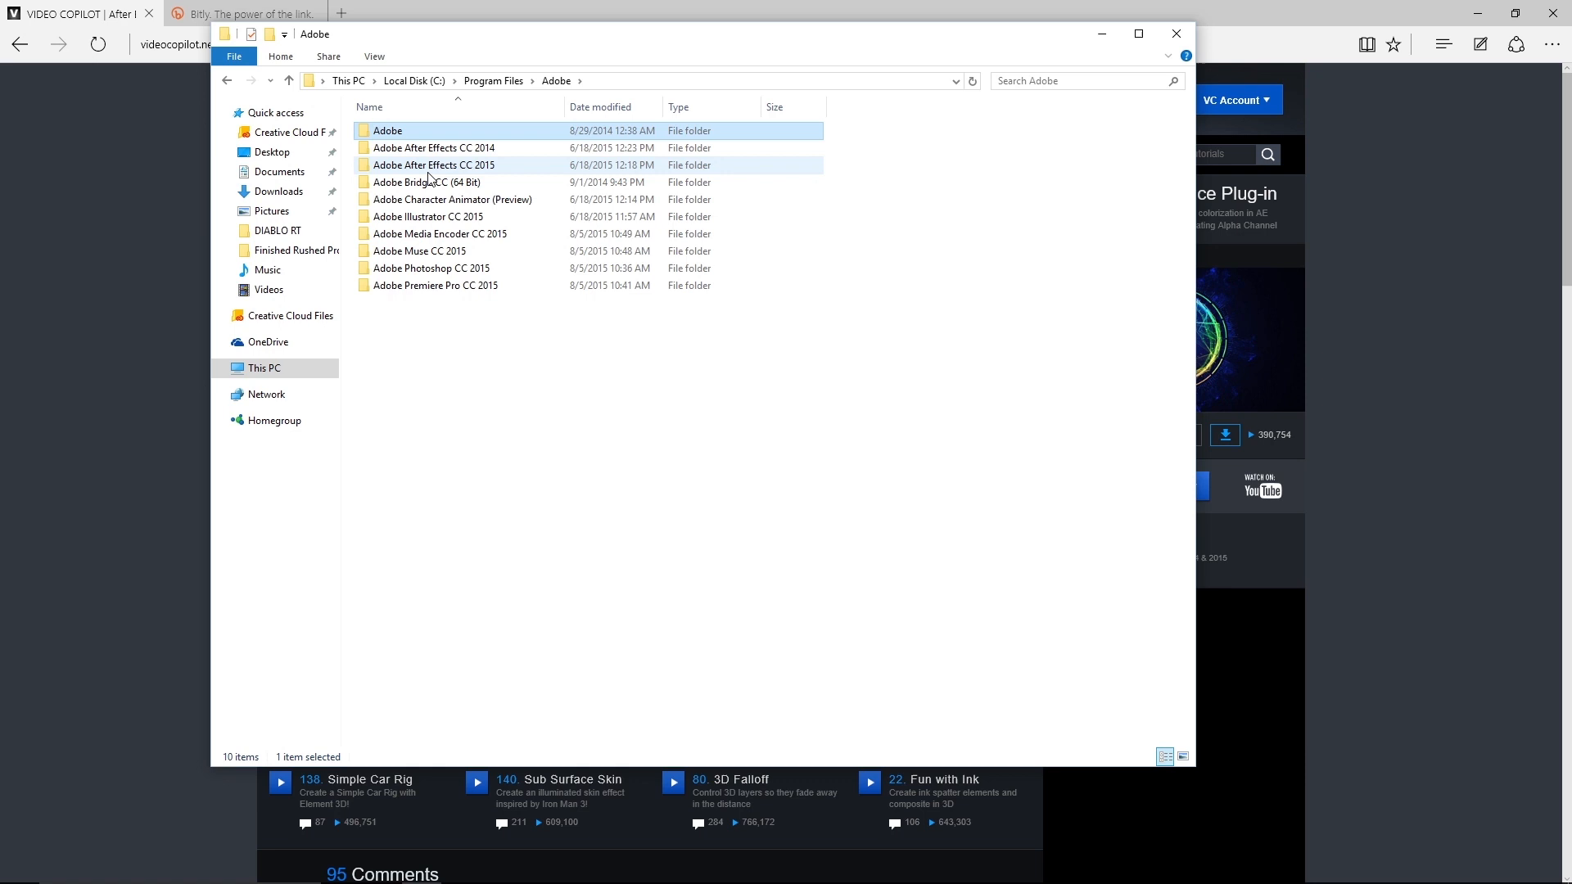
pyautogui.moveTo(432, 164)
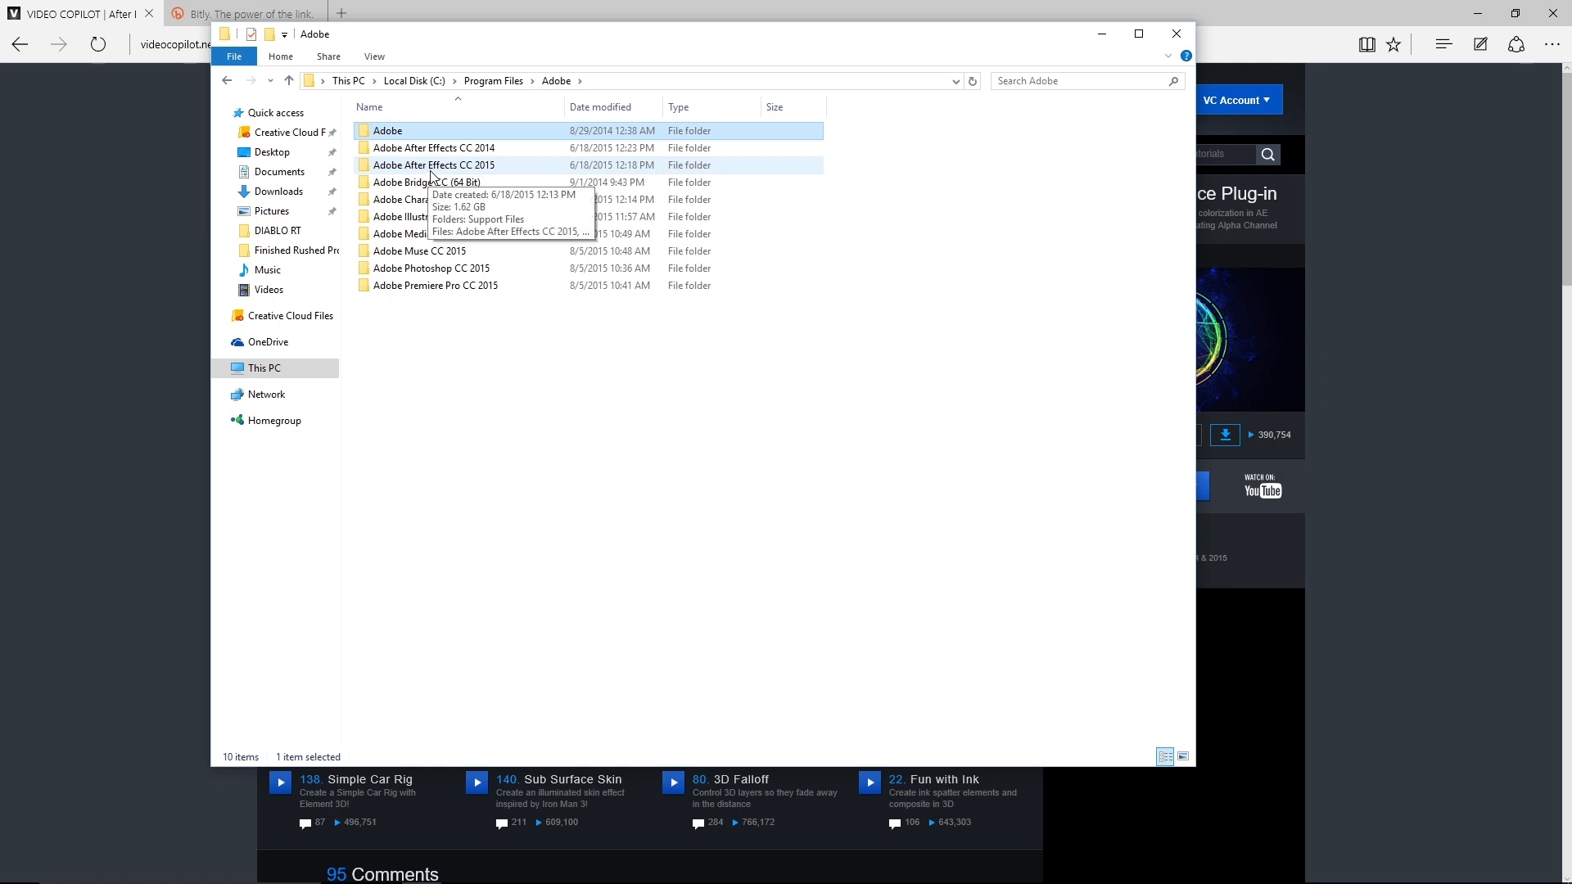
pyautogui.doubleClick(433, 165)
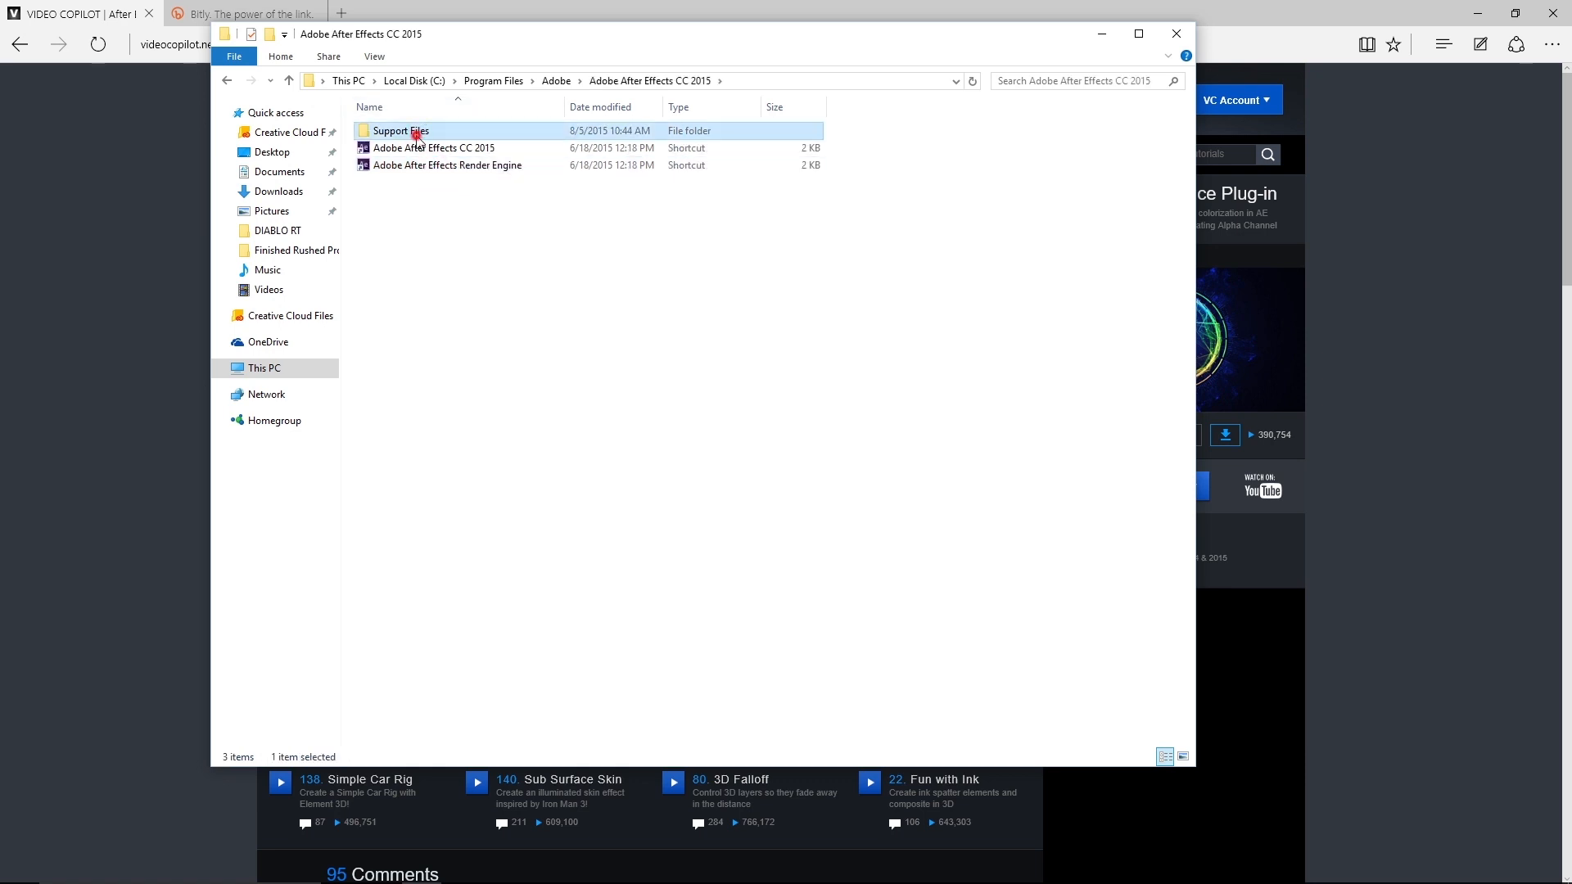
pyautogui.doubleClick(400, 130)
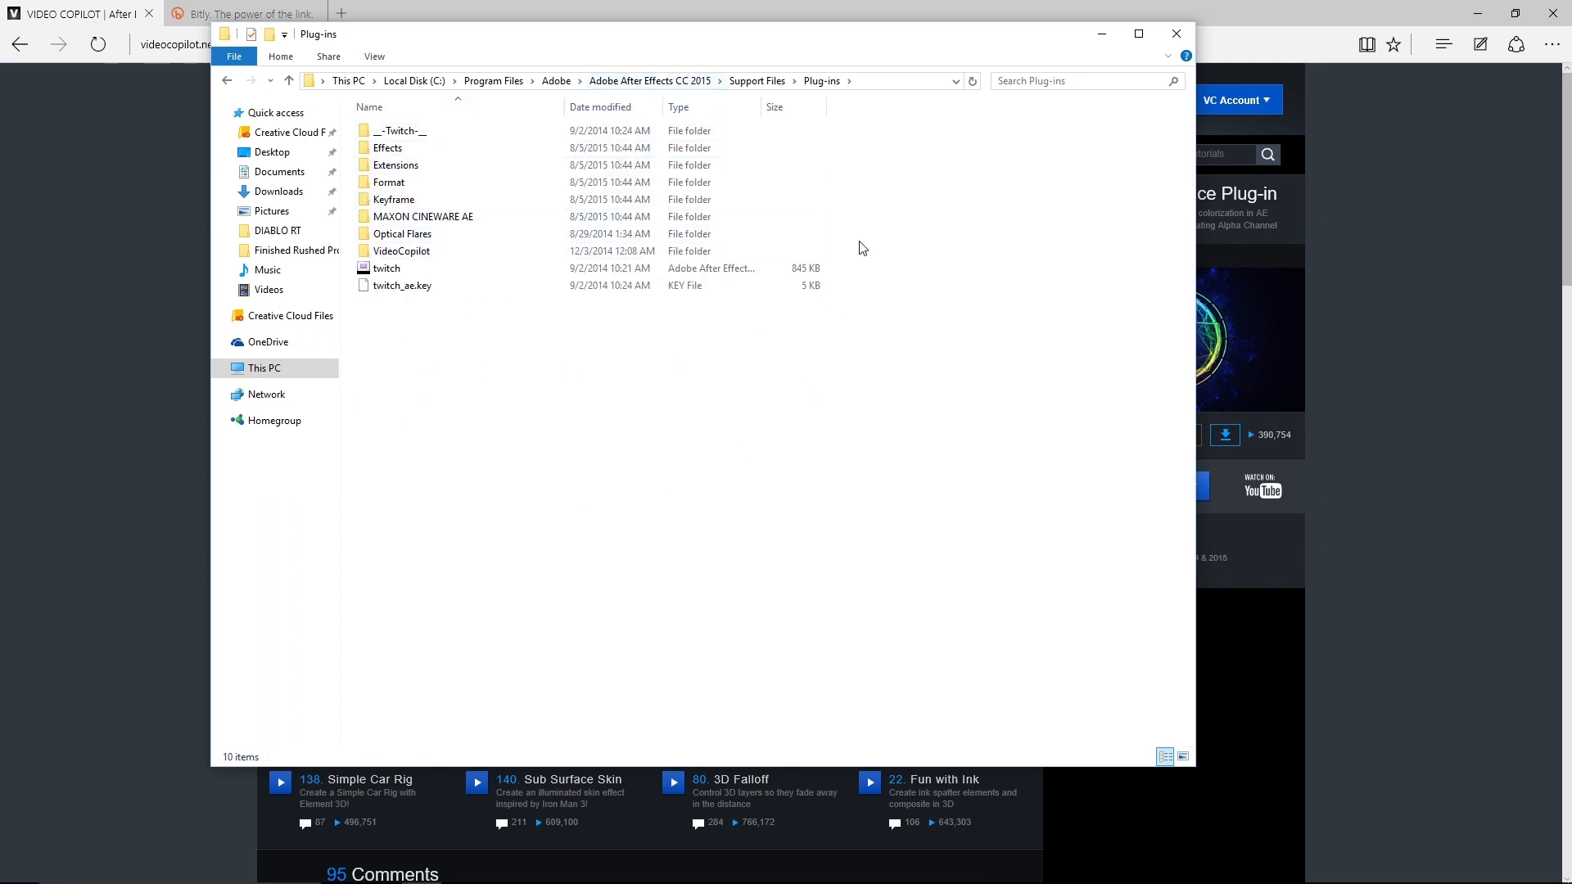
pyautogui.moveTo(602, 431)
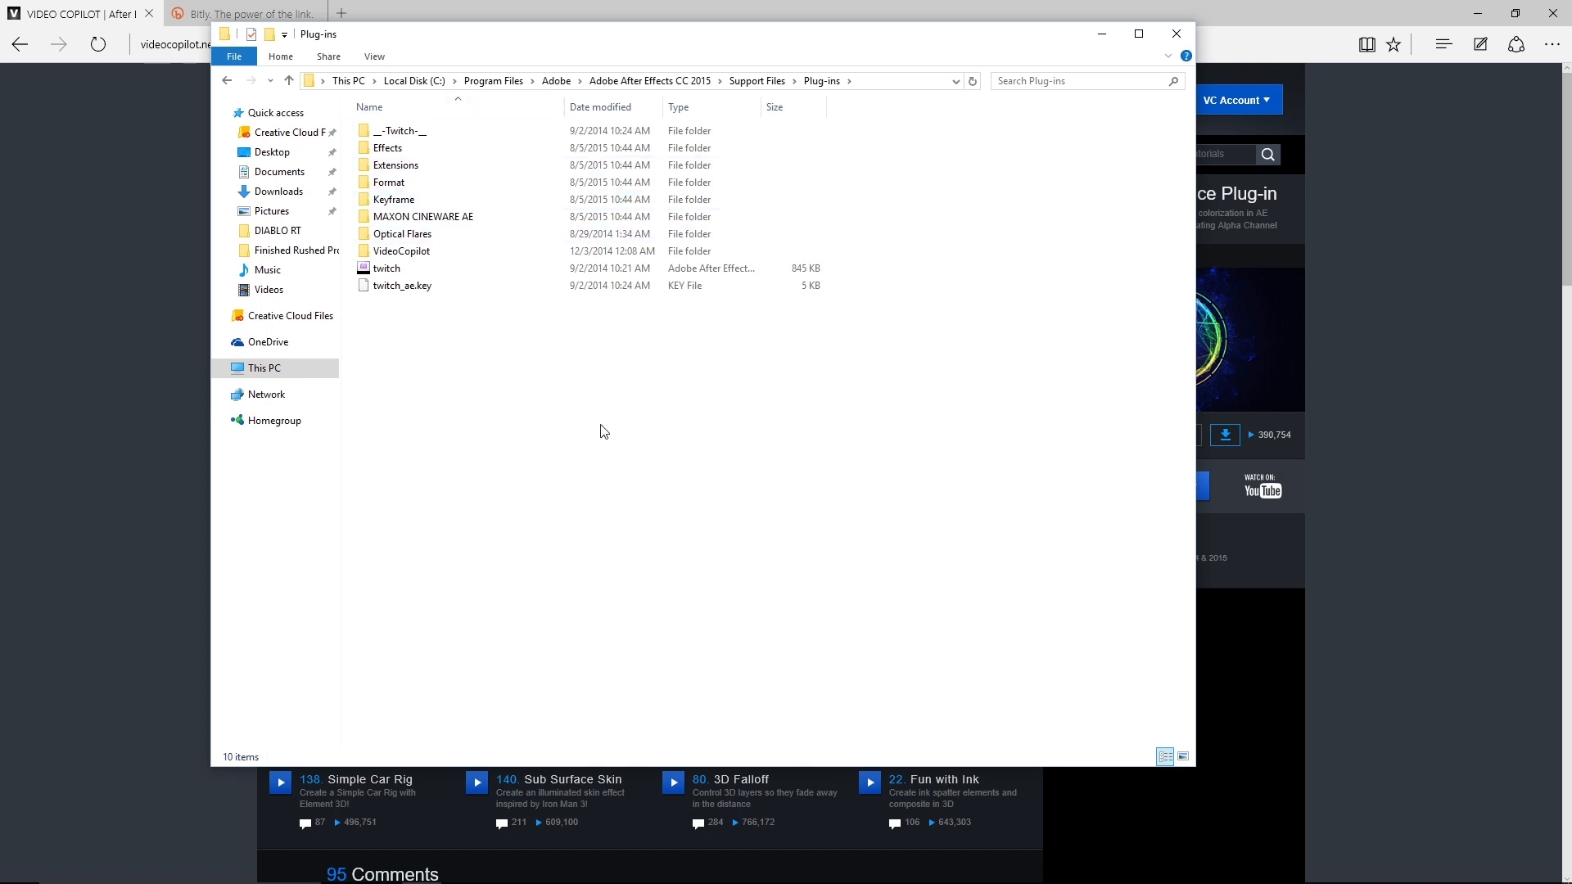
pyautogui.moveTo(546, 419)
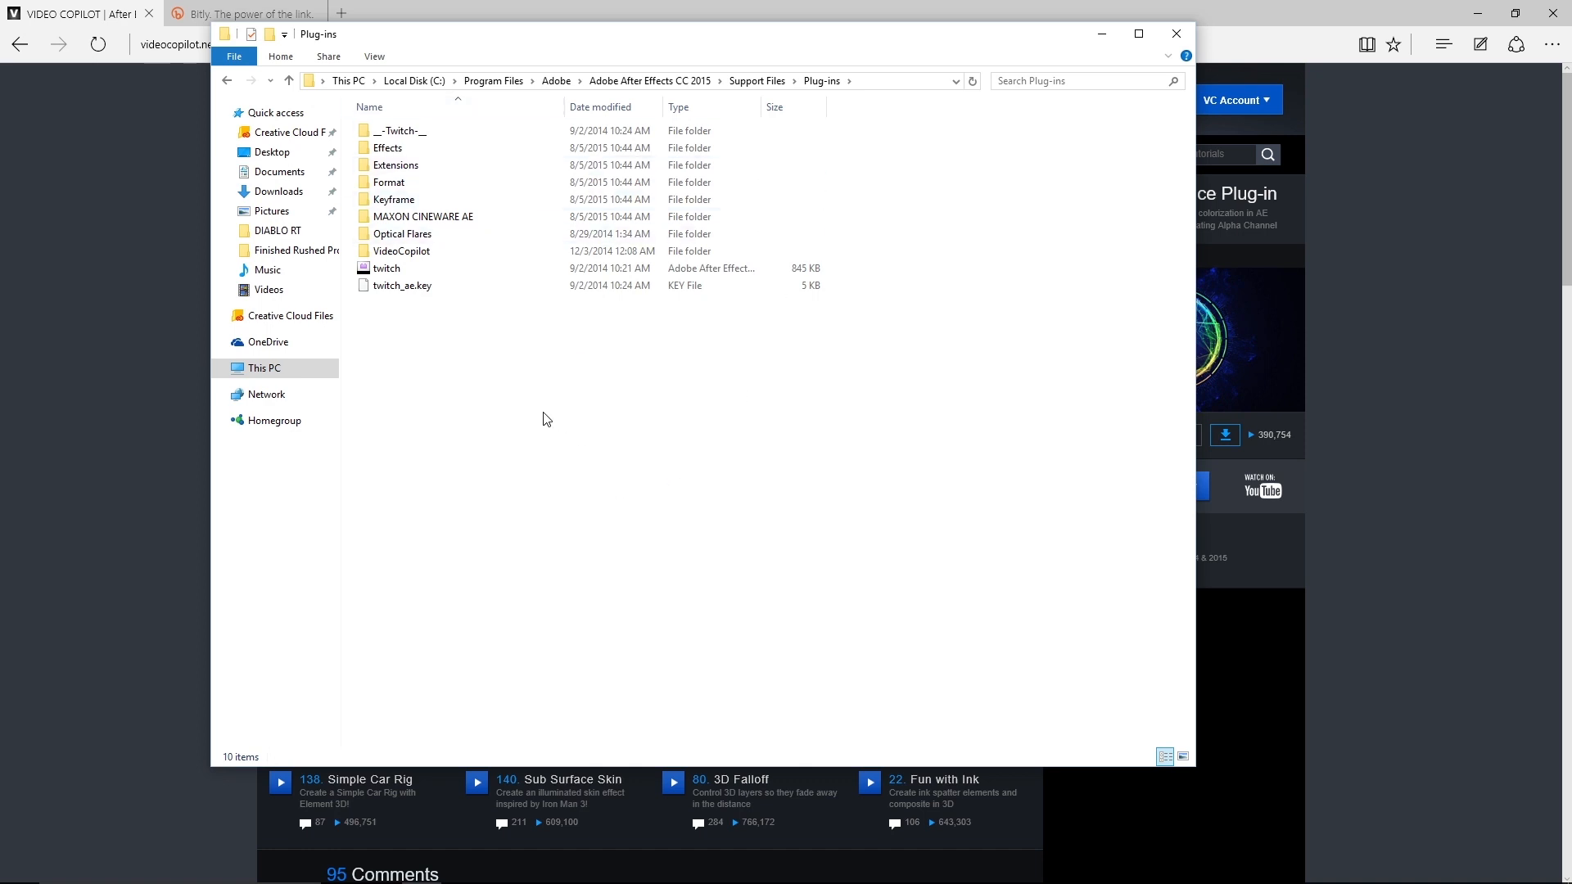
pyautogui.moveTo(534, 398)
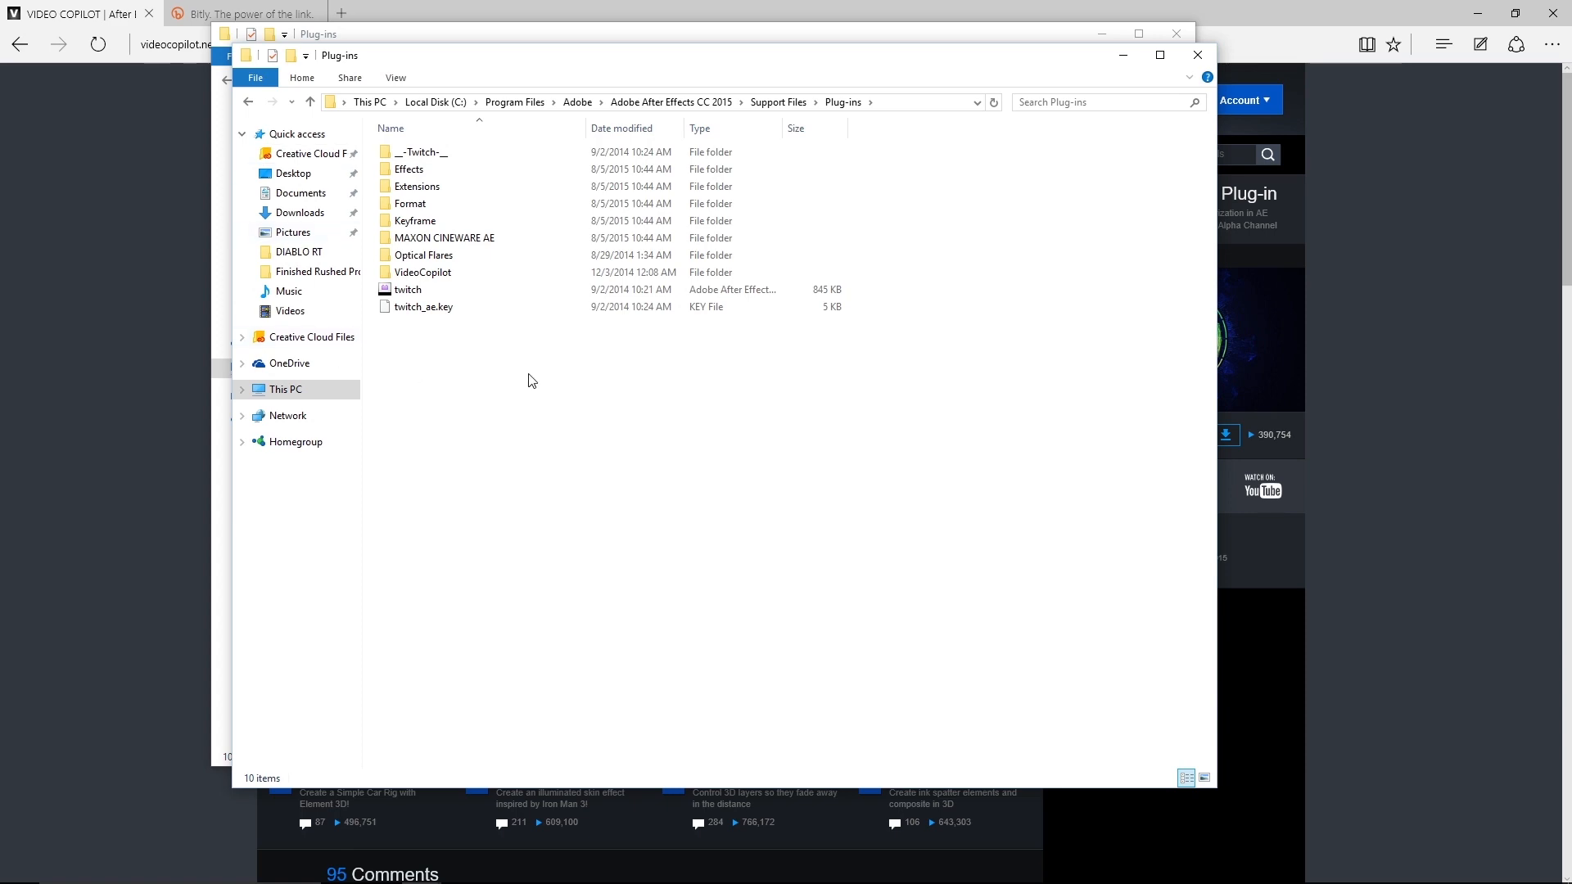
# - Copy Vibrance from the VCColorVibrance_1.0.5 download into Plug-ins with admin permission, then close the window
pyautogui.click(299, 211)
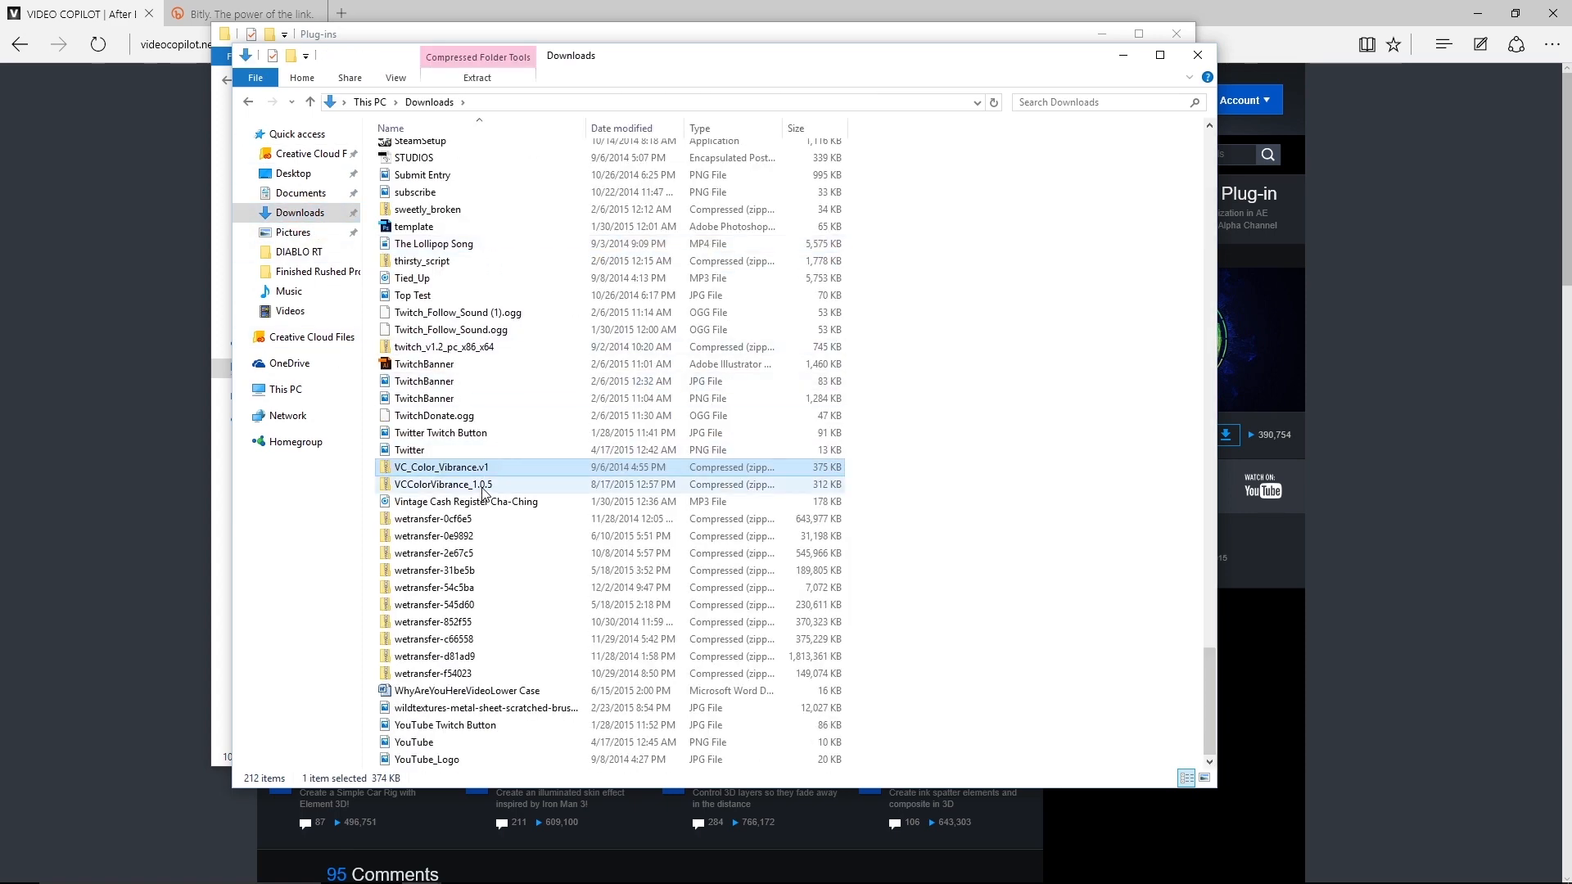
pyautogui.doubleClick(442, 484)
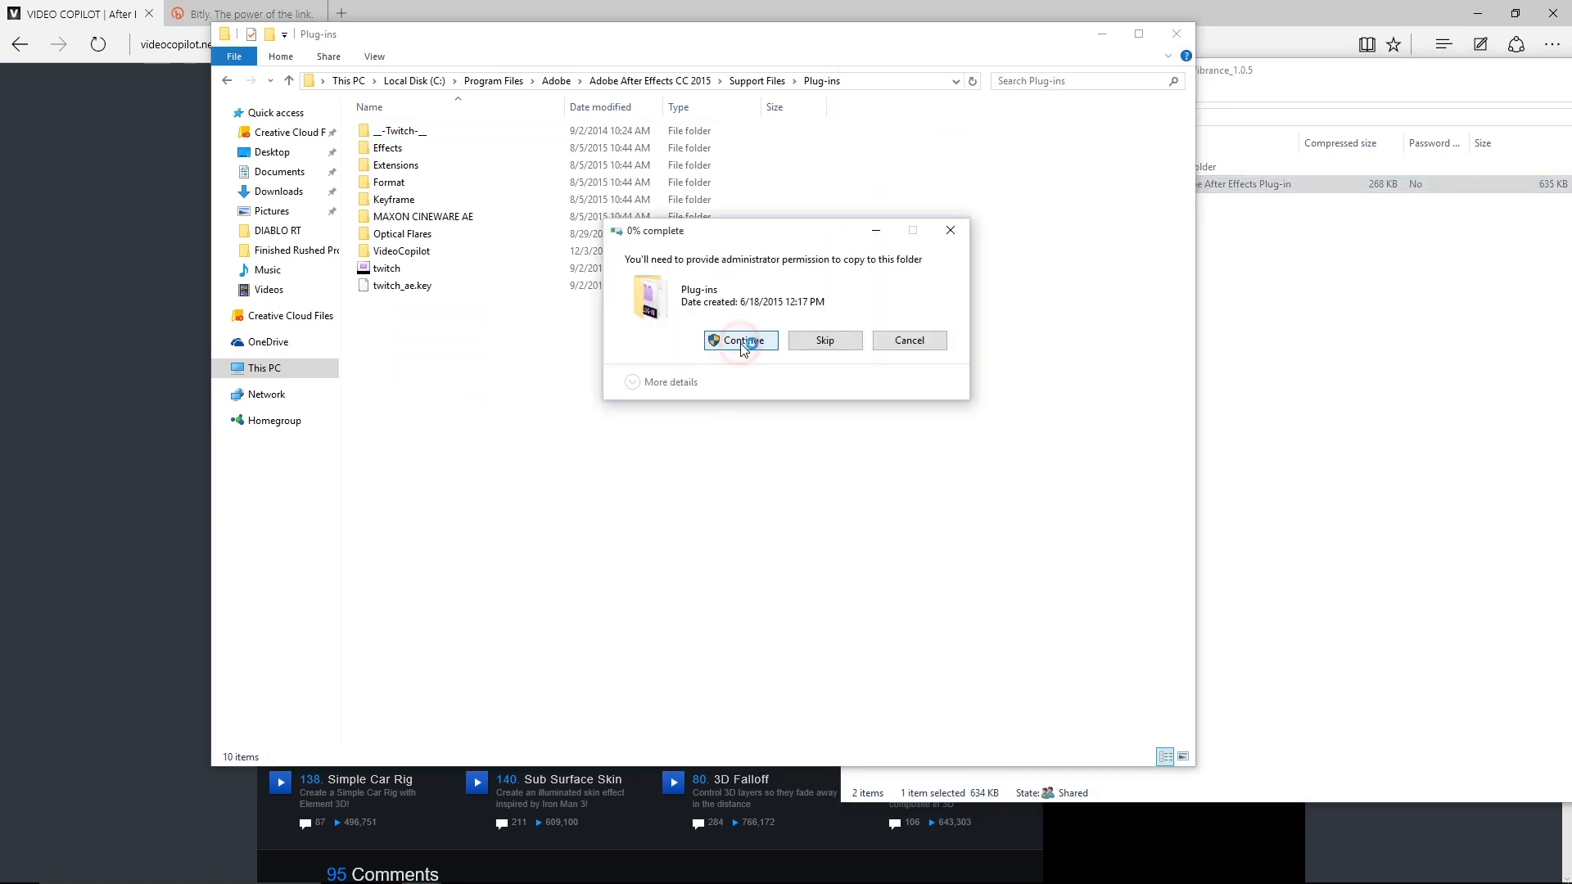
pyautogui.click(740, 340)
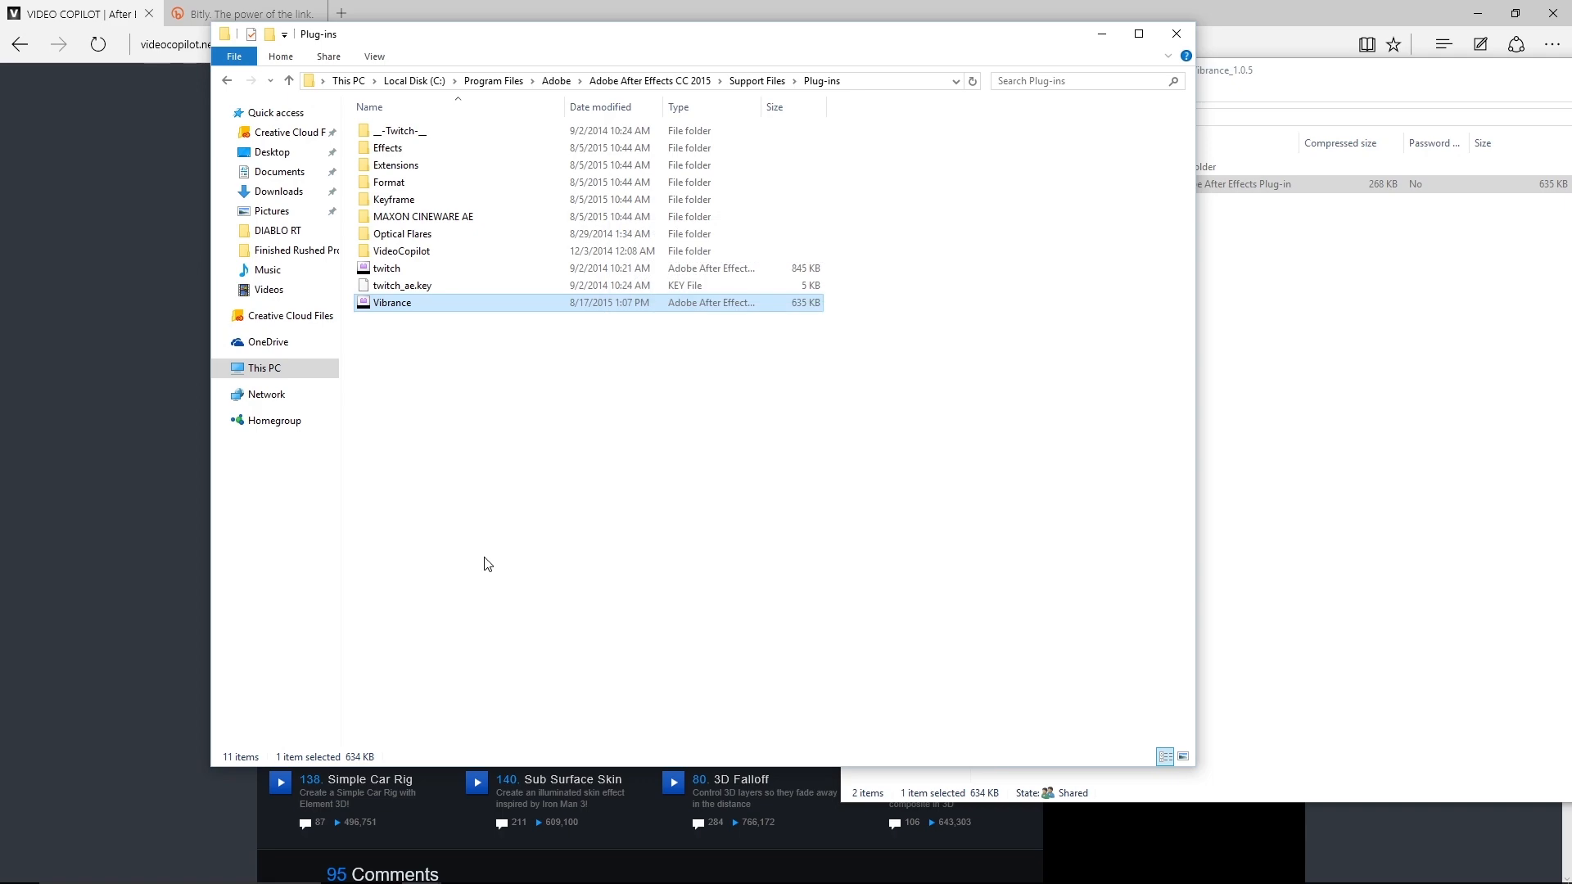
pyautogui.moveTo(704, 374)
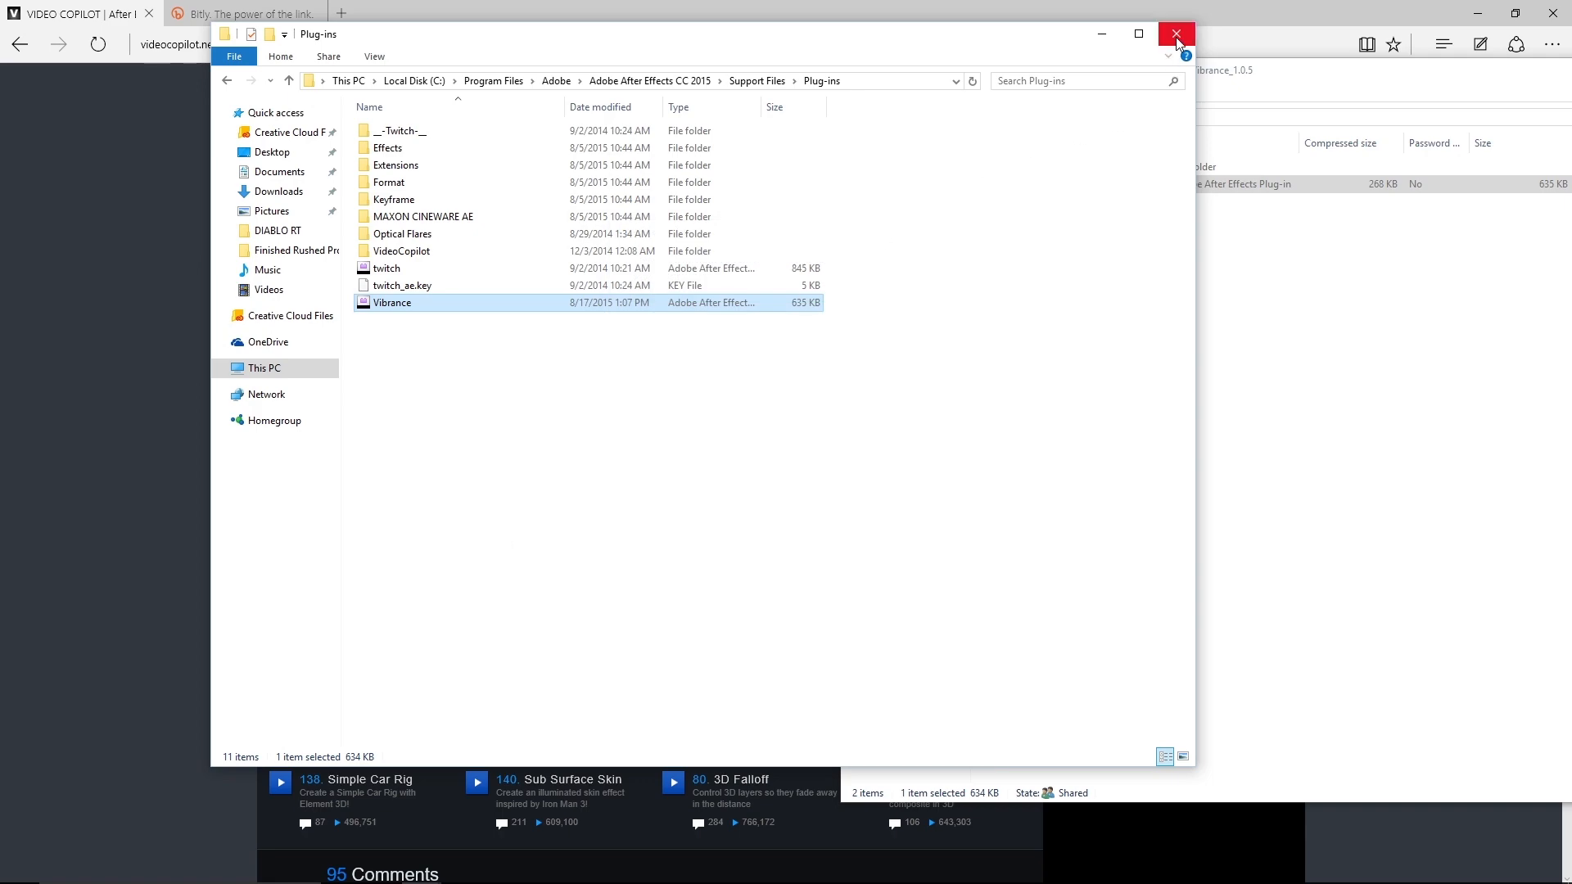
pyautogui.click(1175, 33)
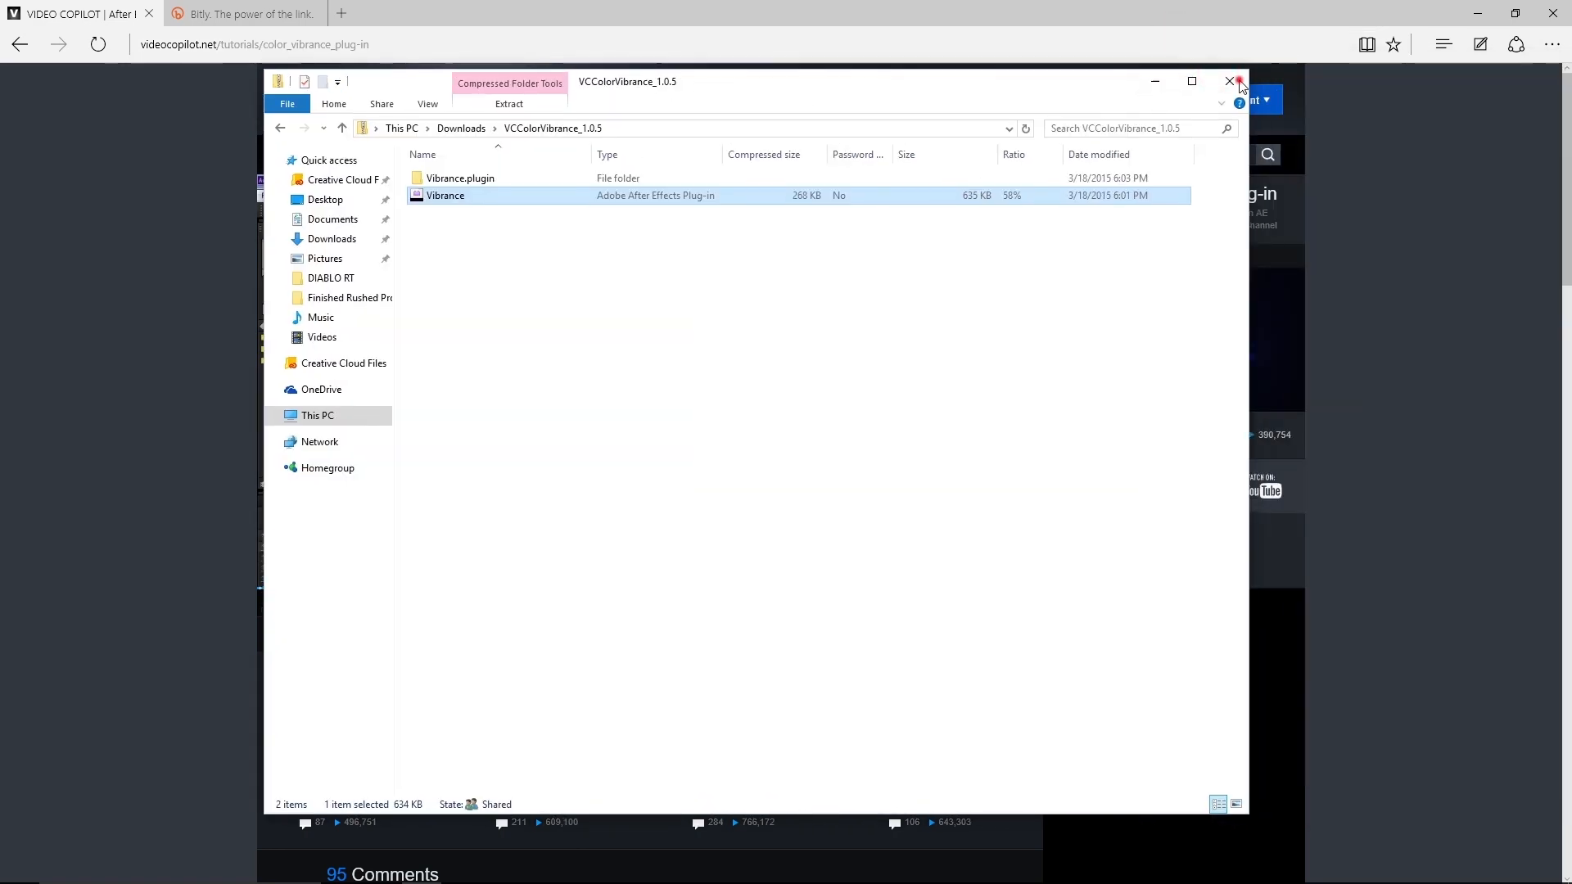
# - Relaunch After Effects, dismiss the disk cache warning, and reopen the recent VC Tutorial.aep project
pyautogui.click(1236, 81)
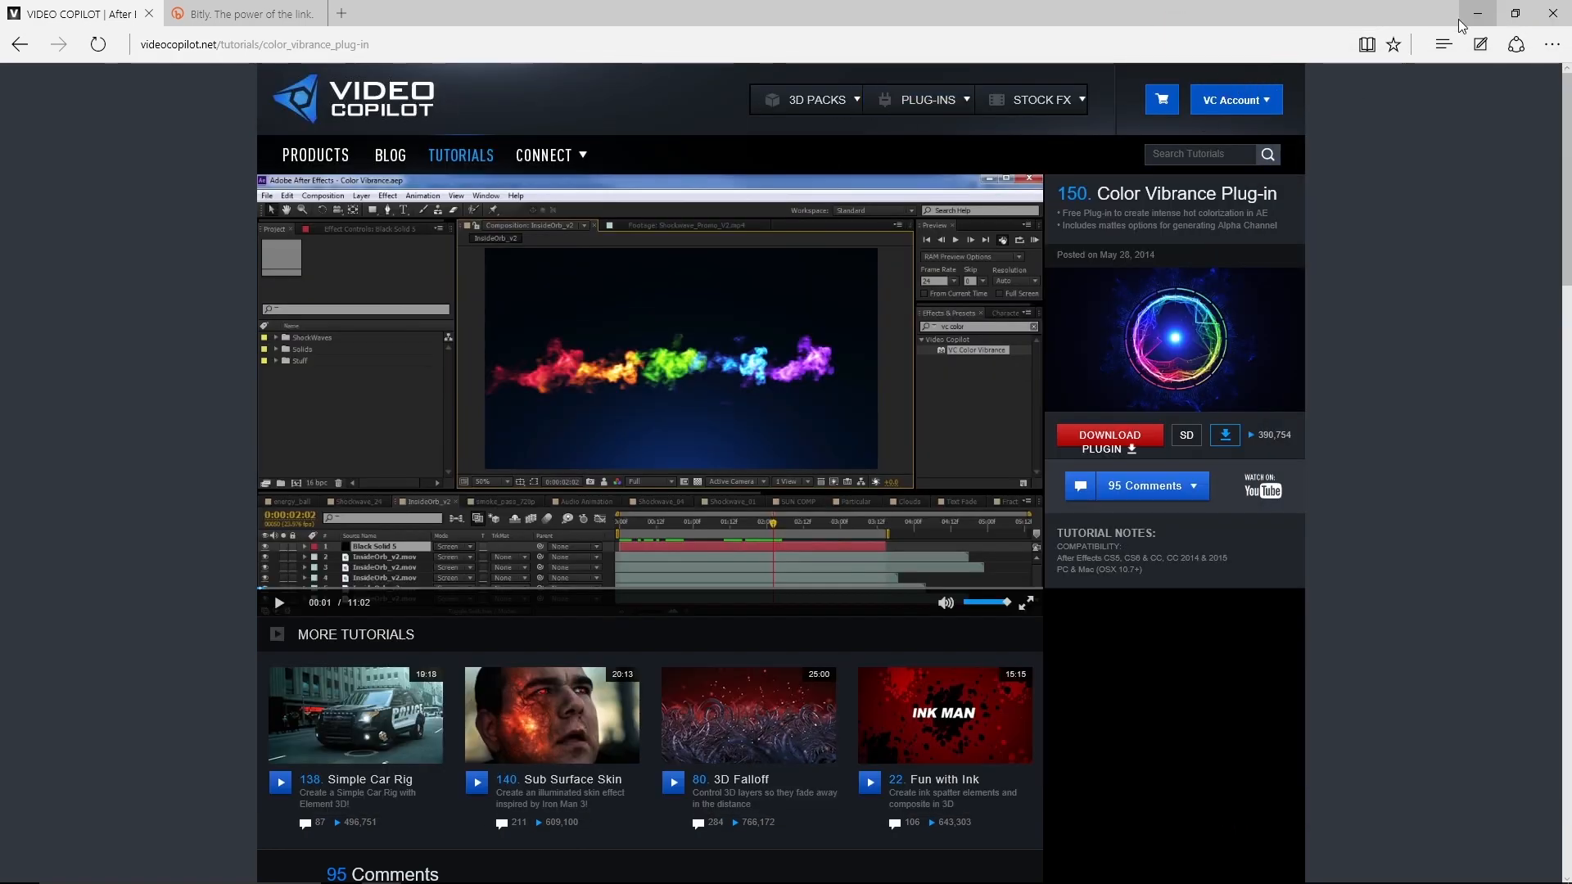
pyautogui.click(1475, 13)
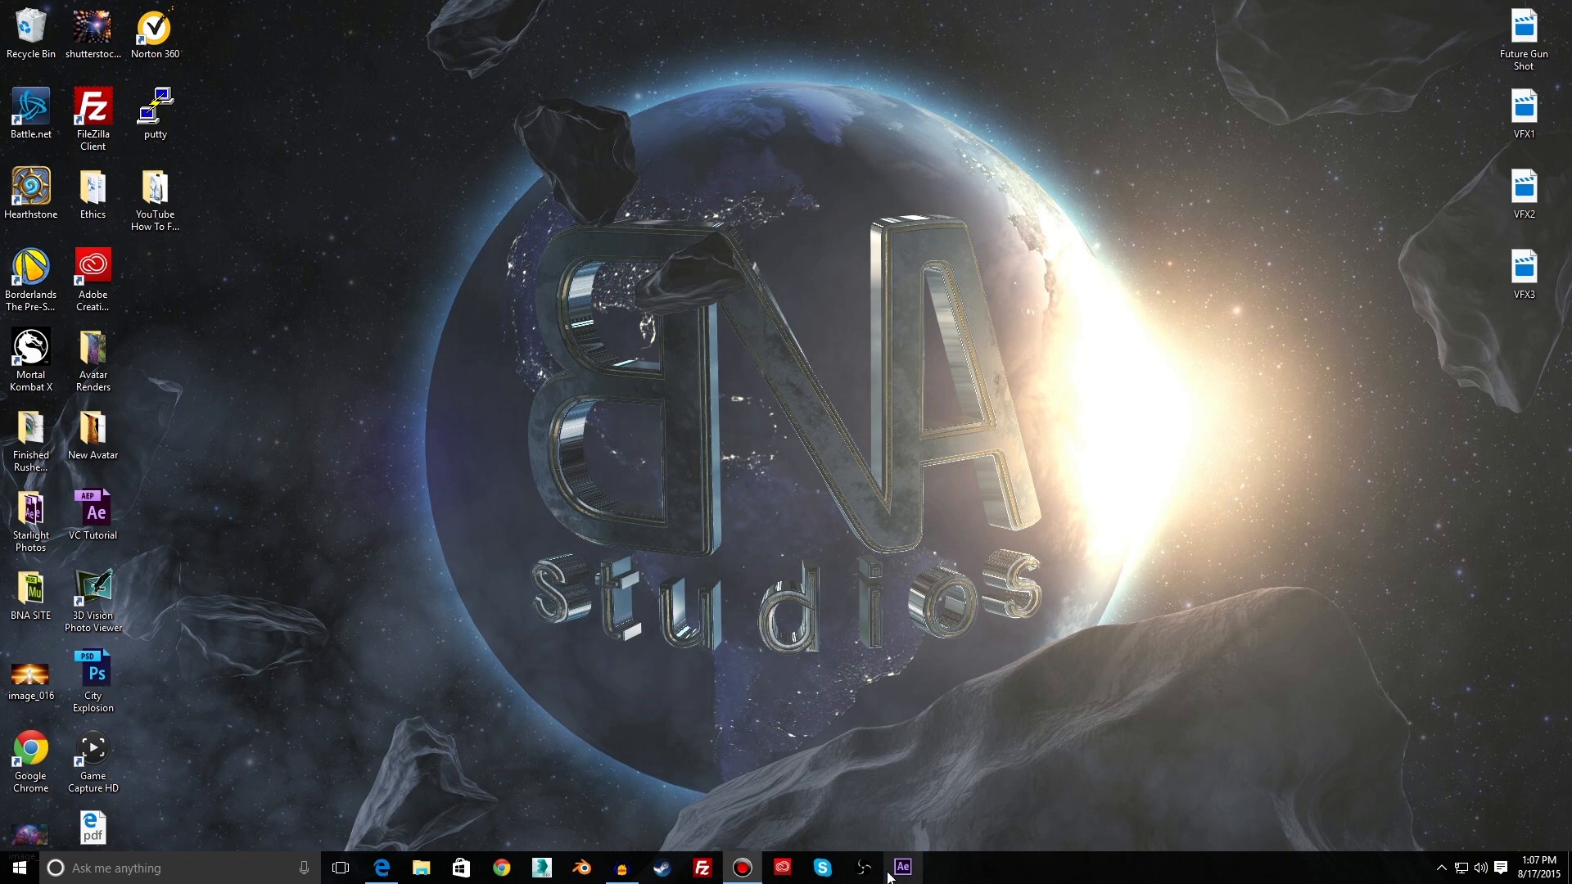
pyautogui.click(901, 868)
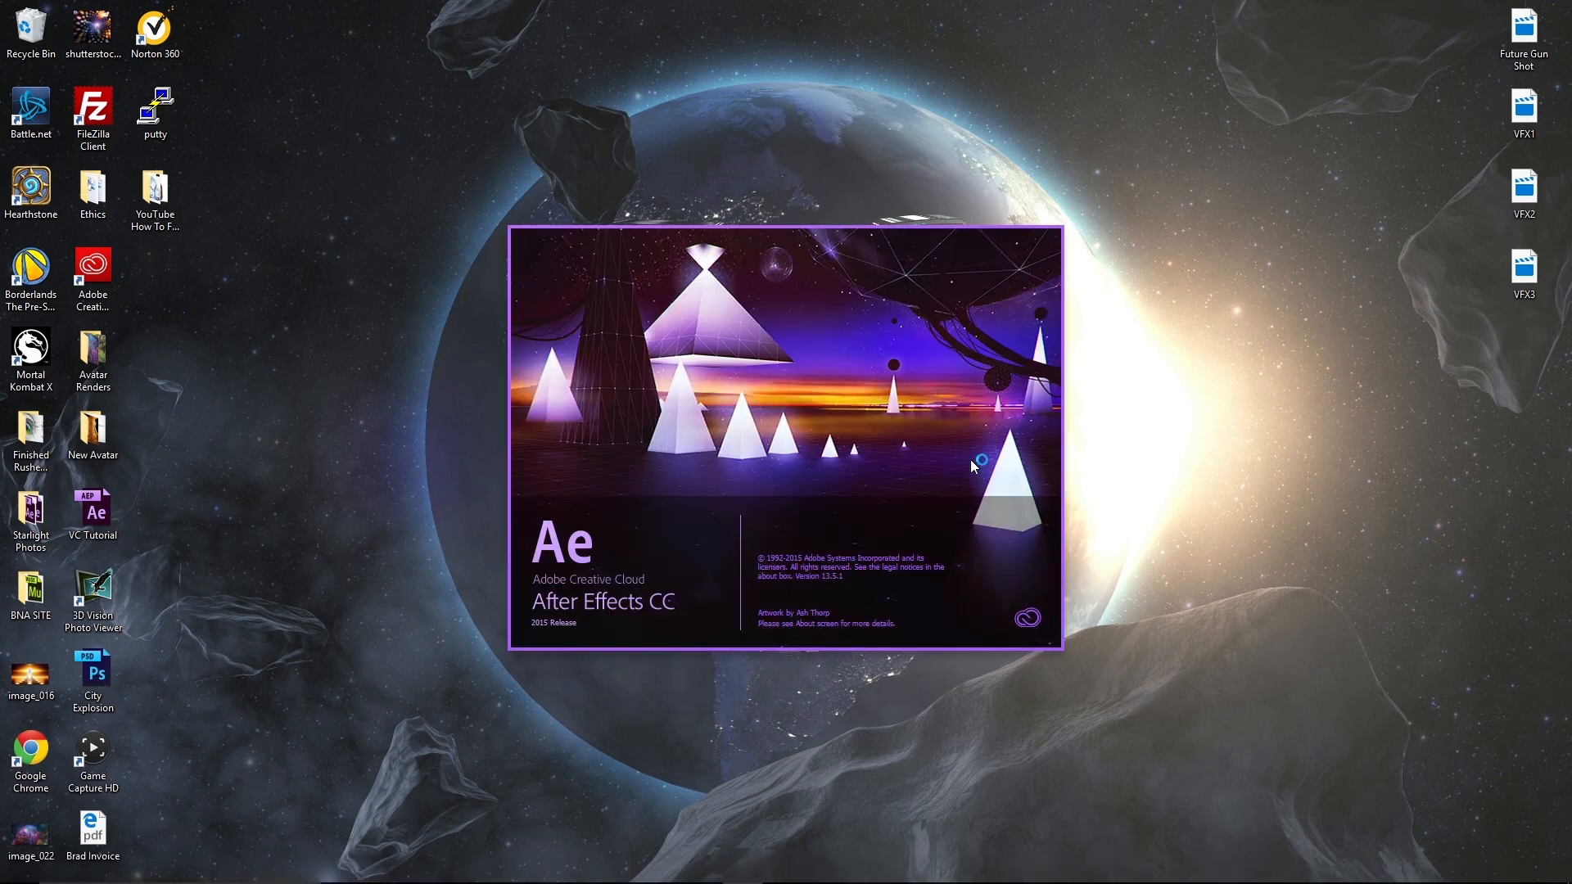
pyautogui.moveTo(973, 465)
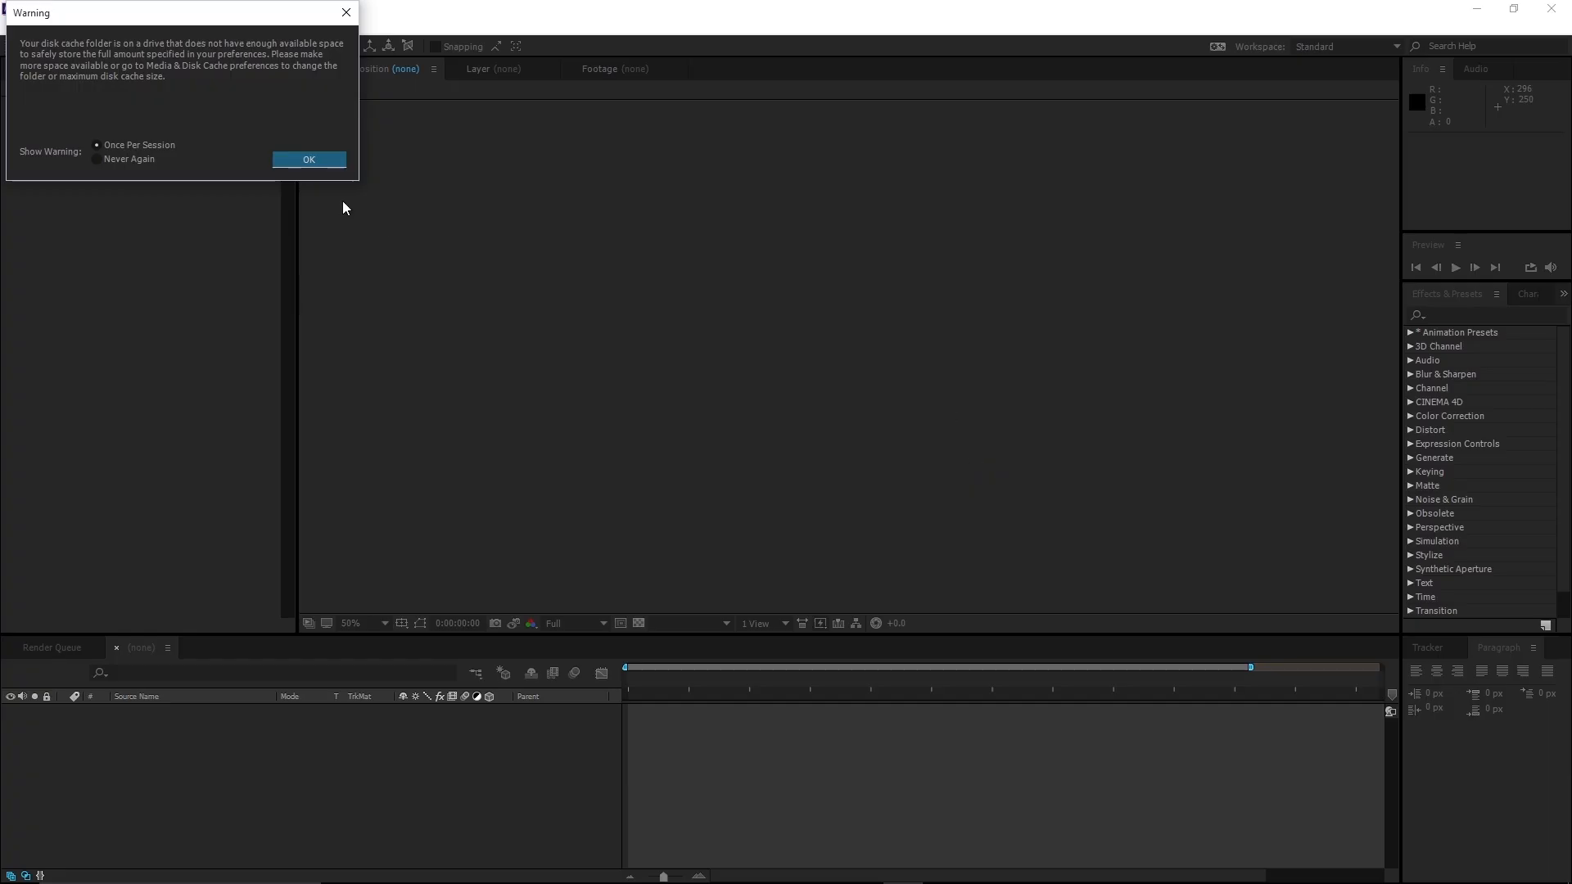
pyautogui.click(309, 159)
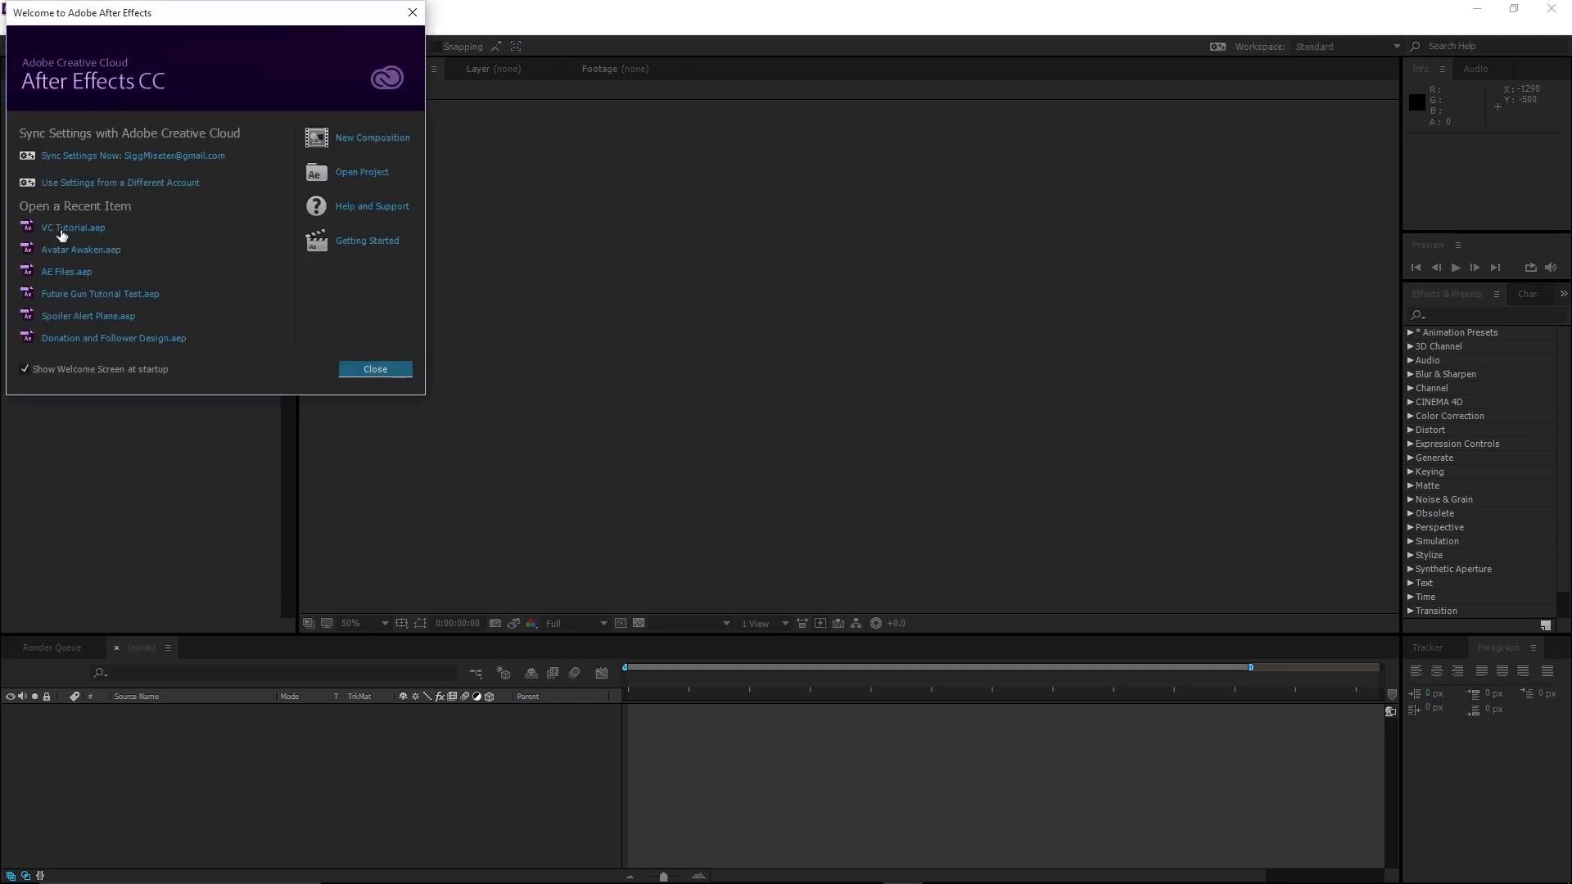
pyautogui.click(73, 227)
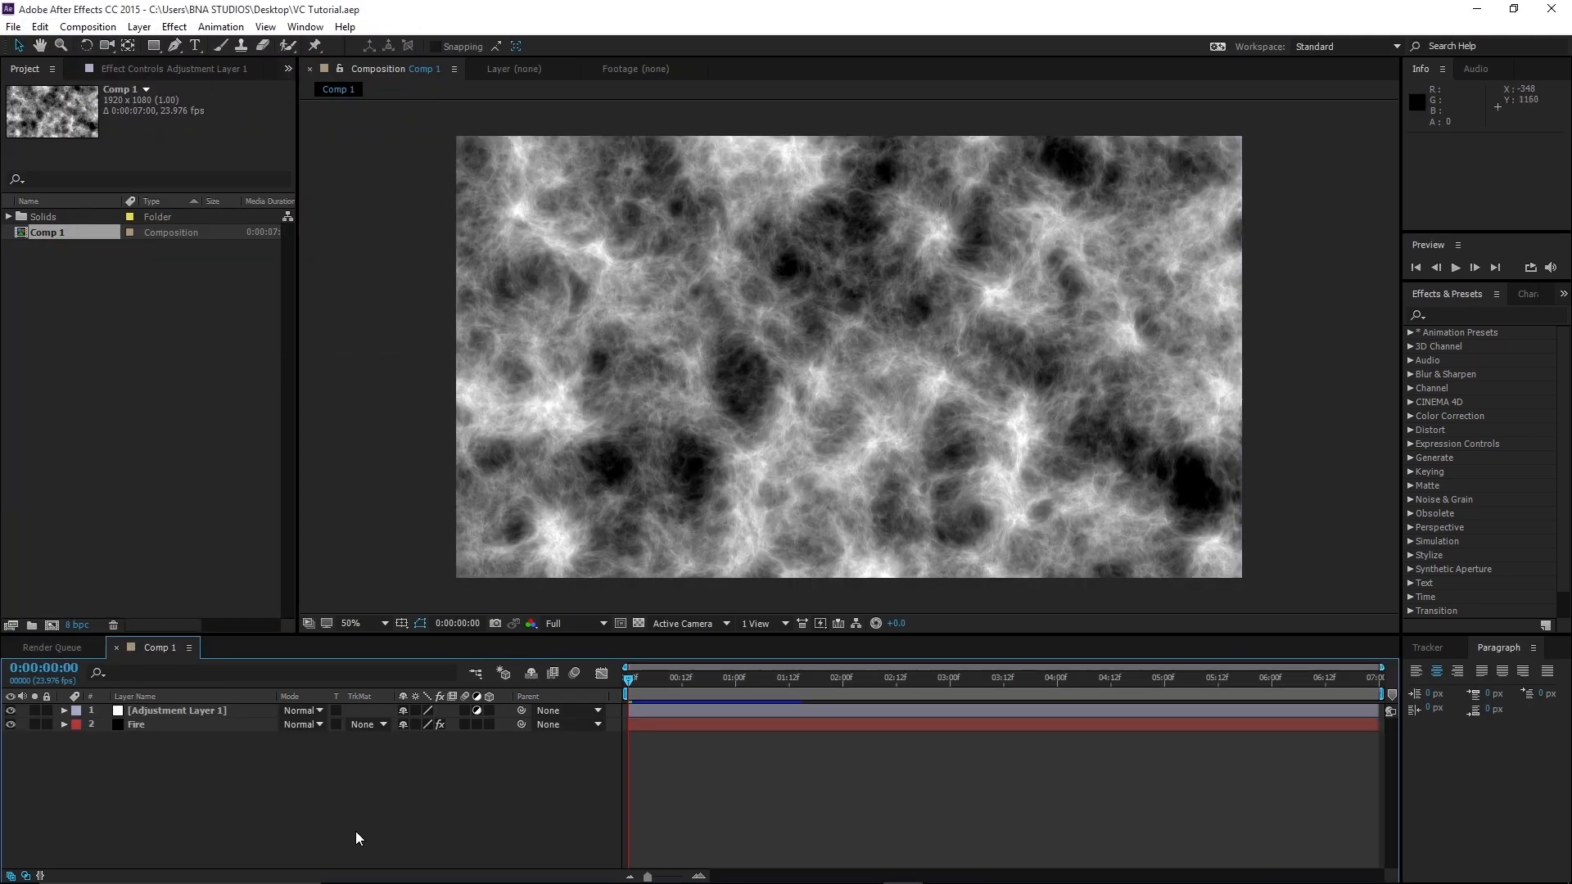
# - Add Effect > Video Copilot > VC Color Vibrance to Adjustment Layer 1
pyautogui.click(177, 709)
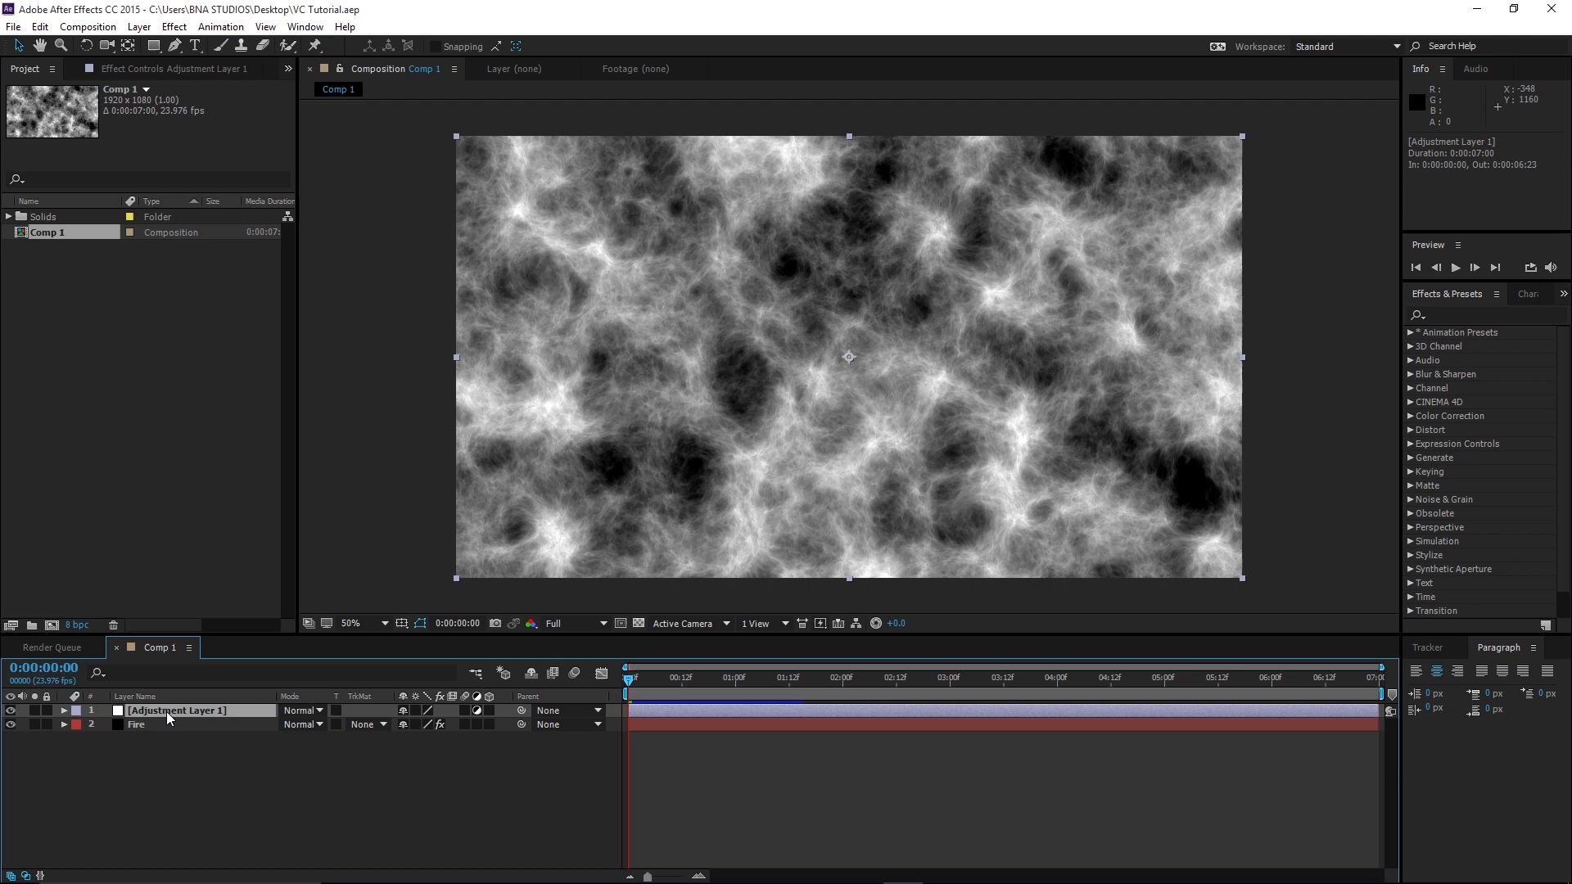
pyautogui.moveTo(179, 777)
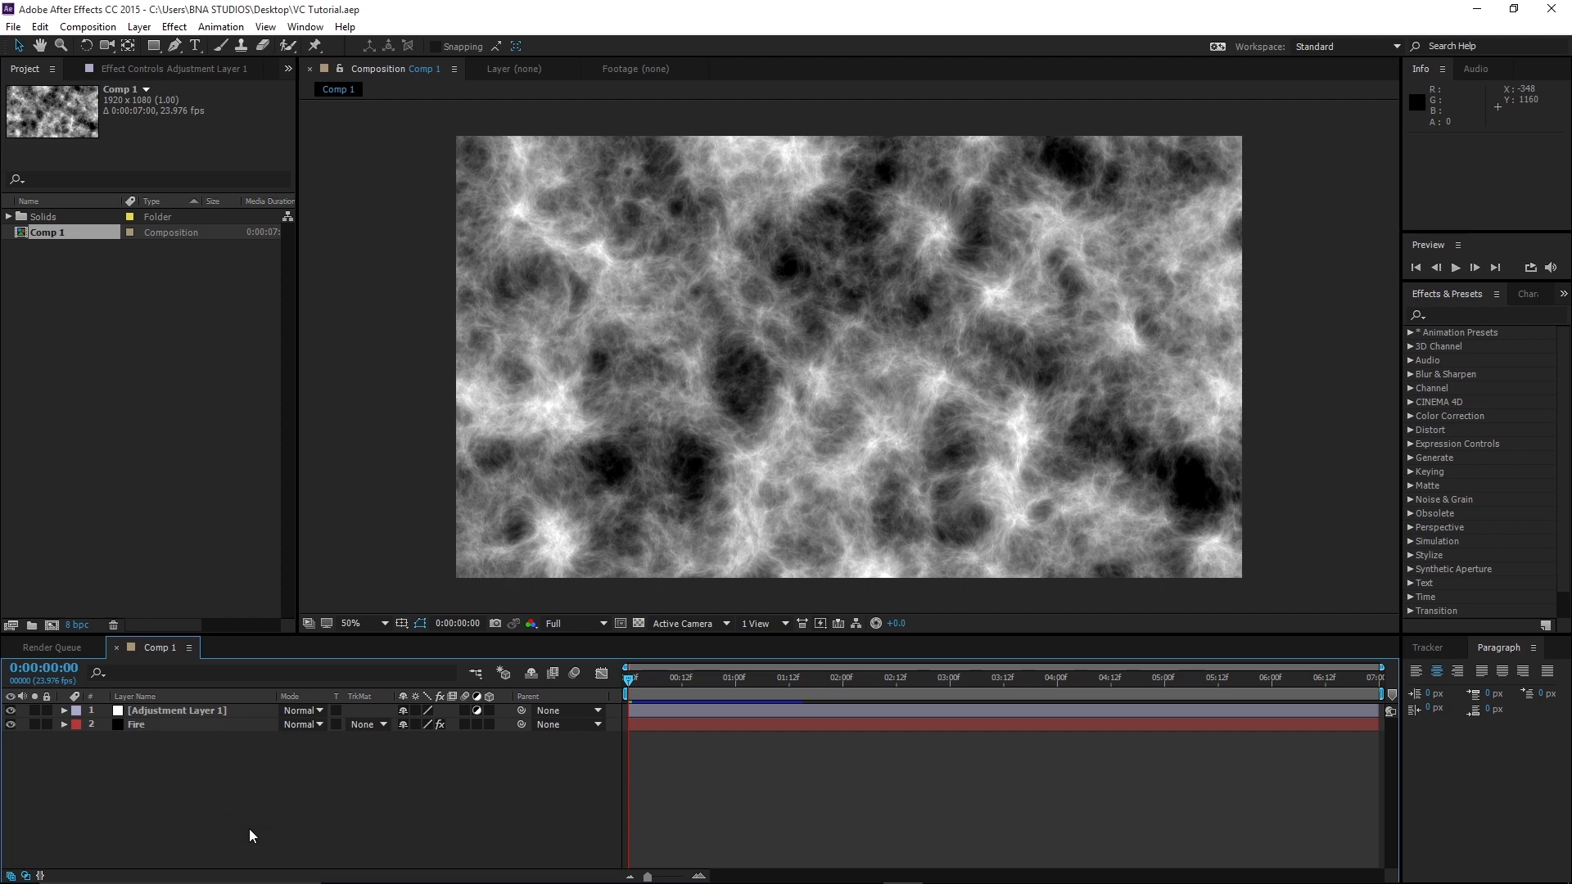
pyautogui.click(175, 710)
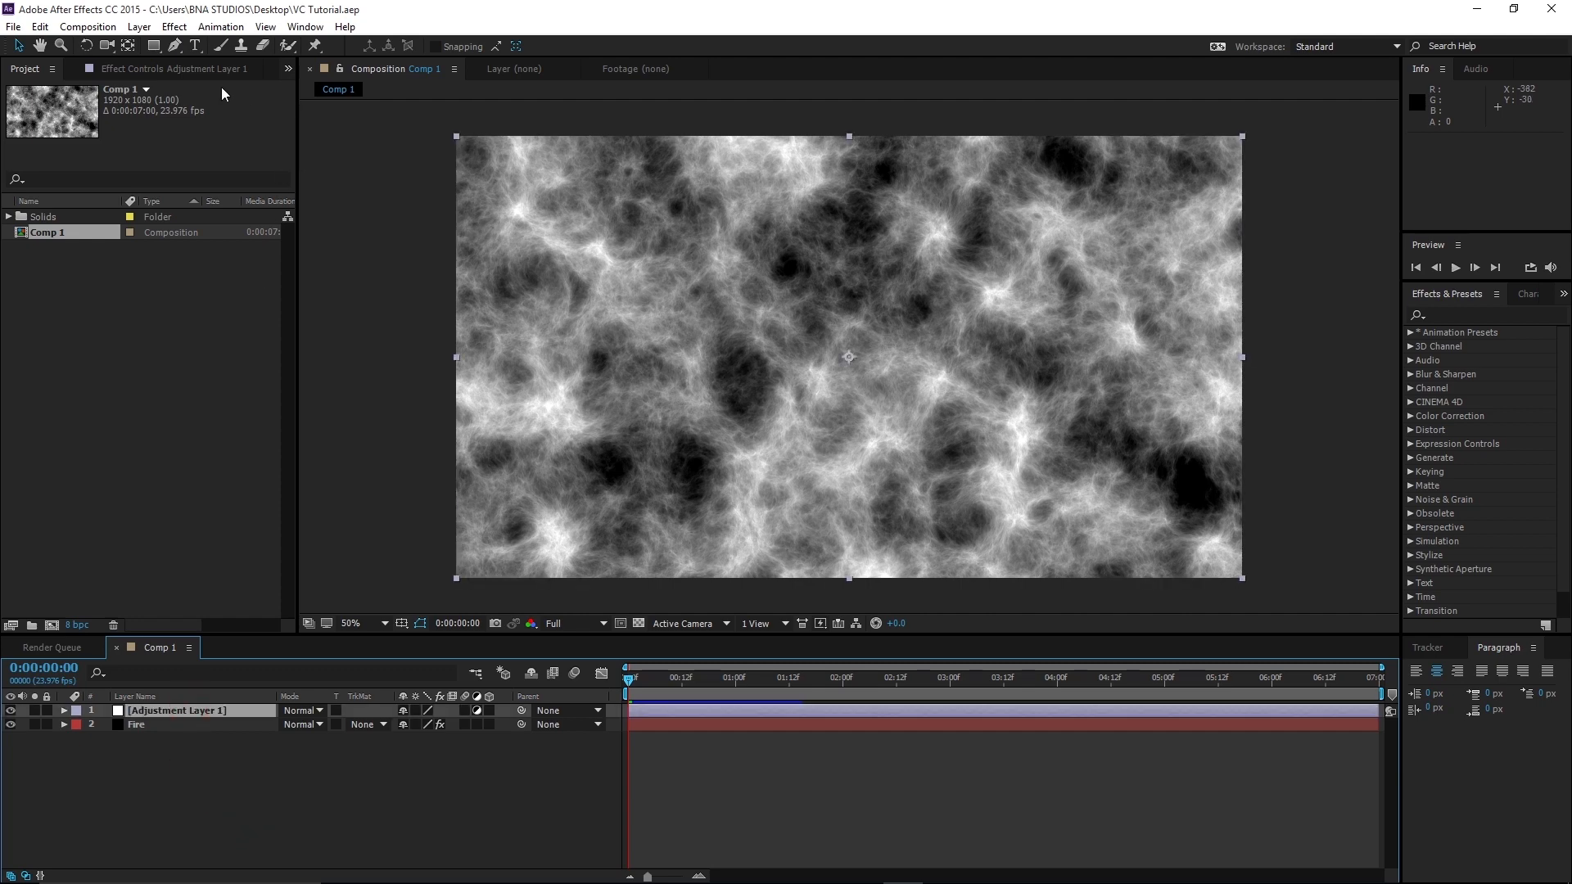
pyautogui.click(173, 26)
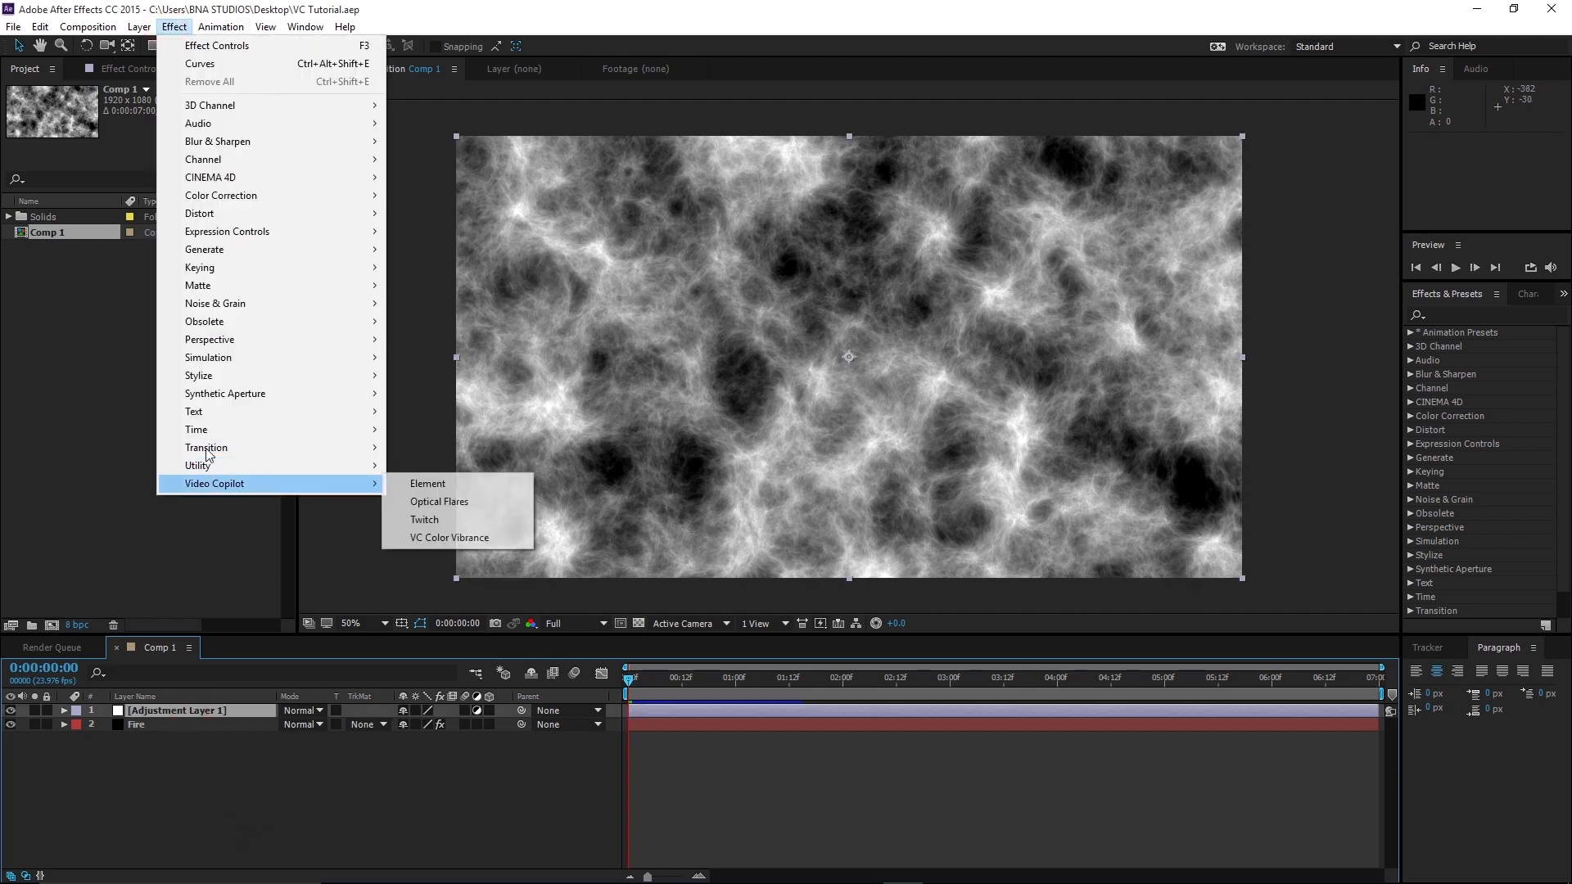
pyautogui.moveTo(238, 479)
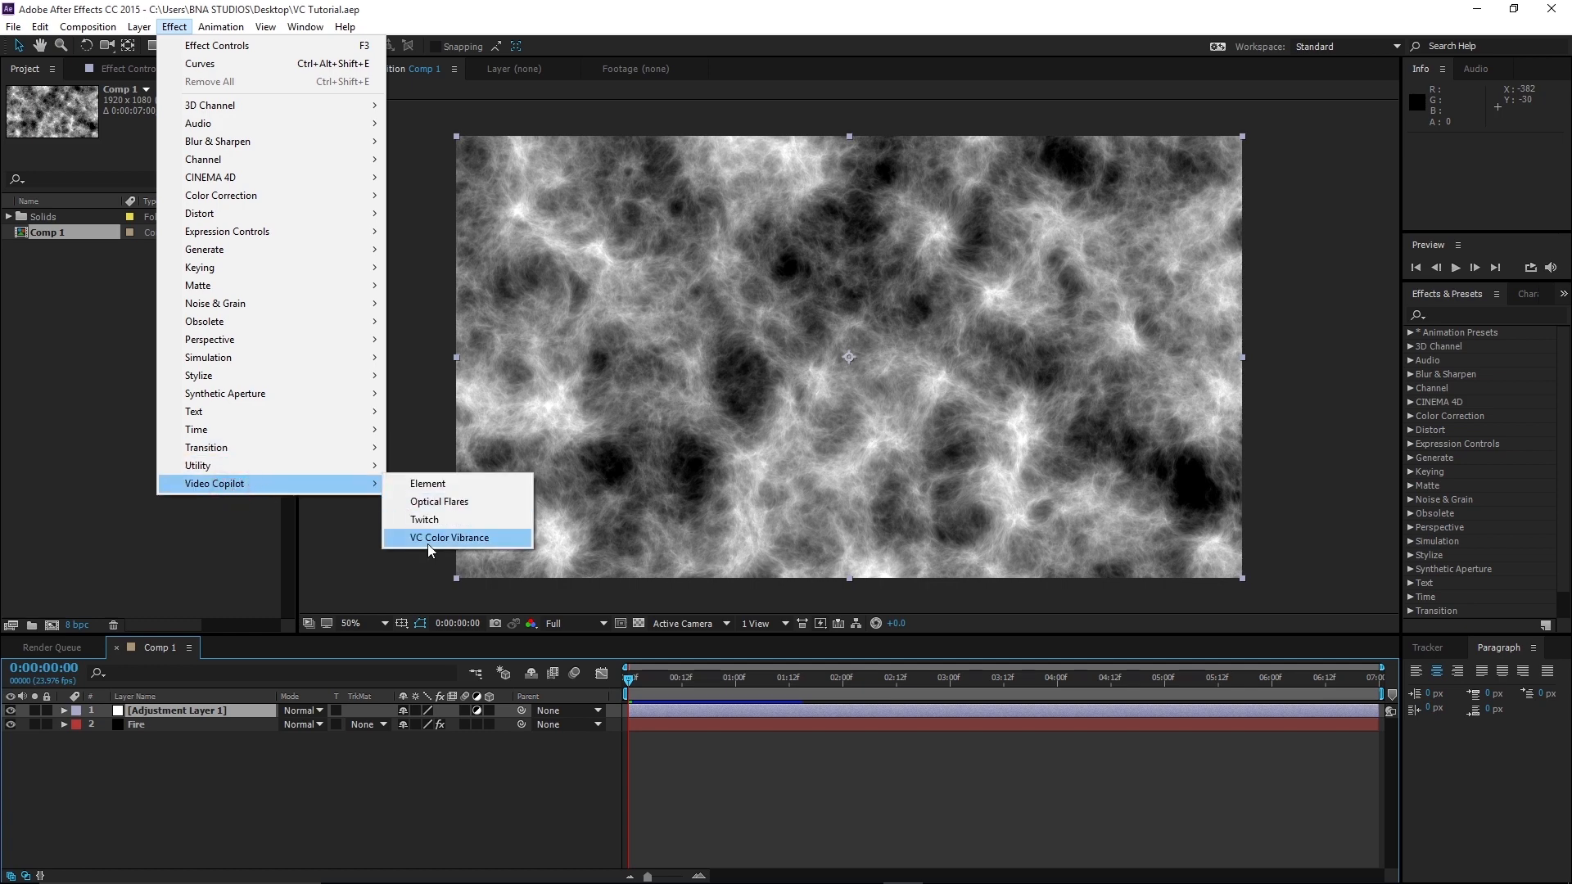
pyautogui.click(449, 538)
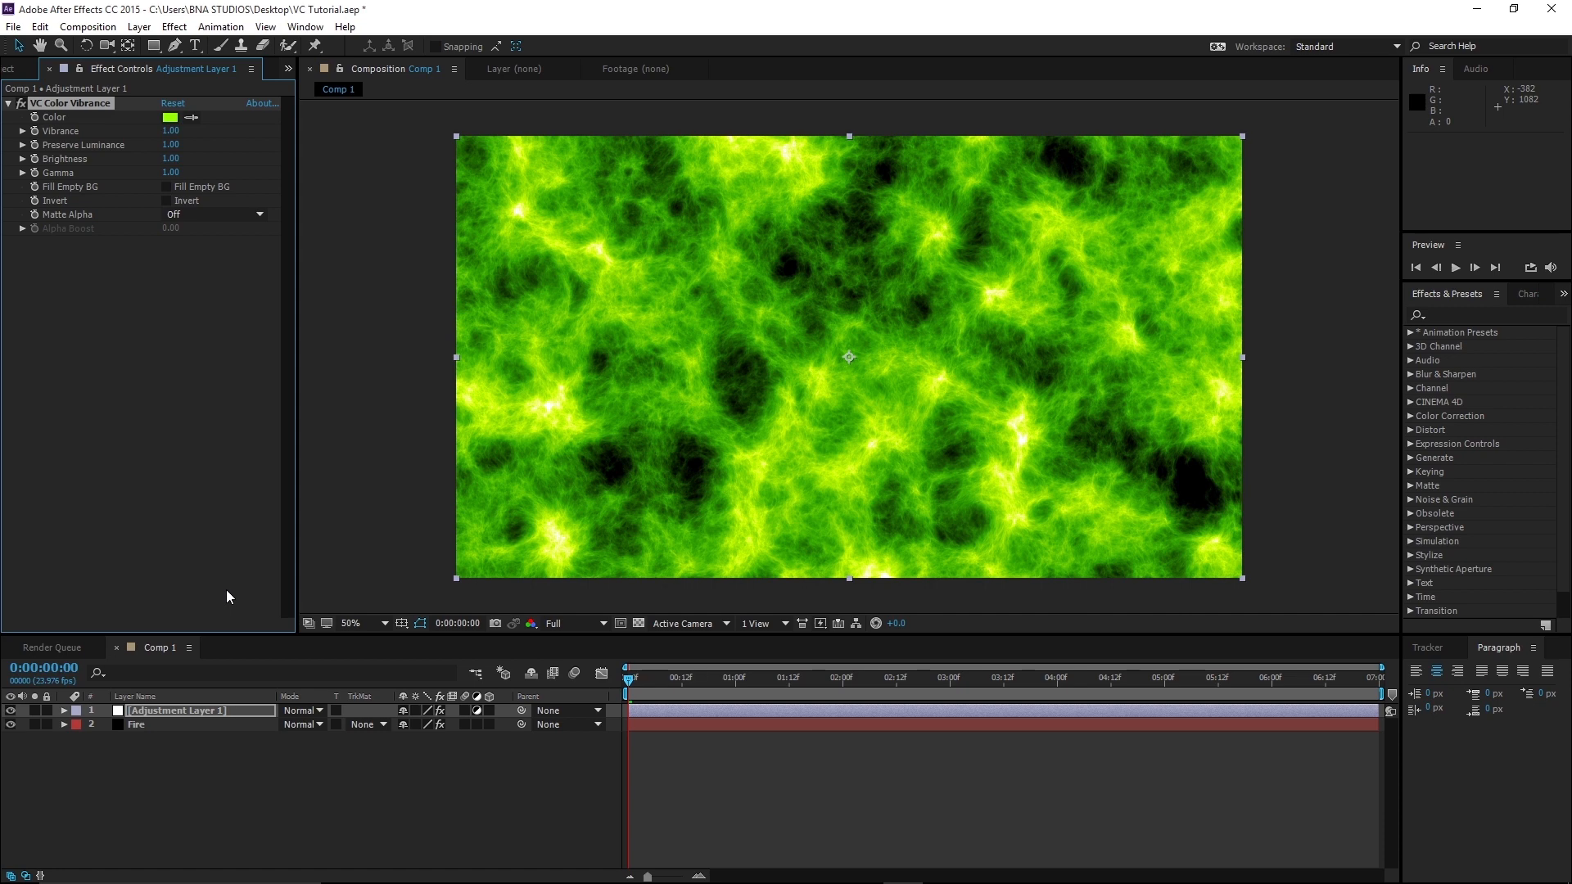
pyautogui.moveTo(154, 602)
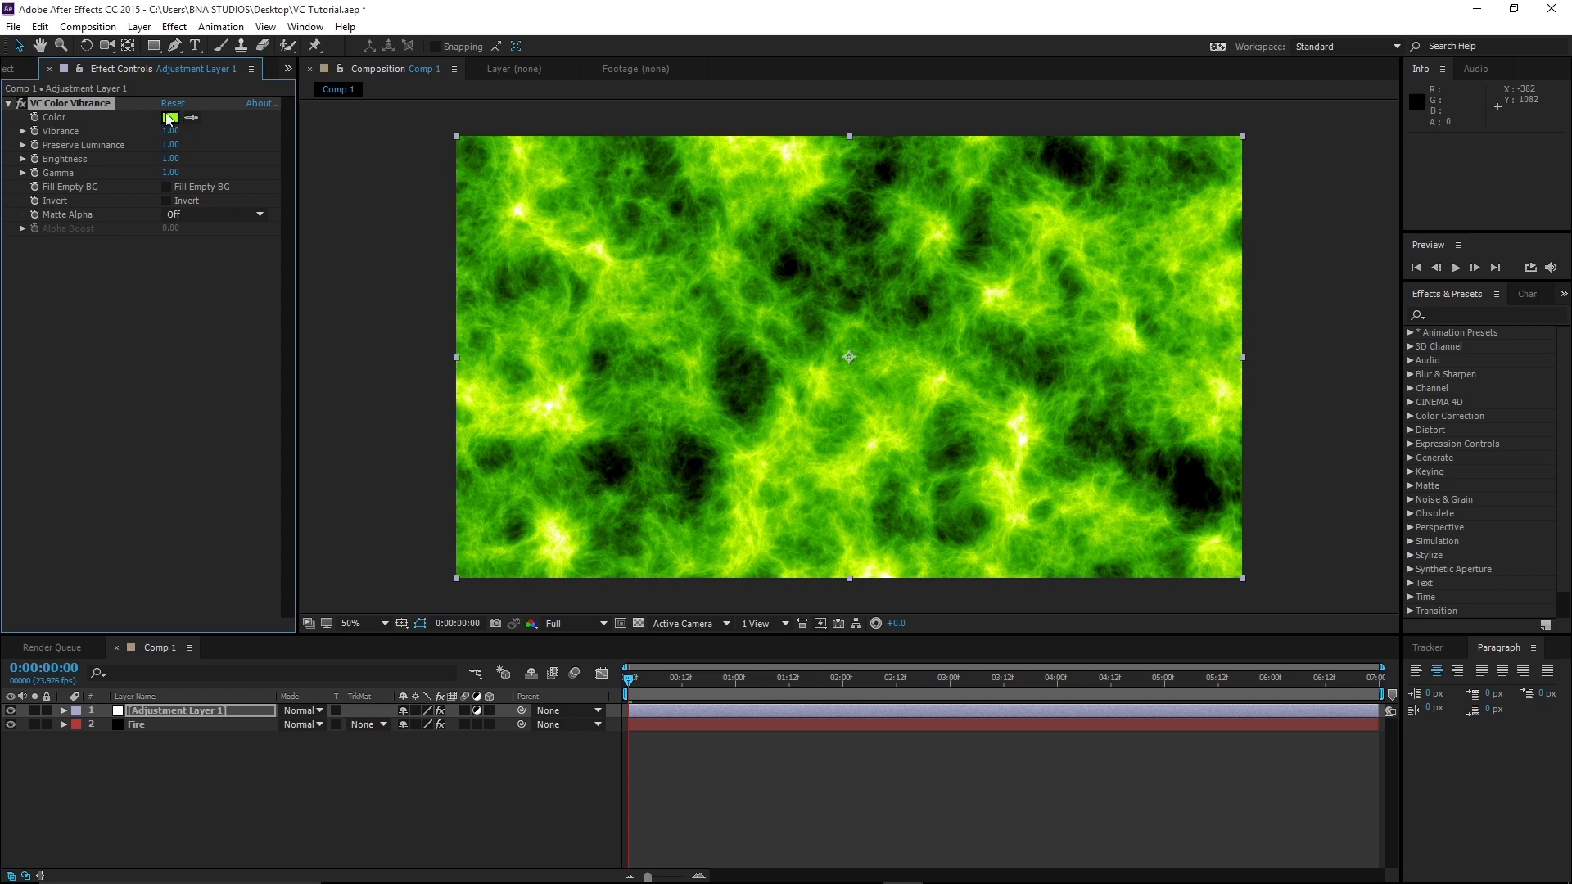
# - Set the Color Vibrance tint to a pale peach shifted slightly toward red, turning the fire brown
pyautogui.click(171, 117)
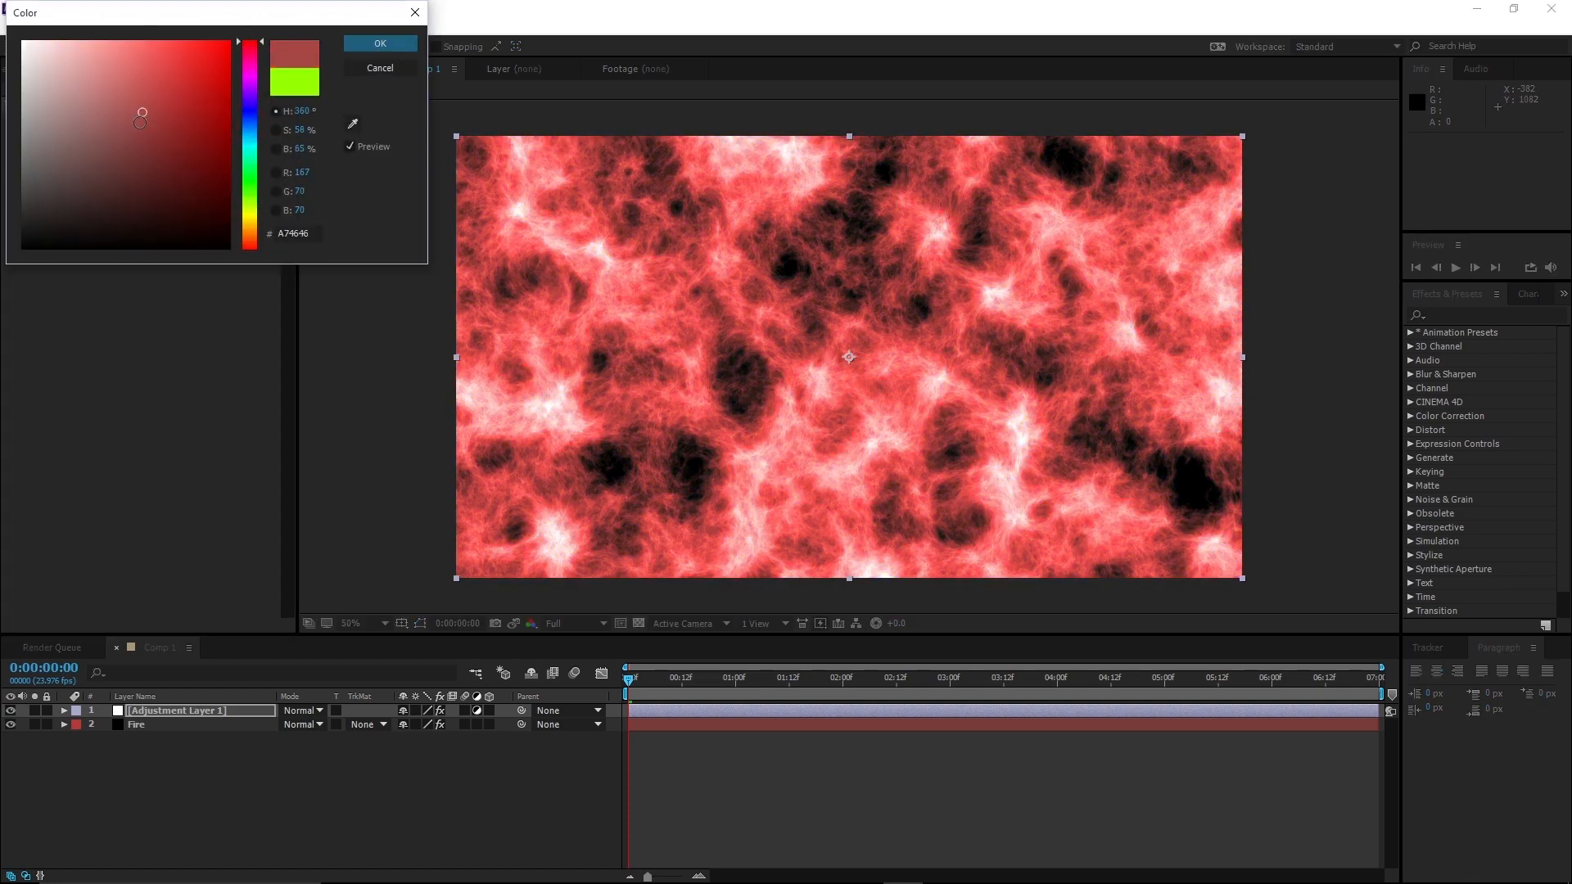
pyautogui.moveTo(140, 117); pyautogui.dragTo(138, 40)
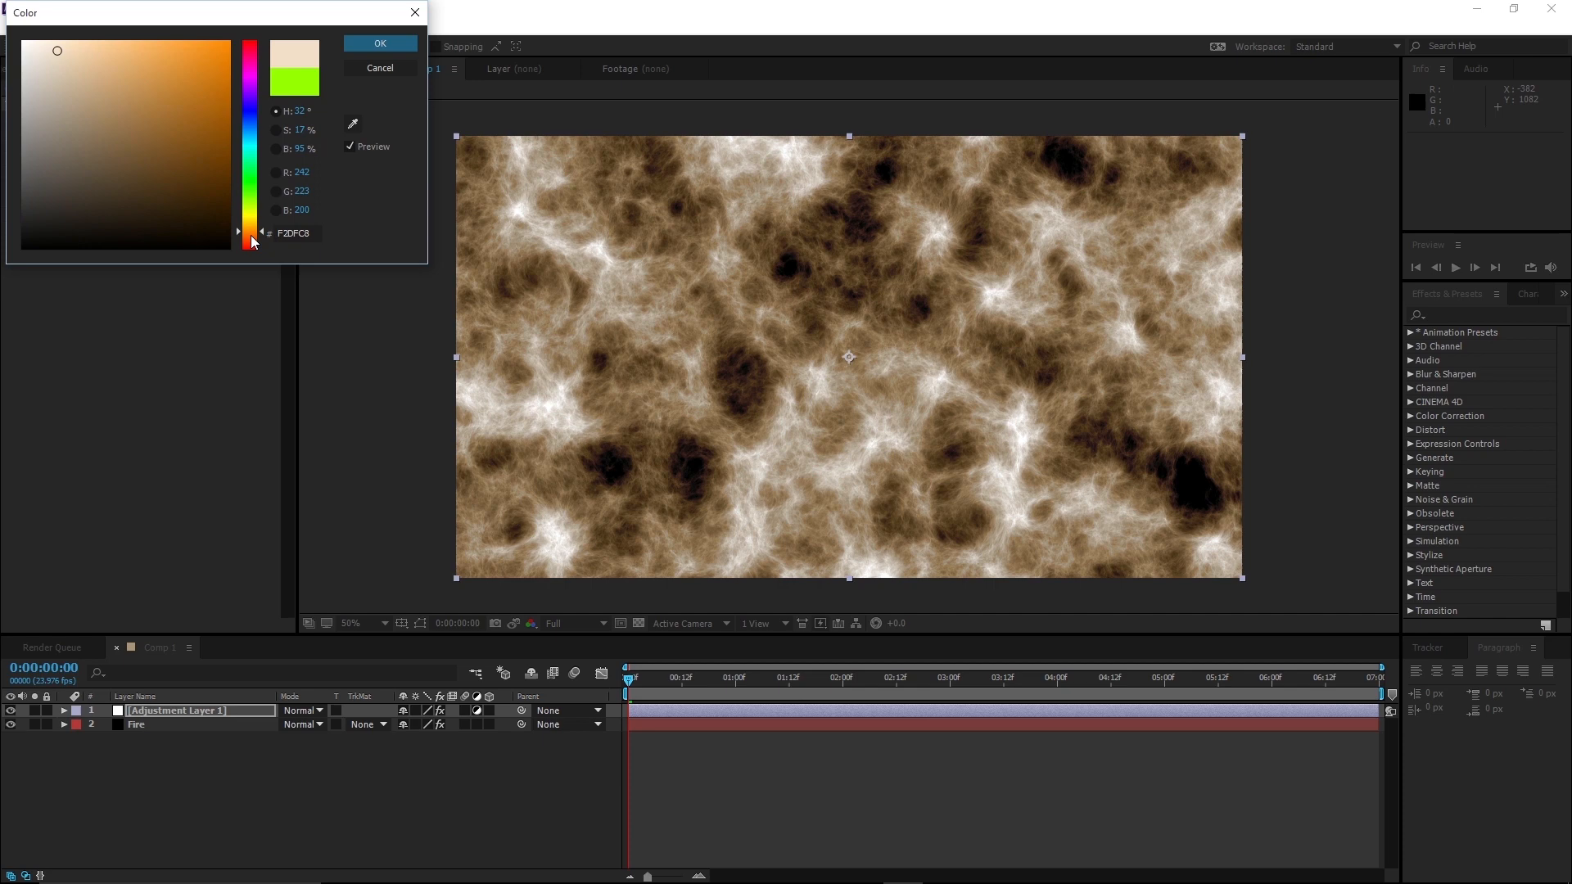
pyautogui.moveTo(252, 232); pyautogui.dragTo(251, 242)
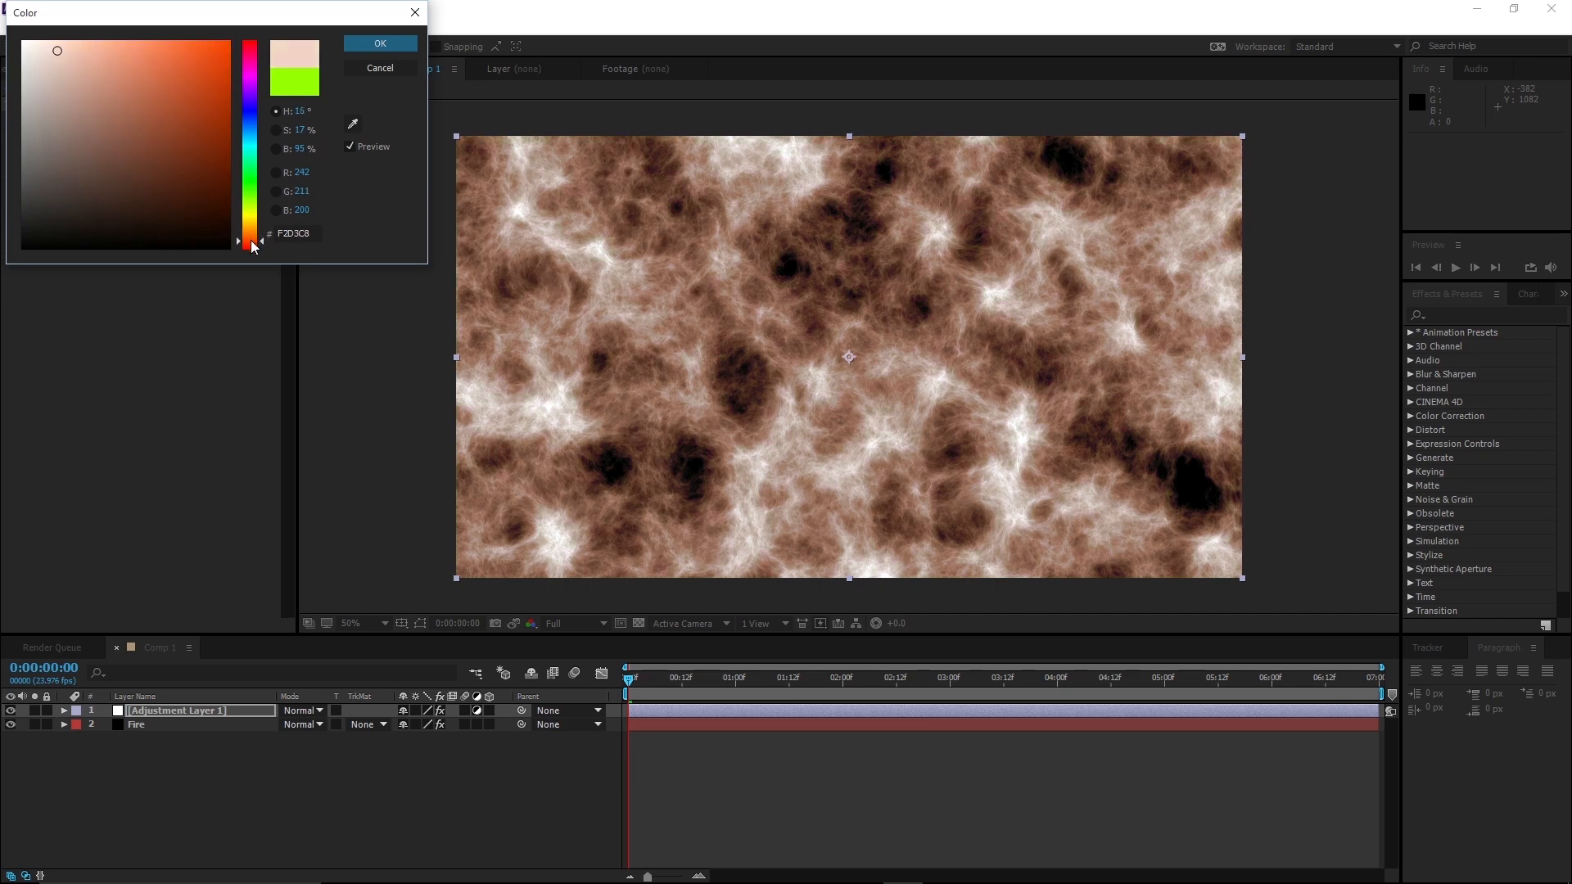
pyautogui.click(379, 43)
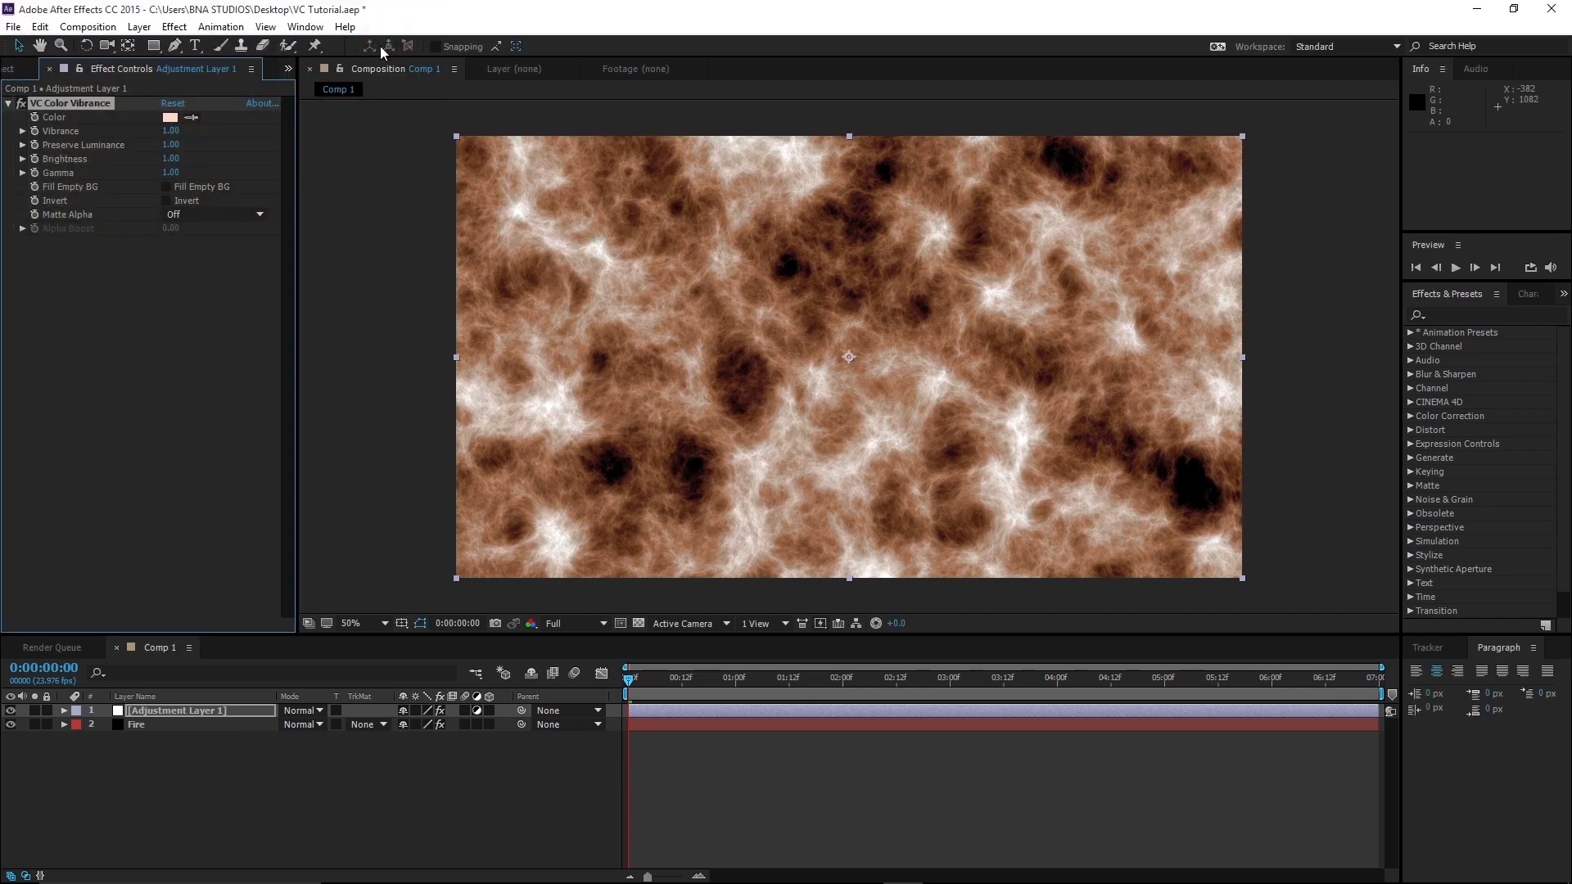
# - Scrub Vibrance up to 1.37, deepening the tint toward a richer brown
pyautogui.moveTo(172, 130); pyautogui.dragTo(215, 130)
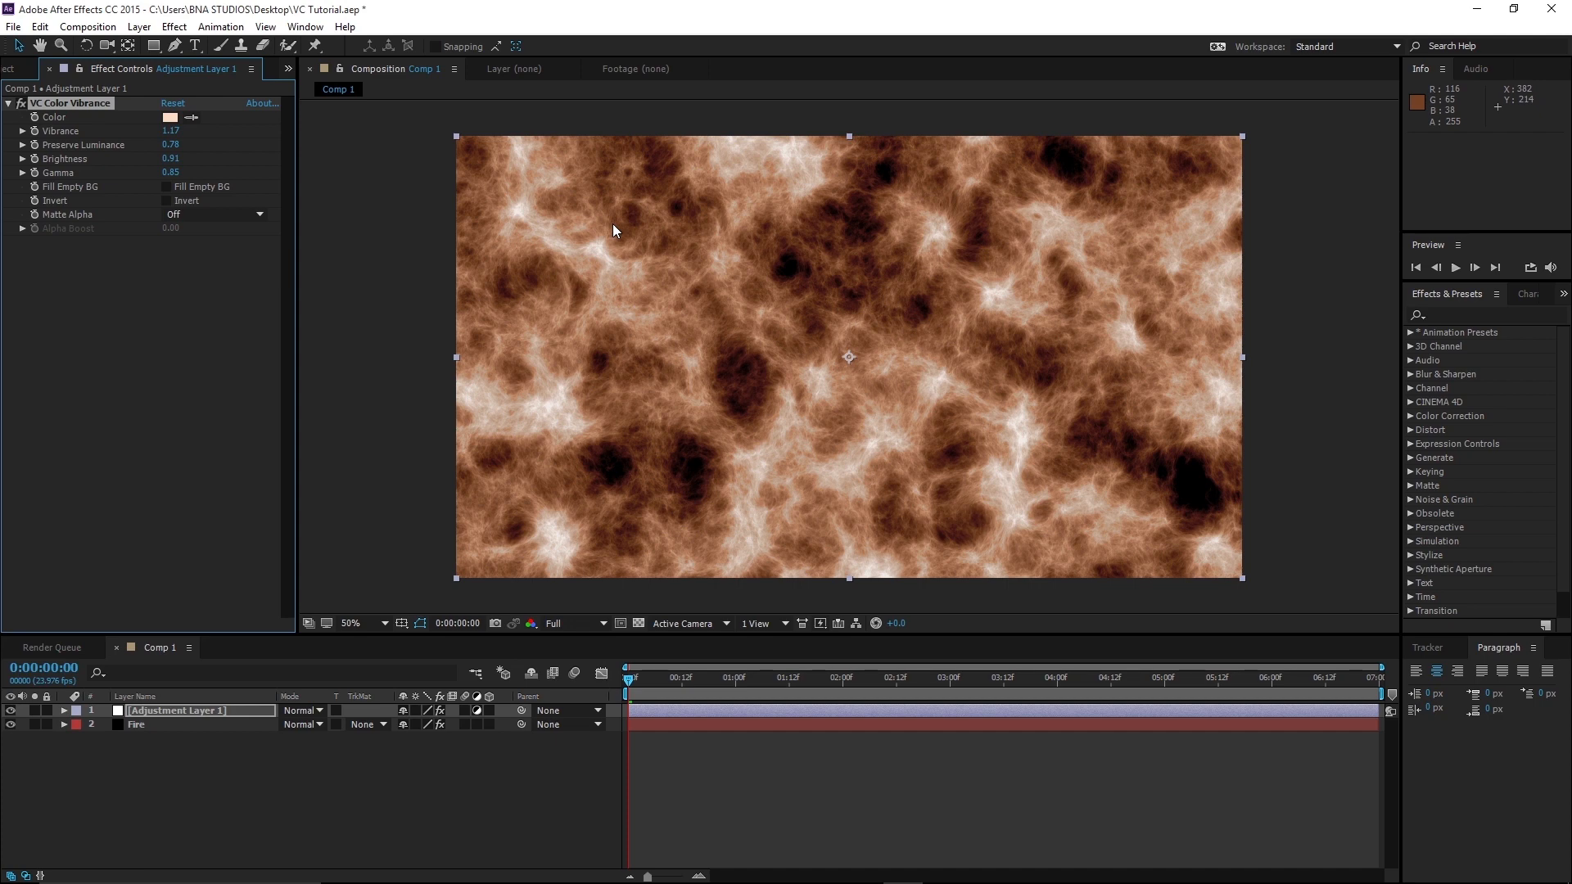
pyautogui.moveTo(320, 191)
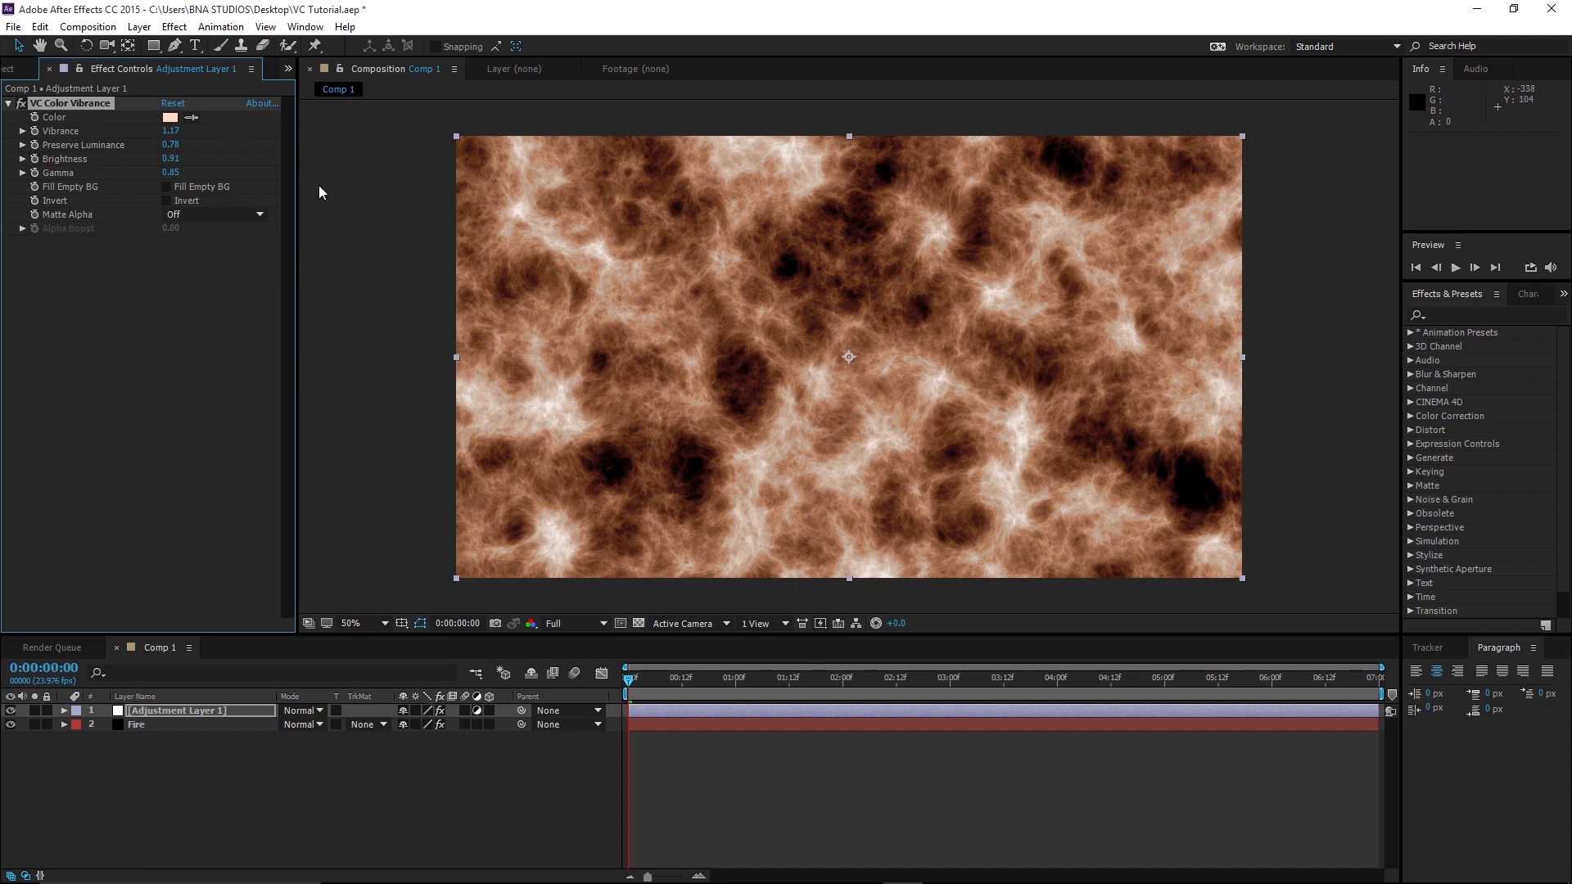
pyautogui.moveTo(250, 305)
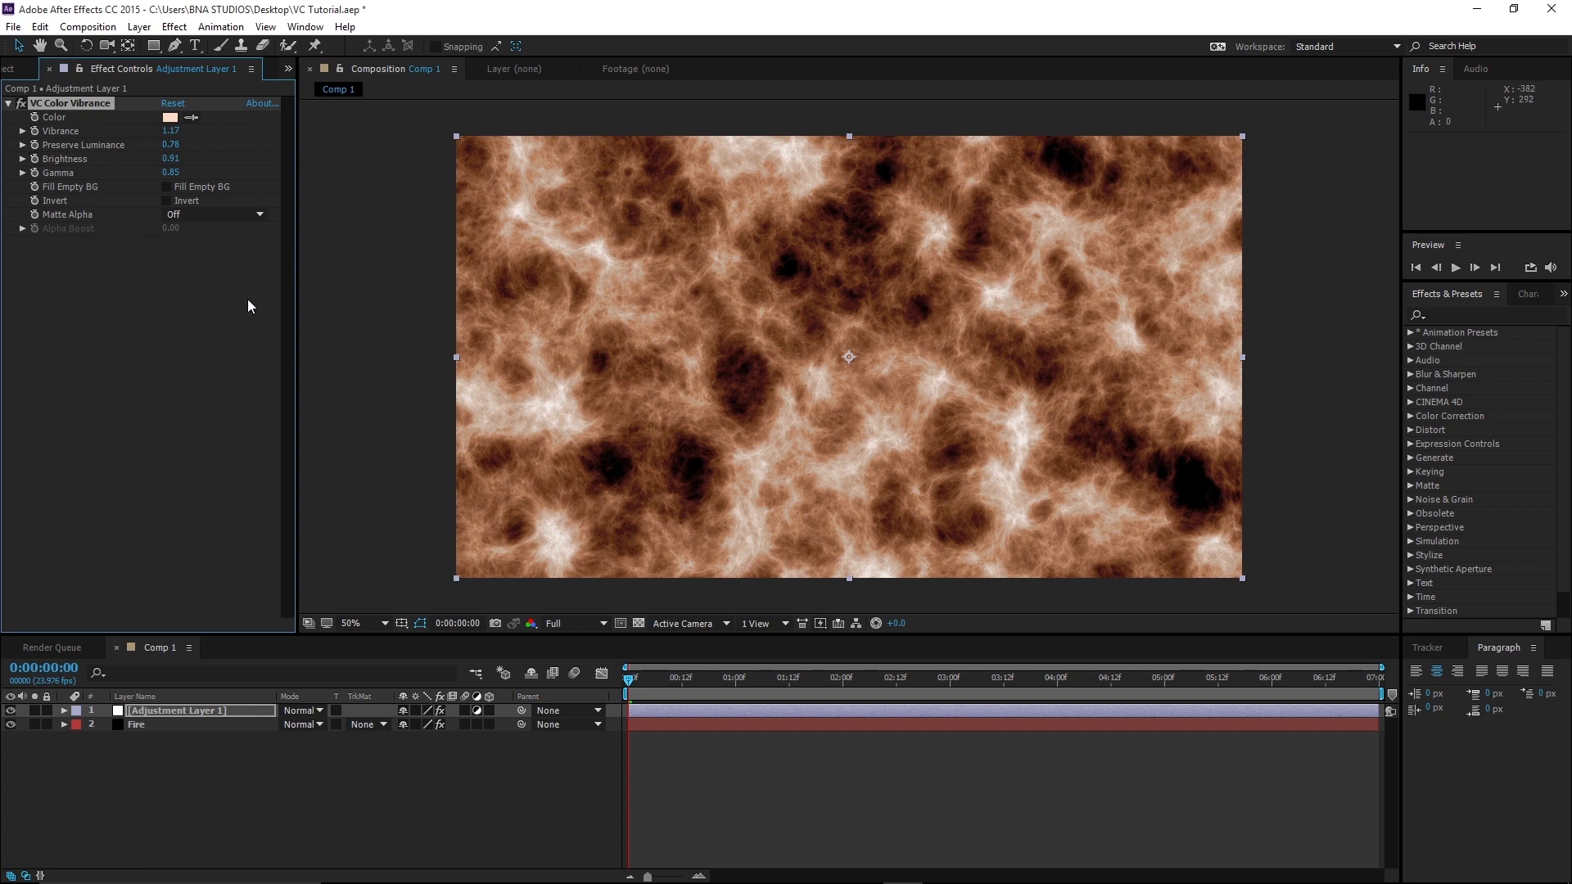
pyautogui.moveTo(259, 305)
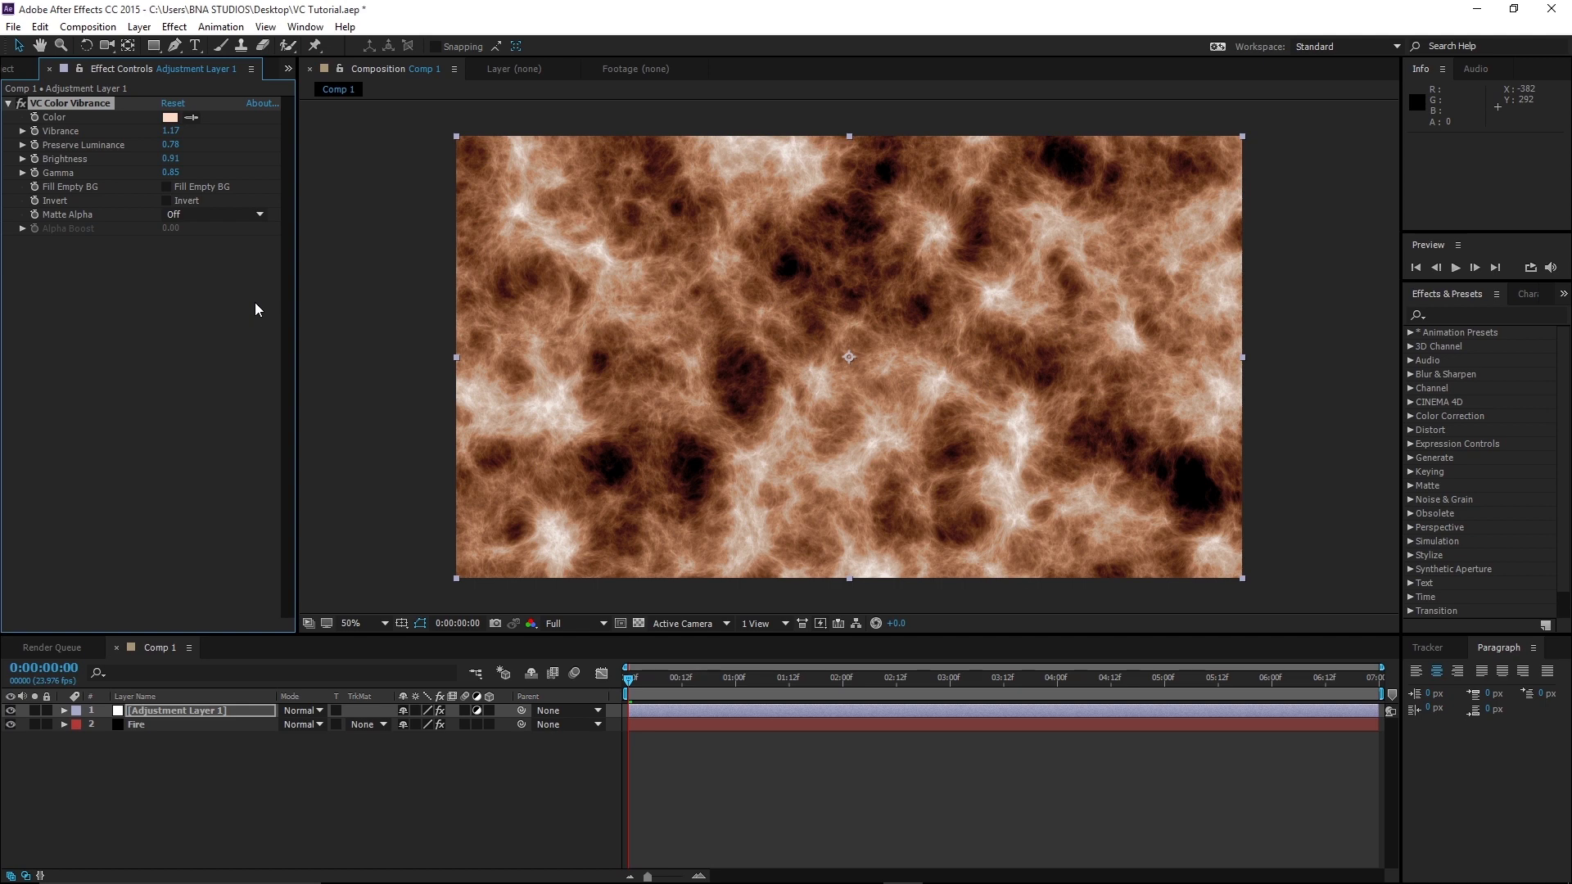
pyautogui.moveTo(238, 322)
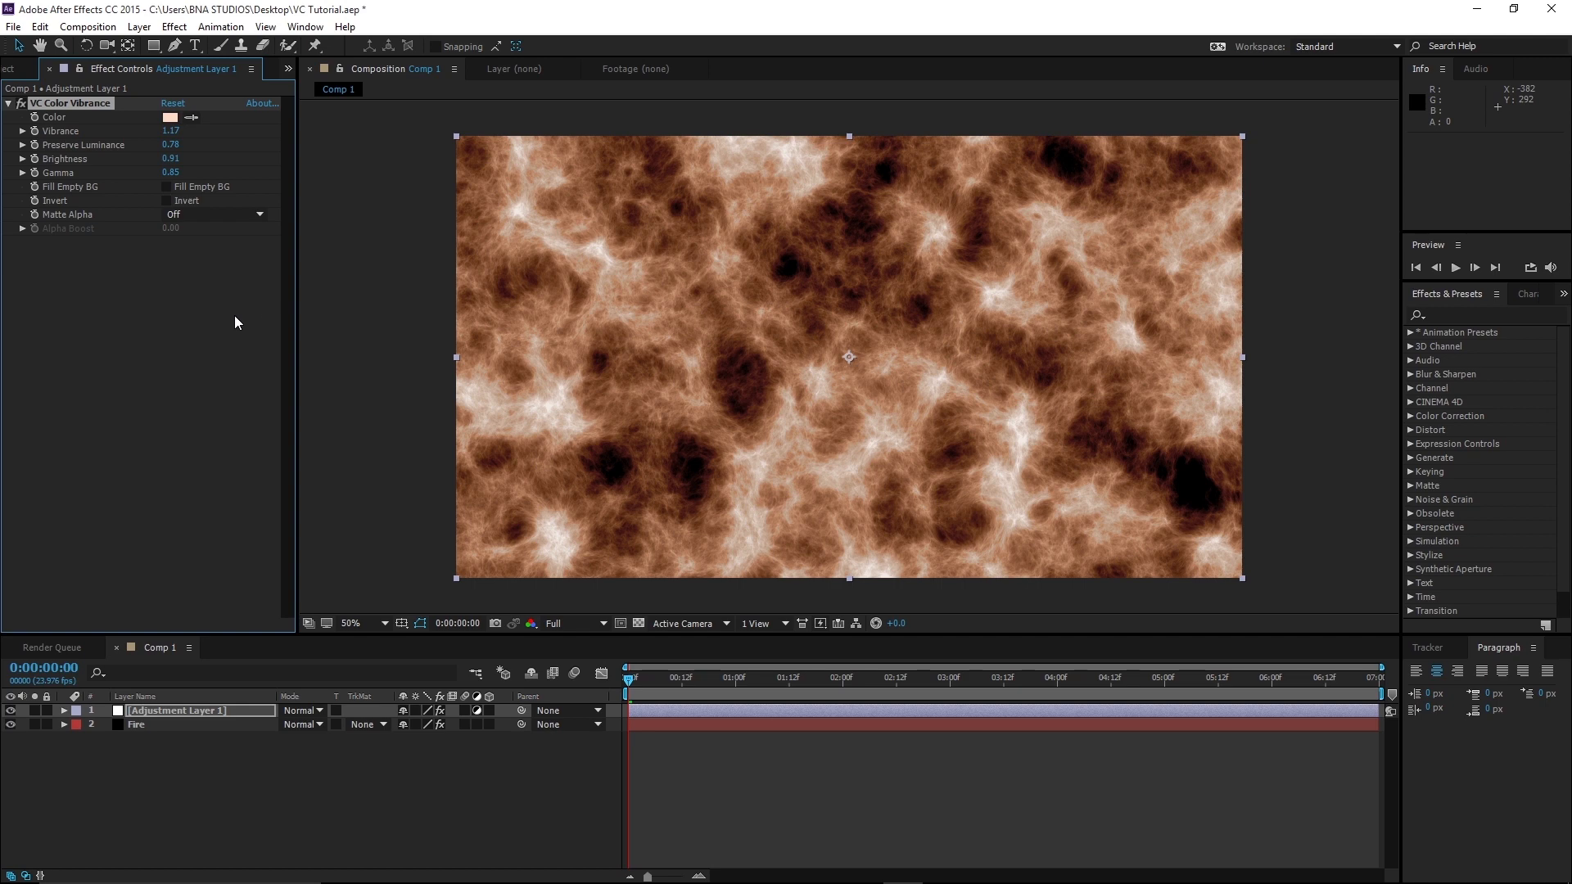
pyautogui.moveTo(251, 523)
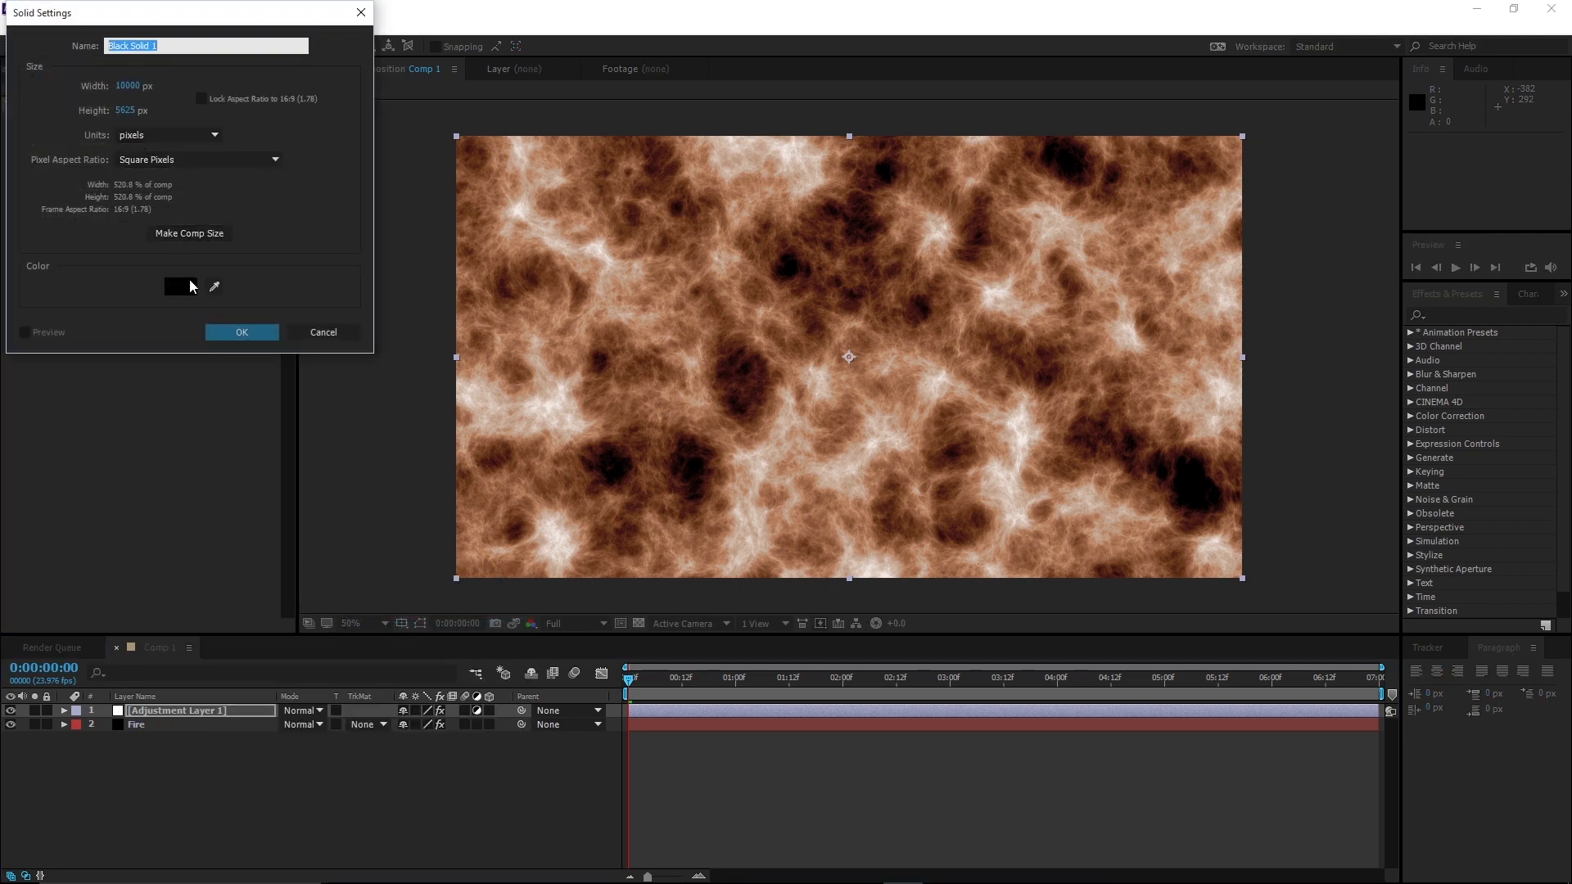
# - Create a comp-size black solid named Vegnette
pyautogui.click(189, 233)
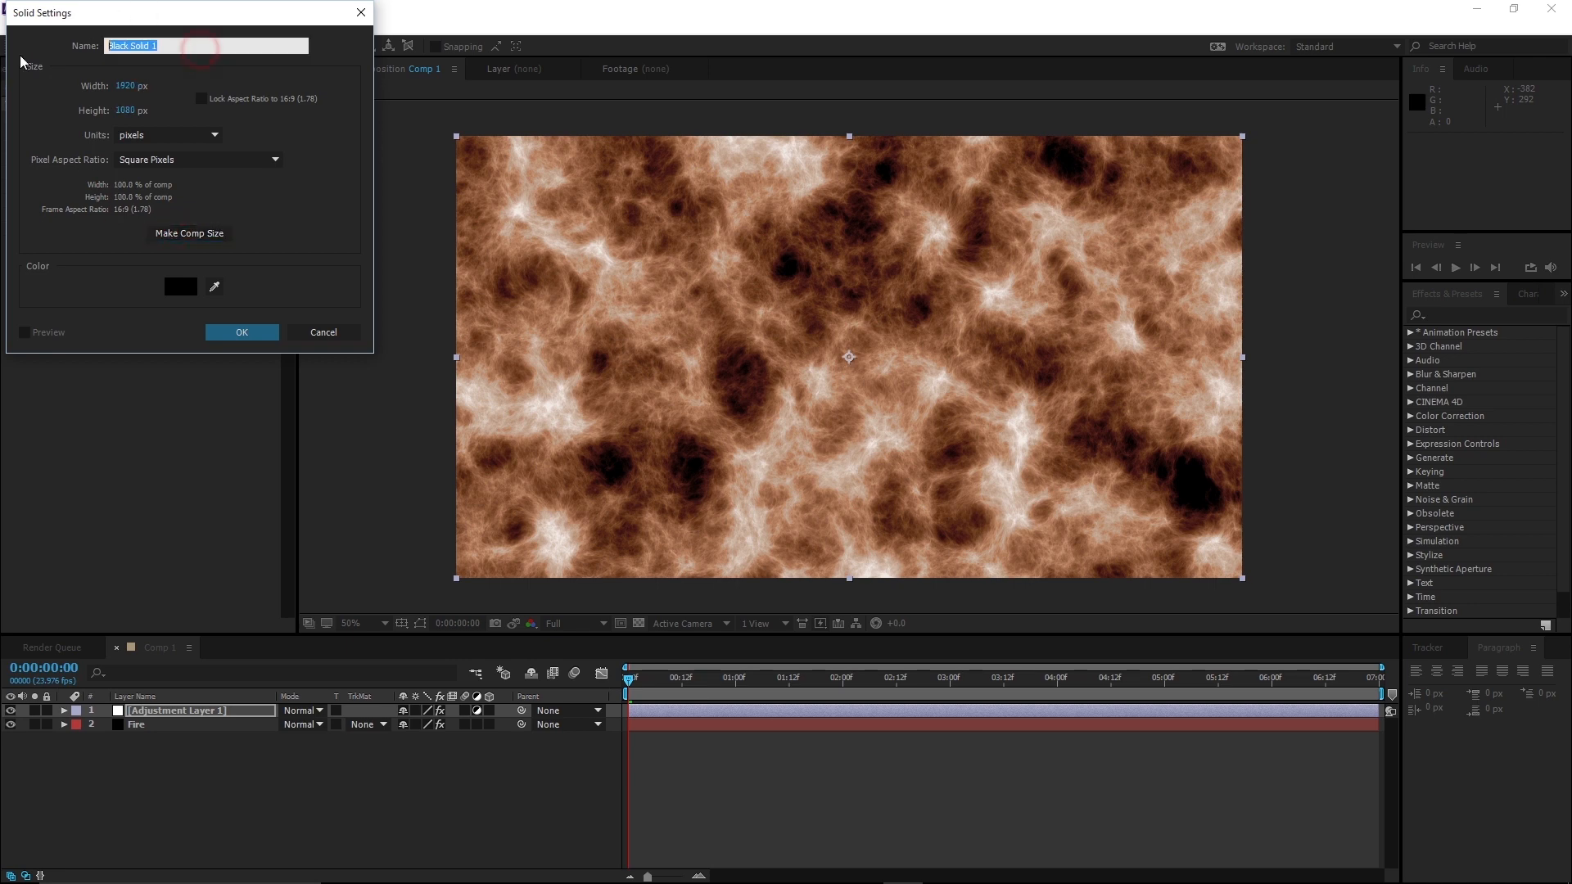
pyautogui.write('Vegne')
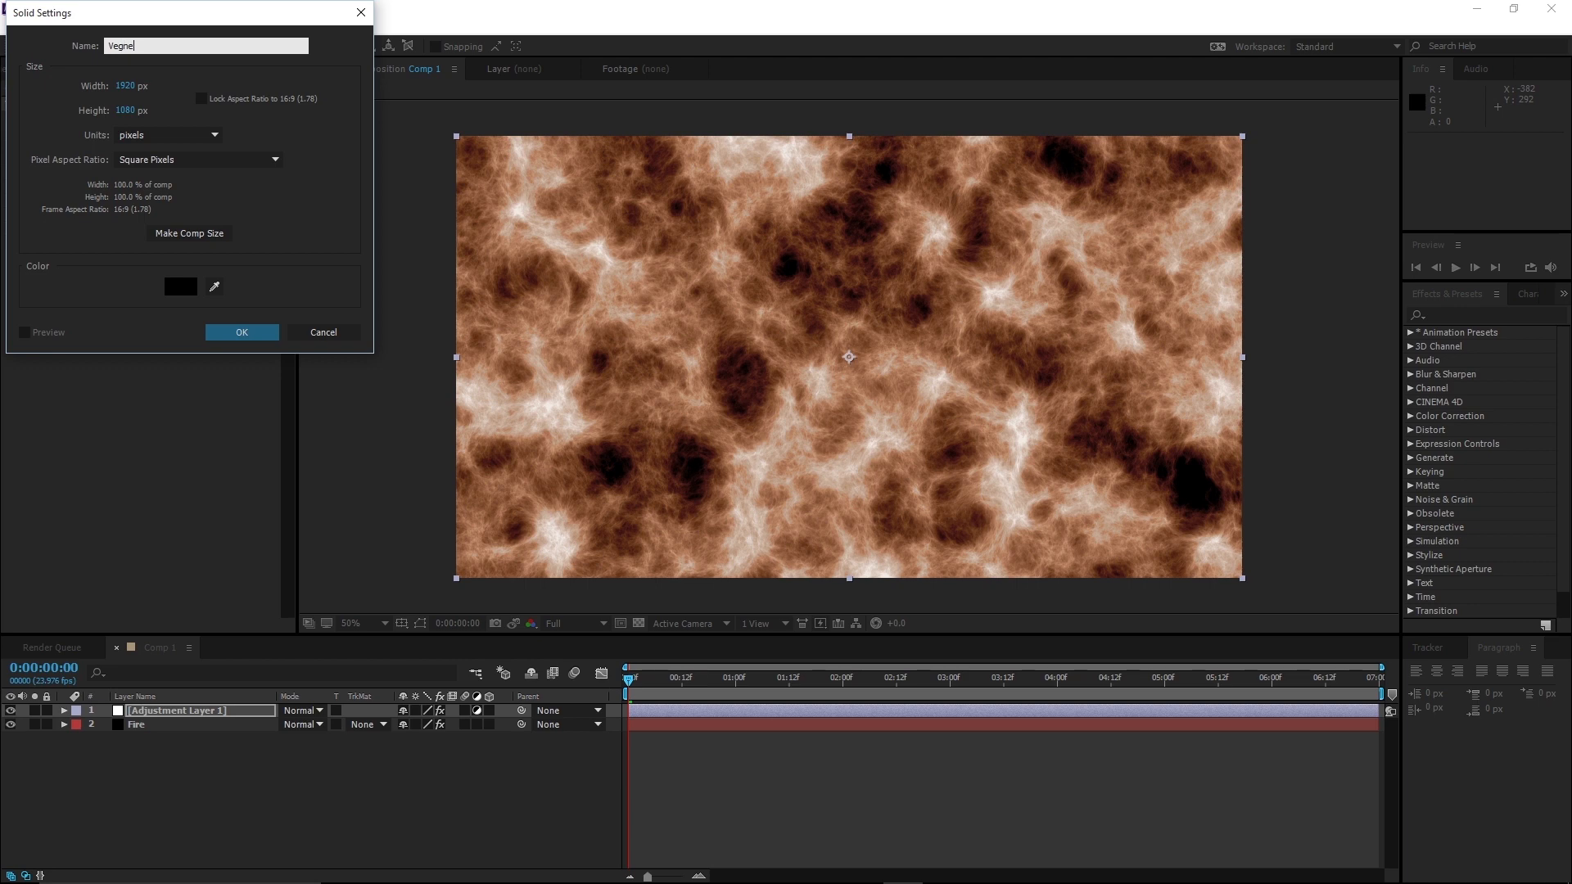
pyautogui.click(240, 331)
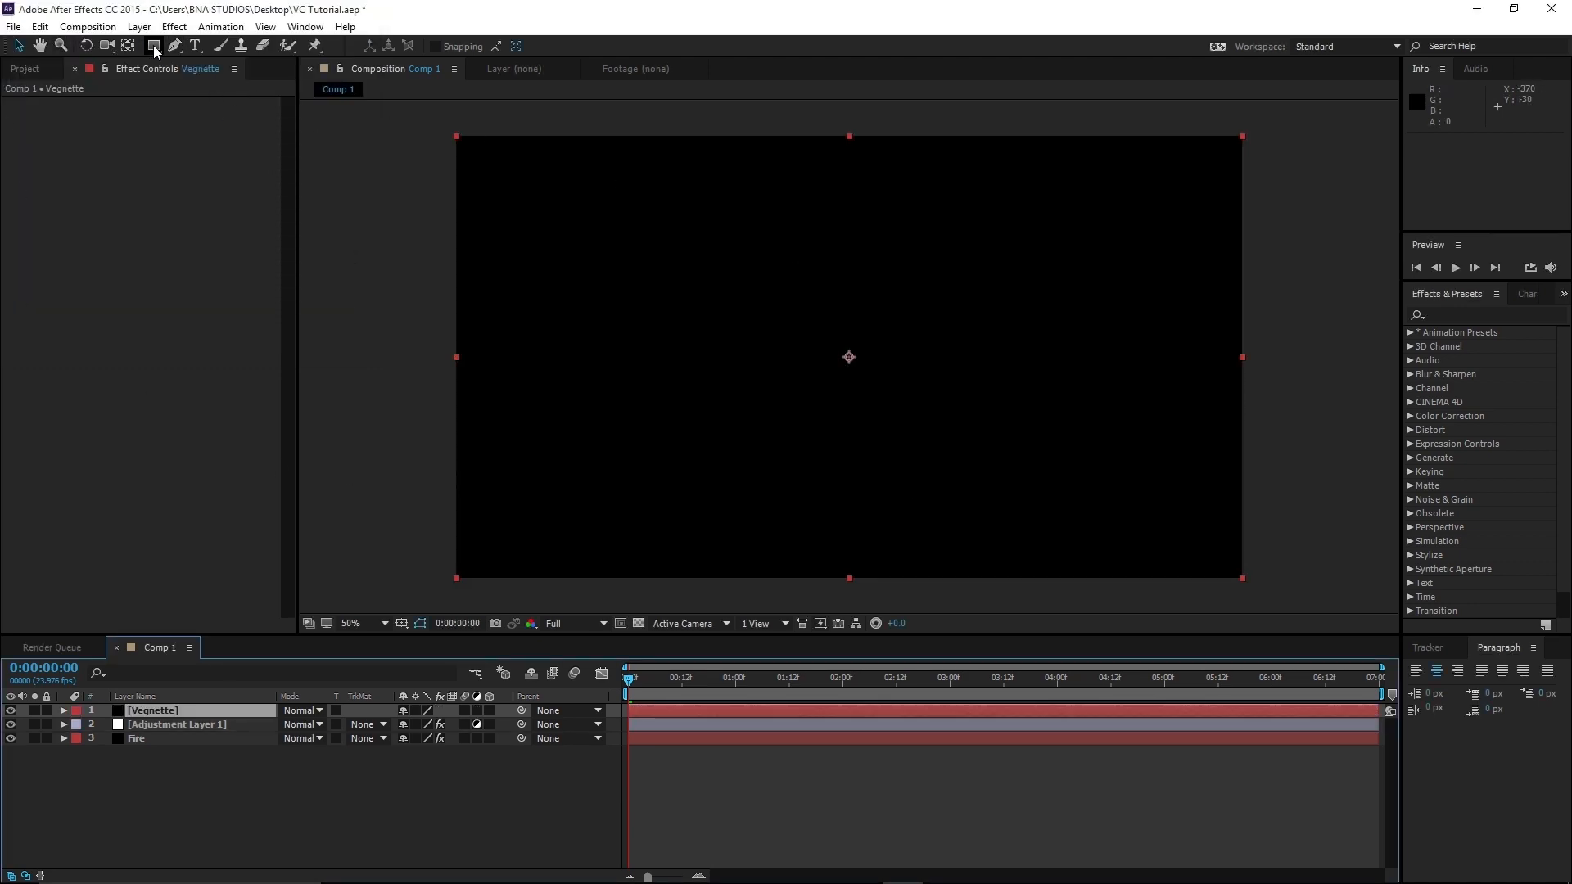
# - Add an elliptical mask to Vegnette and set it to Inverted so only the corners stay dark
pyautogui.click(156, 45)
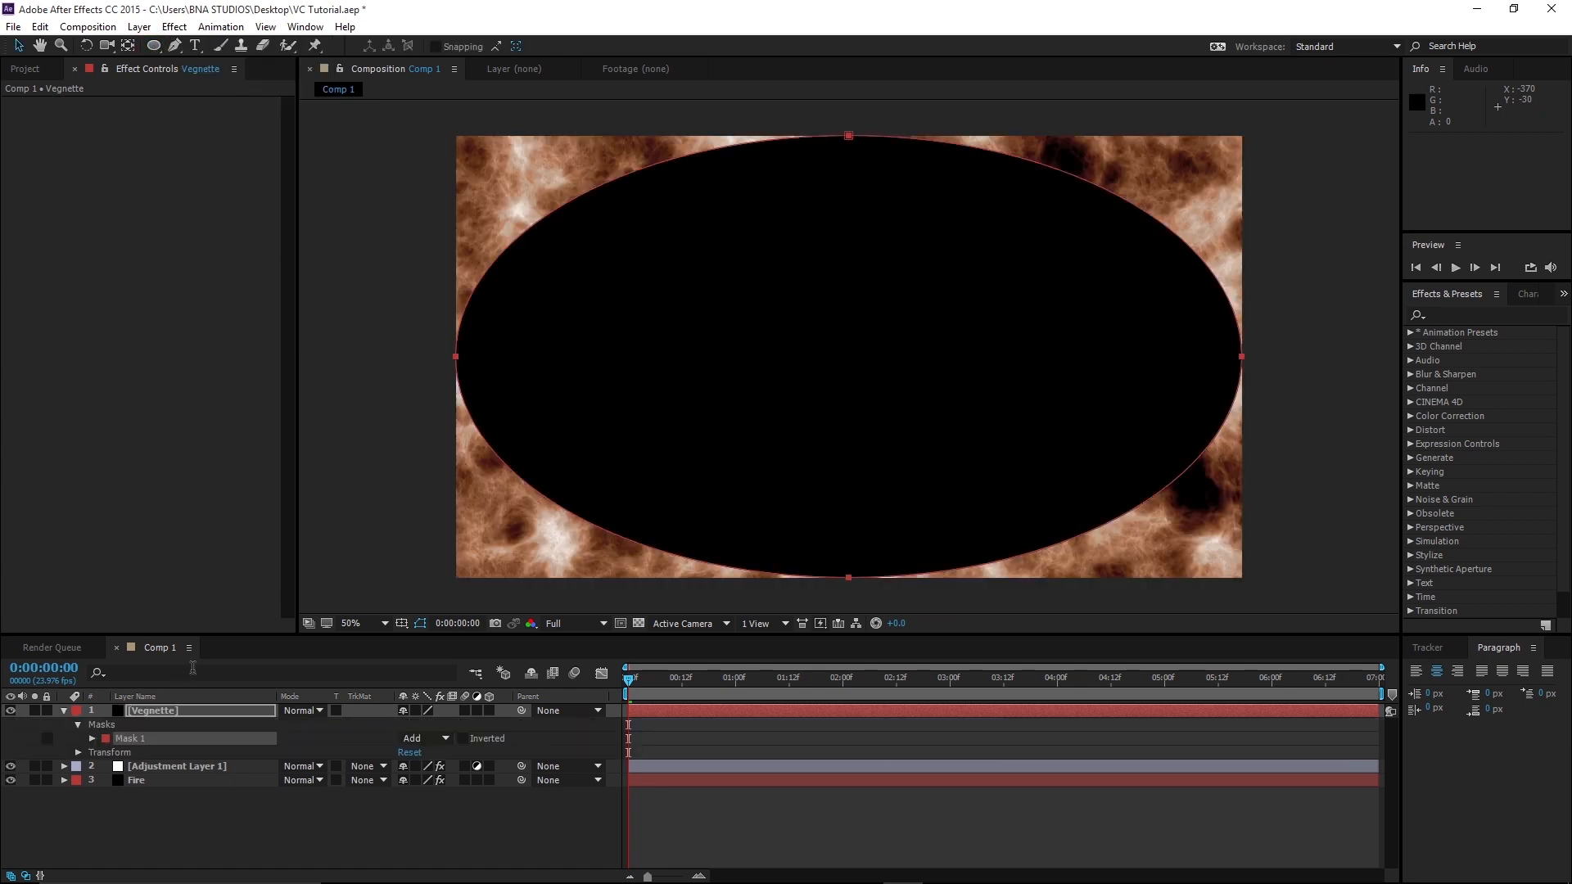
pyautogui.click(463, 737)
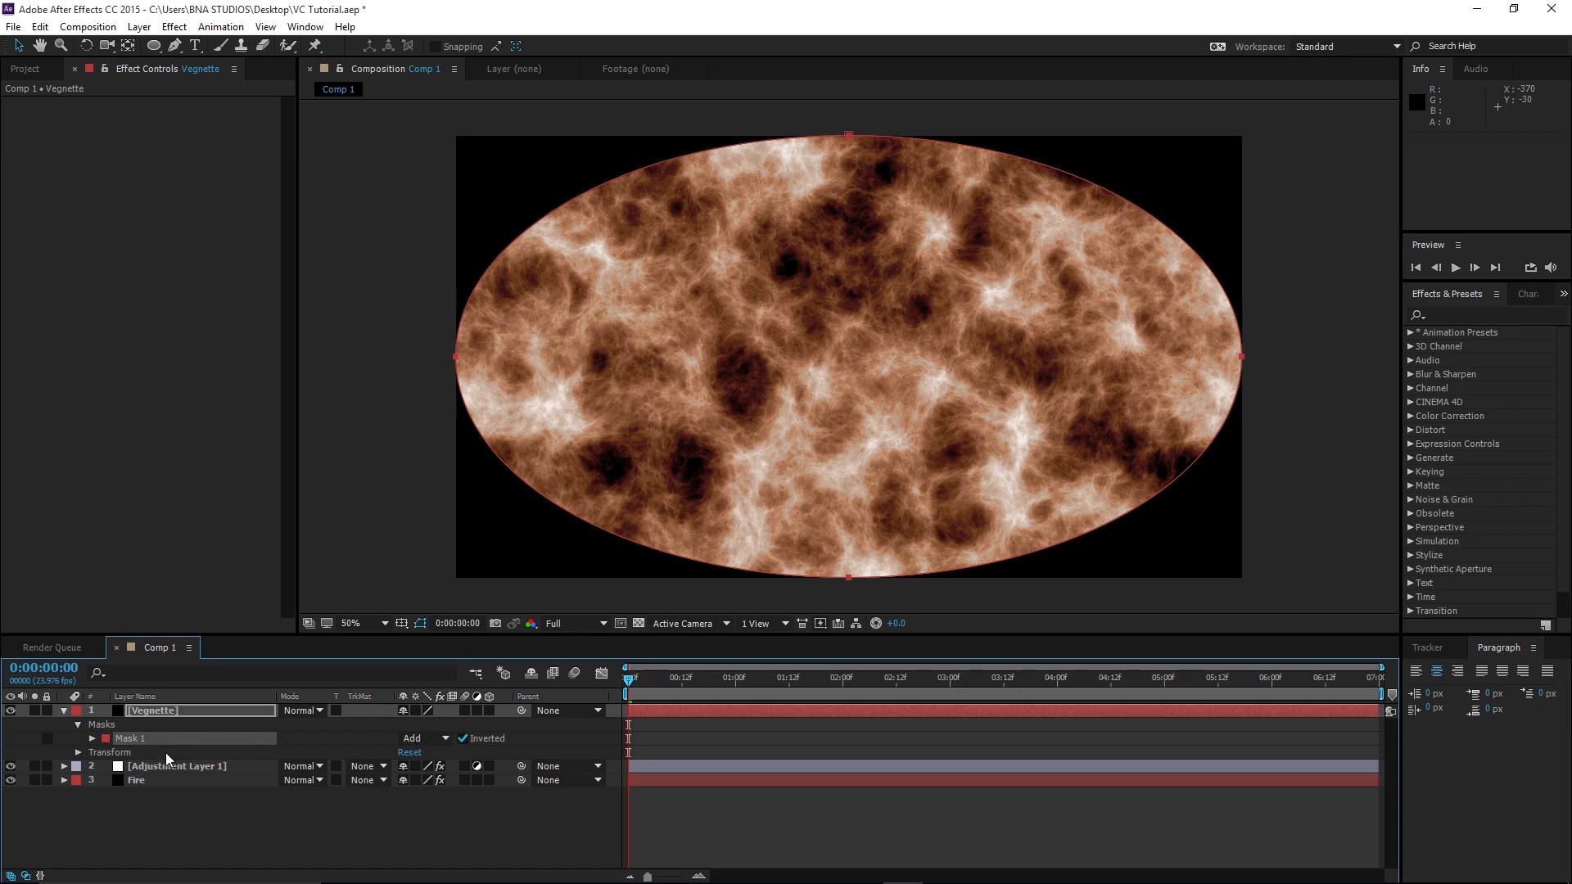
pyautogui.click(92, 738)
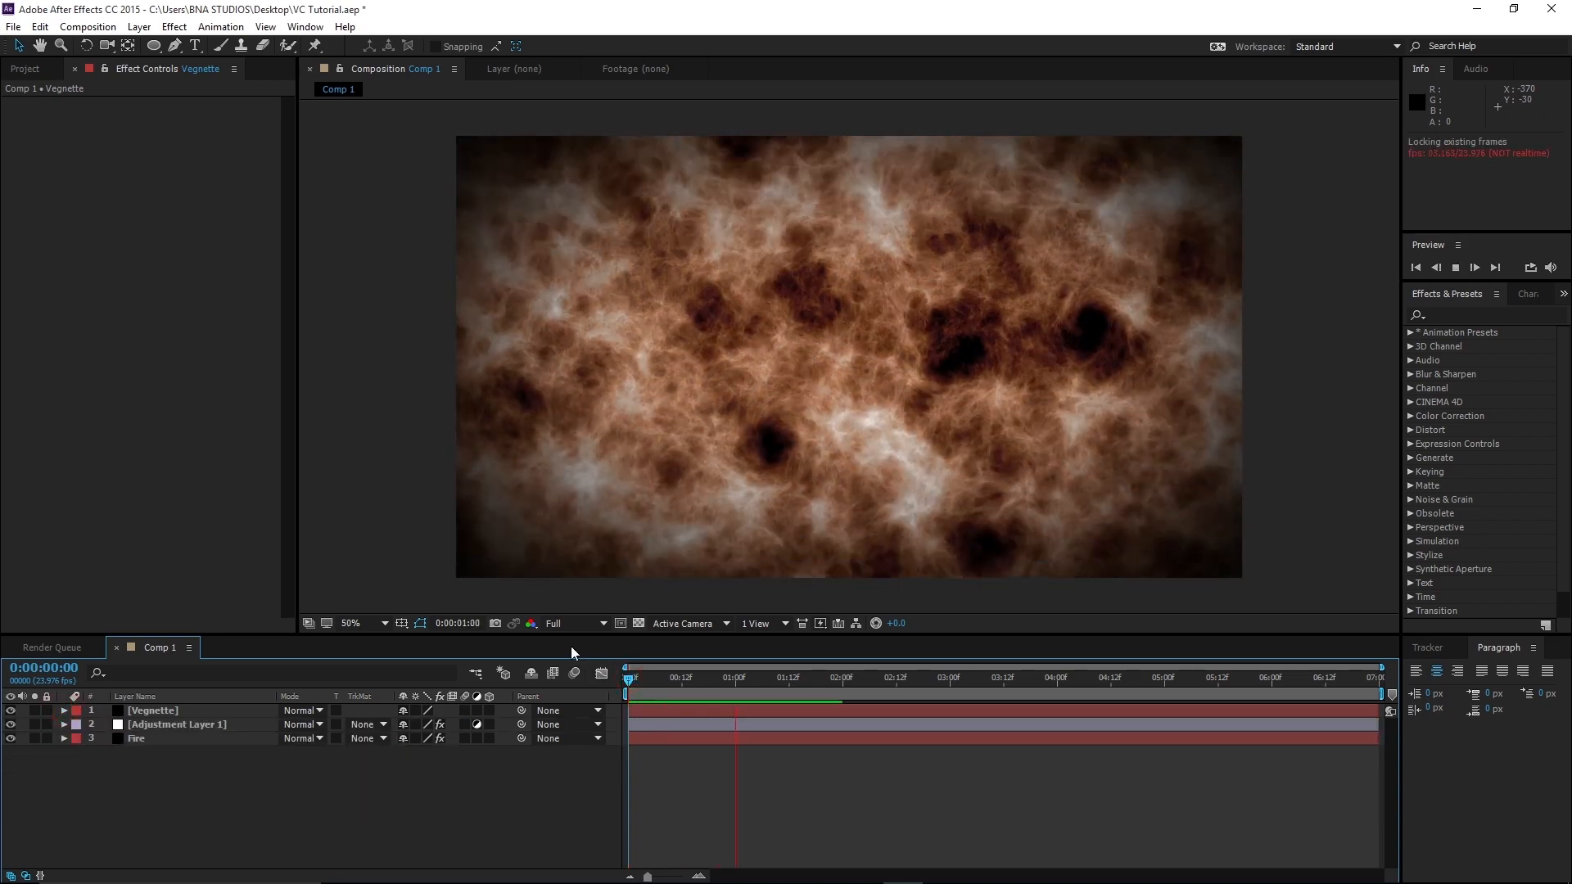
# - Play the composition to preview the brown fire under its soft vignette
pyautogui.click(1474, 267)
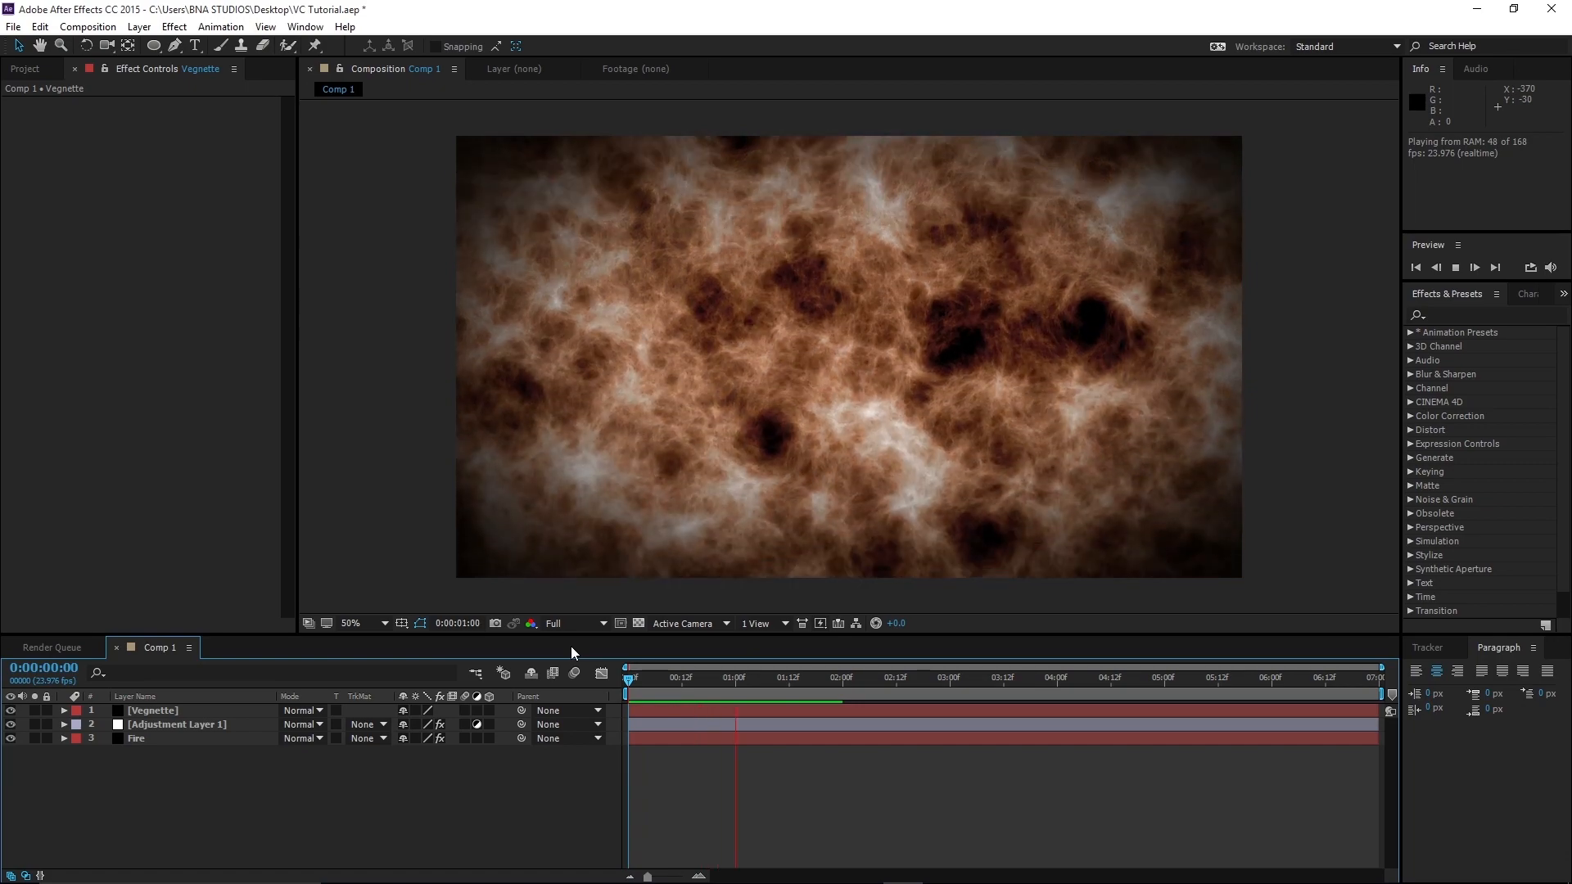